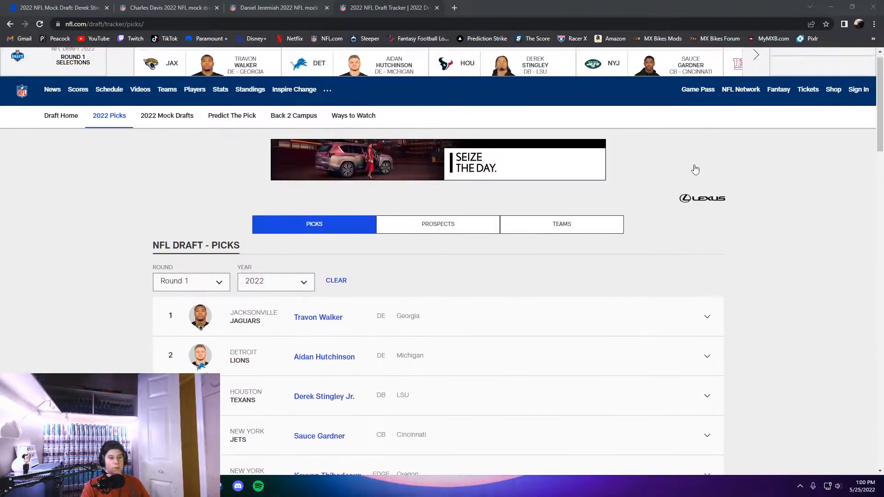
Step: Scroll up and down through the 2022 draft tracker's picks list
{"action": "scroll", "scroll_direction": "down", "scroll_amount": 3}
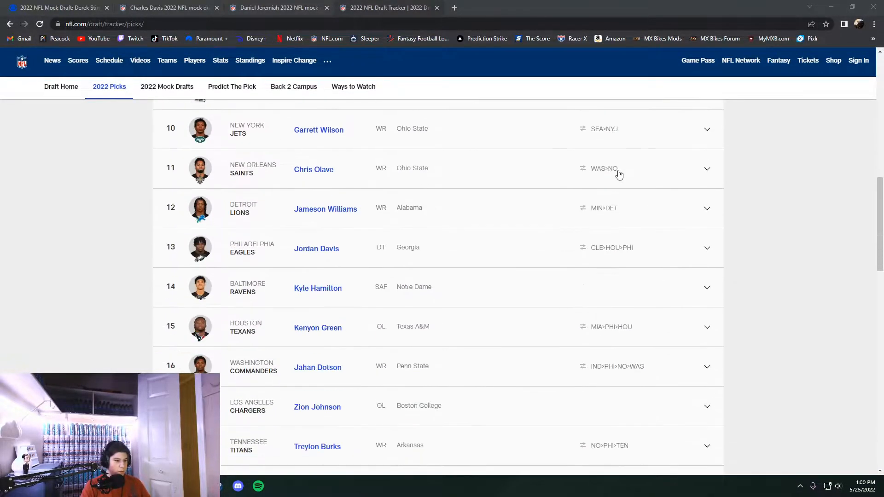
{"action": "scroll", "scroll_direction": "down", "scroll_amount": 3}
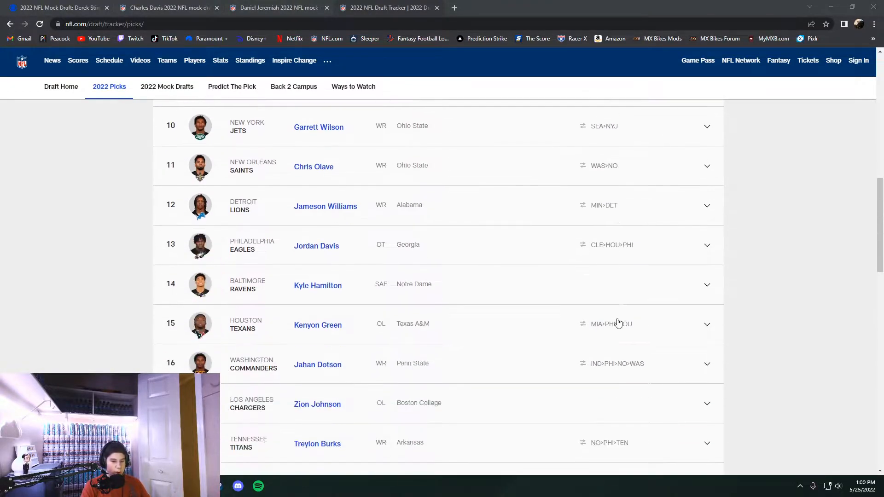
{"action": "scroll", "scroll_direction": "down", "scroll_amount": 3}
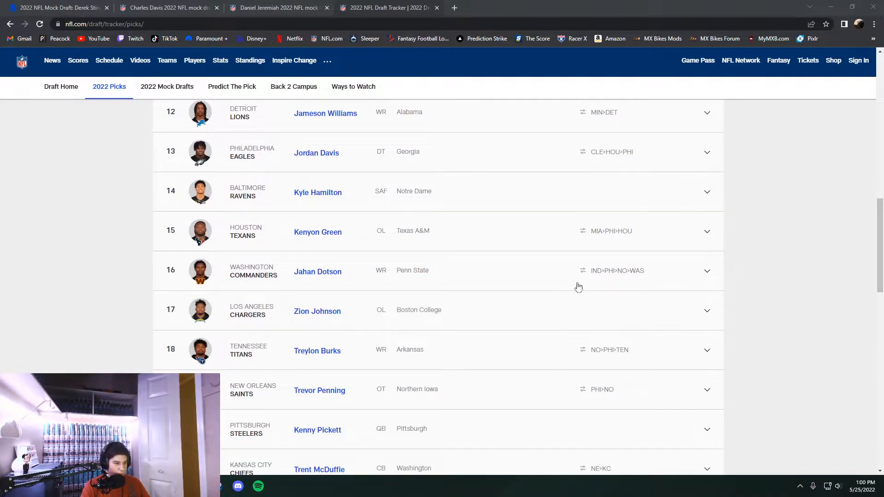
{"action": "scroll", "scroll_direction": "up", "scroll_amount": 3}
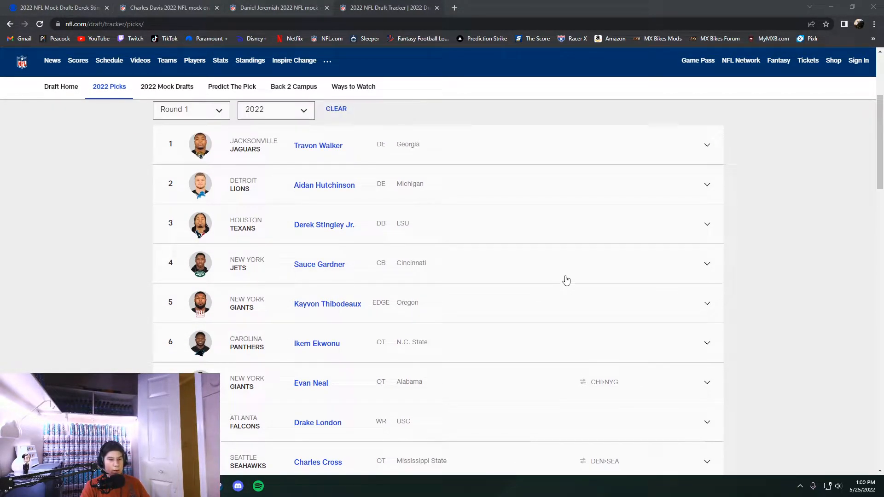
{"action": "scroll", "scroll_direction": "down", "scroll_amount": 3}
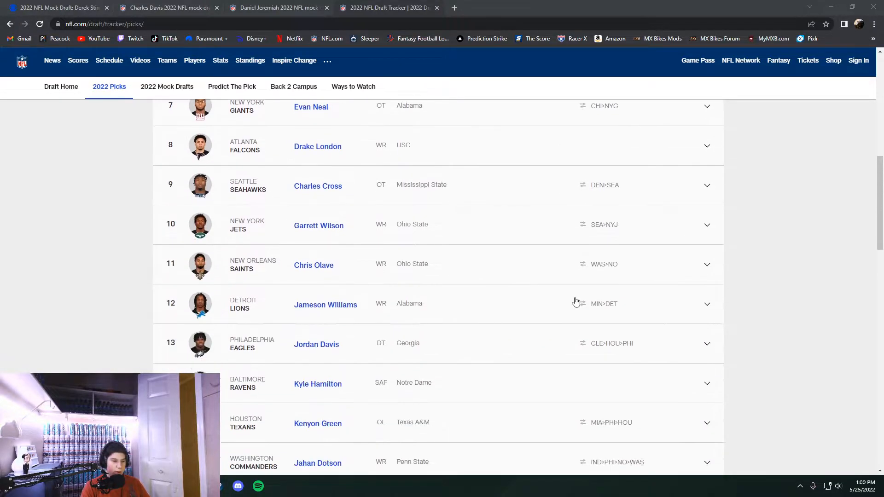
{"action": "scroll", "scroll_direction": "down", "scroll_amount": 3}
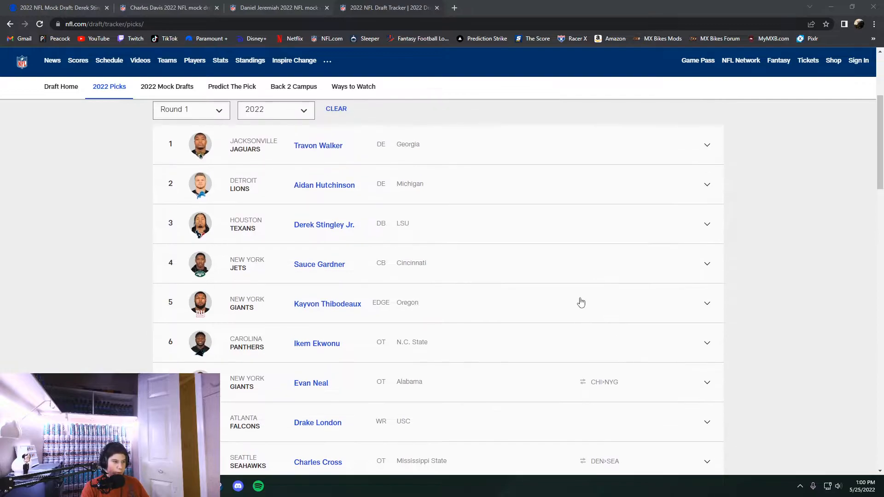
{"action": "mouse_move", "coordinate": [572, 267]}
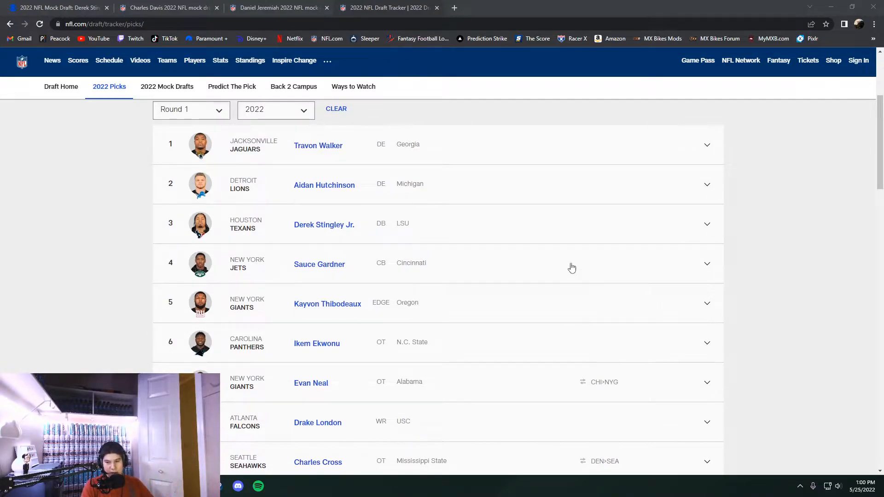
Step: Bring up Daniel Jeremiah's mock draft 4.0 article and read picks 1 through 7
{"action": "left_click", "coordinate": [276, 8]}
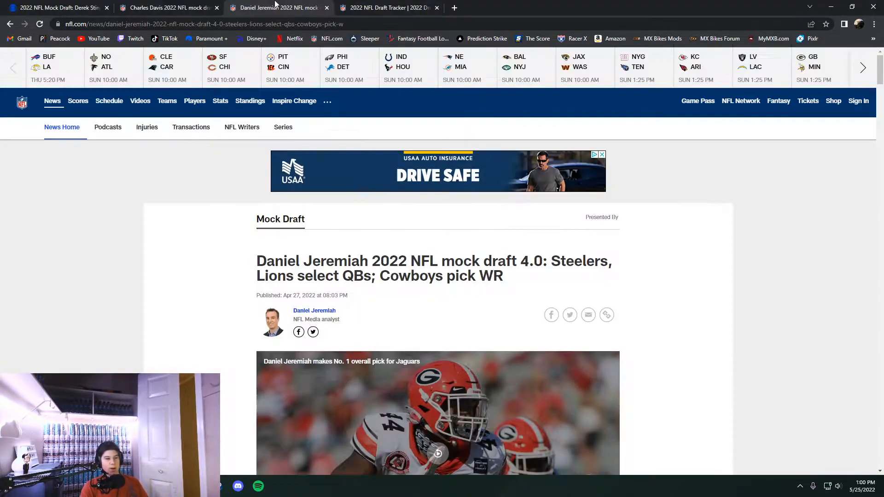
{"action": "scroll", "scroll_direction": "down", "scroll_amount": 3}
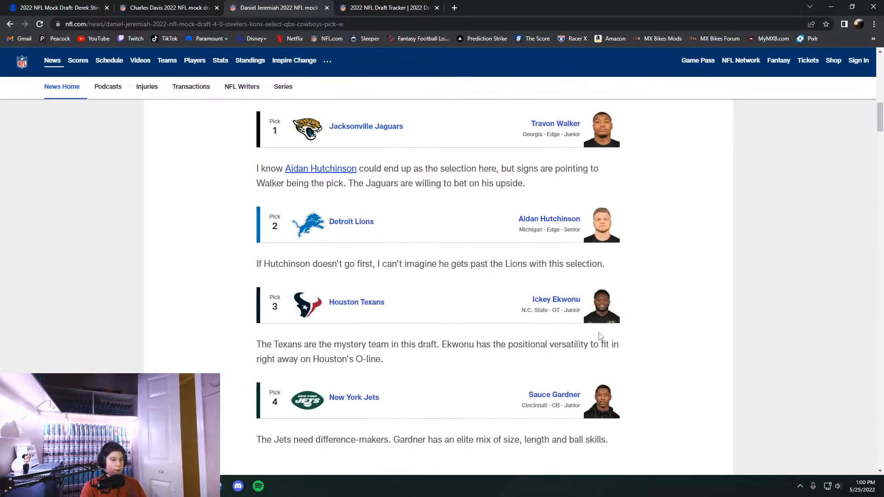
{"action": "scroll", "scroll_direction": "down", "scroll_amount": 3}
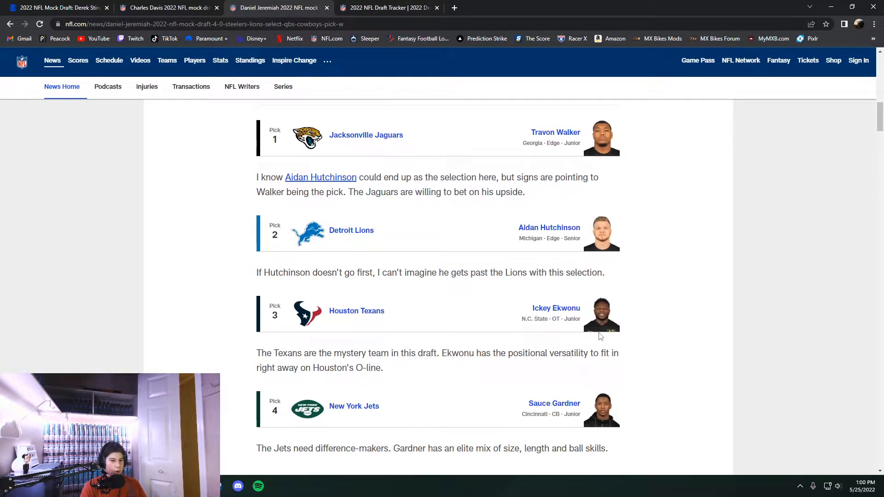
{"action": "mouse_move", "coordinate": [549, 227]}
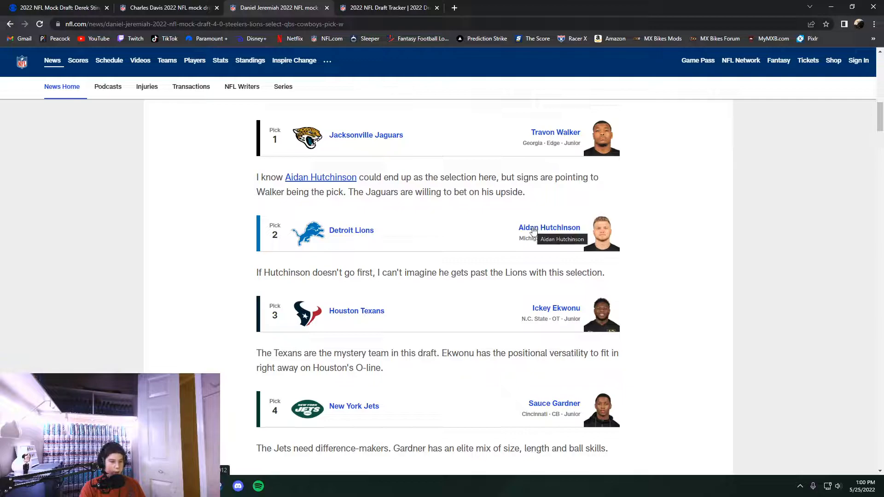
{"action": "scroll", "scroll_direction": "down", "scroll_amount": 3}
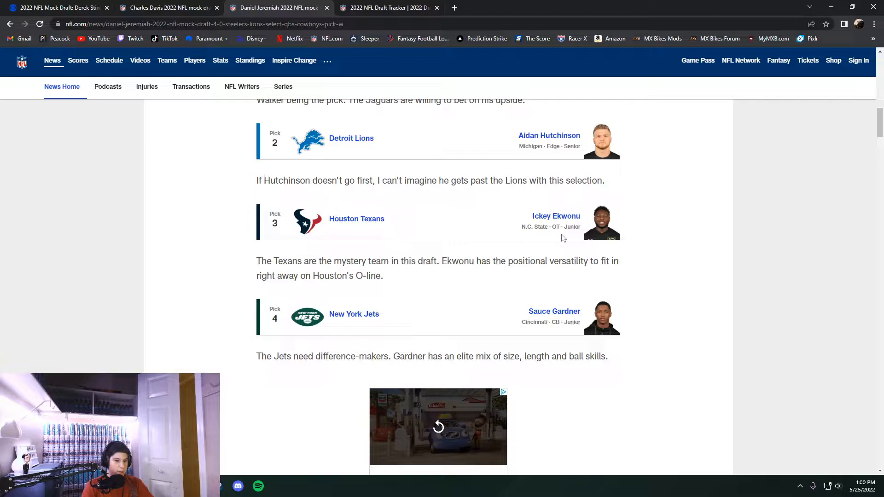
{"action": "mouse_move", "coordinate": [600, 249]}
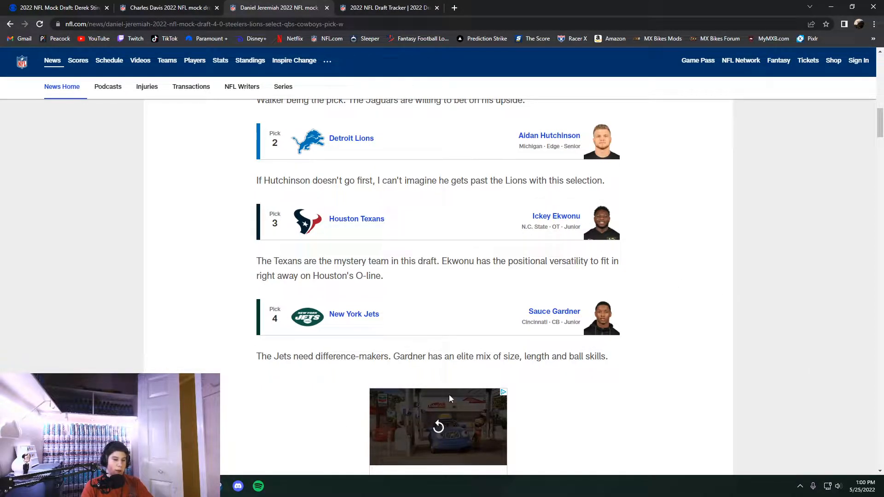
{"action": "scroll", "scroll_direction": "down", "scroll_amount": 3}
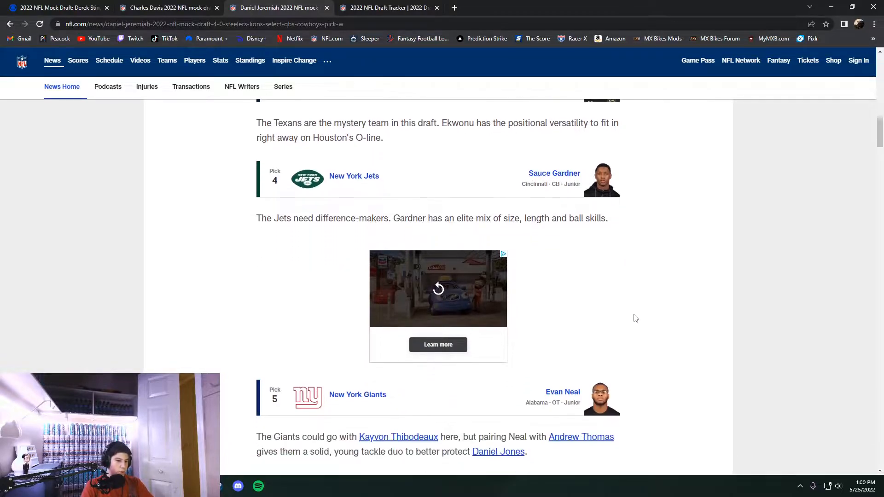
{"action": "scroll", "scroll_direction": "down", "scroll_amount": 3}
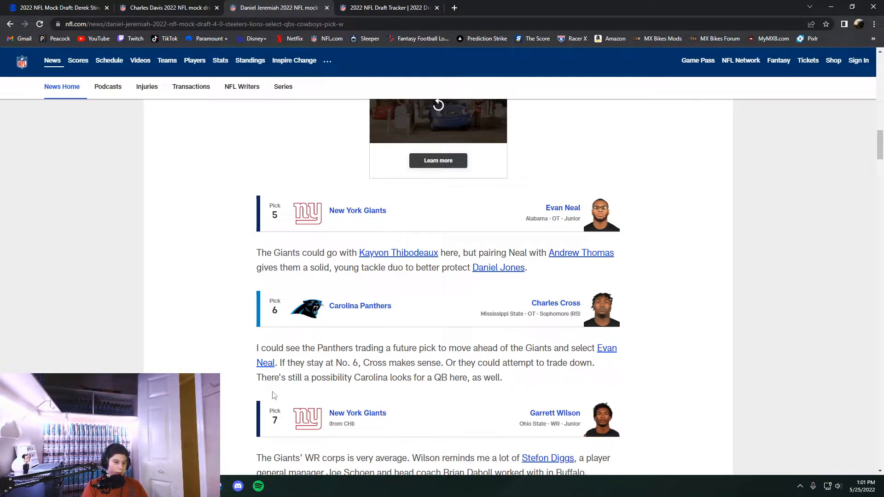
{"action": "mouse_move", "coordinate": [250, 315]}
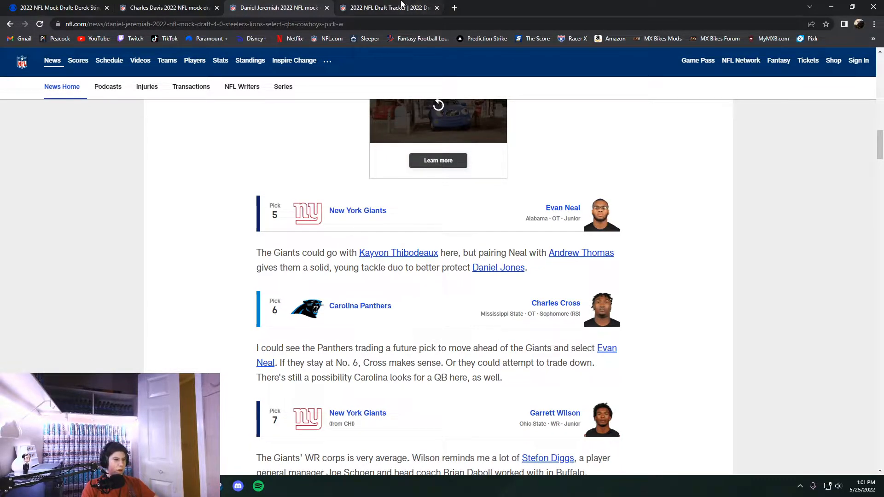
Step: Read Jeremiah's mock picks 8–10, then return to the Round 1 draft tracker
{"action": "left_click", "coordinate": [388, 8]}
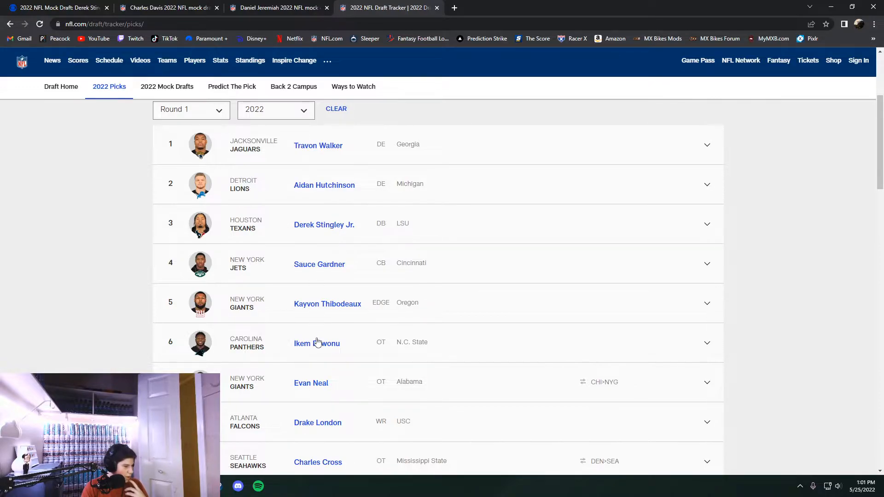
{"action": "left_click", "coordinate": [276, 7]}
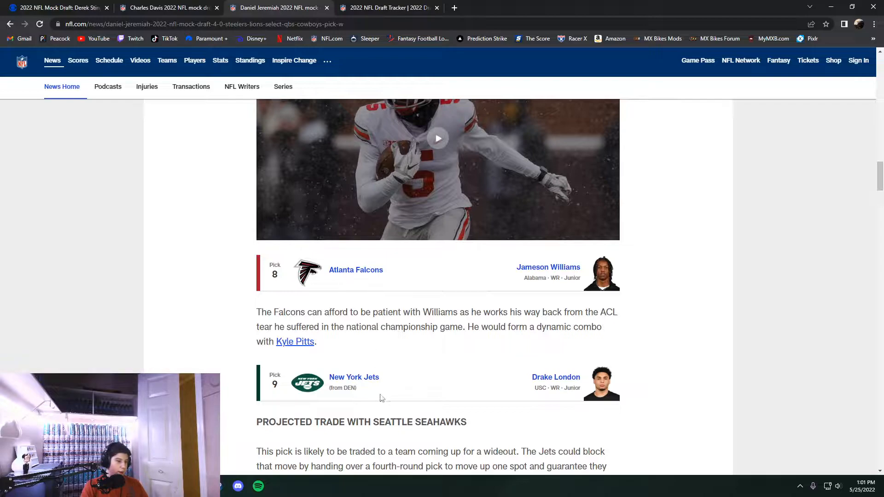
{"action": "scroll", "scroll_direction": "down", "scroll_amount": 3}
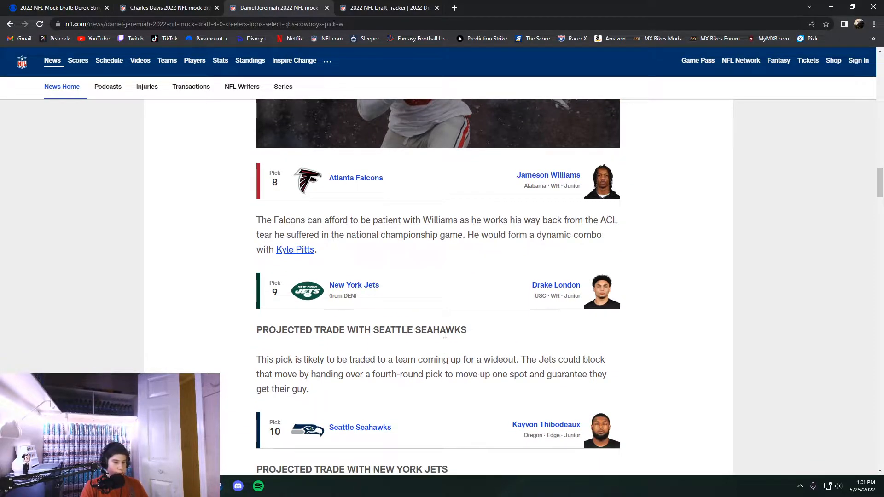
{"action": "scroll", "scroll_direction": "down", "scroll_amount": 3}
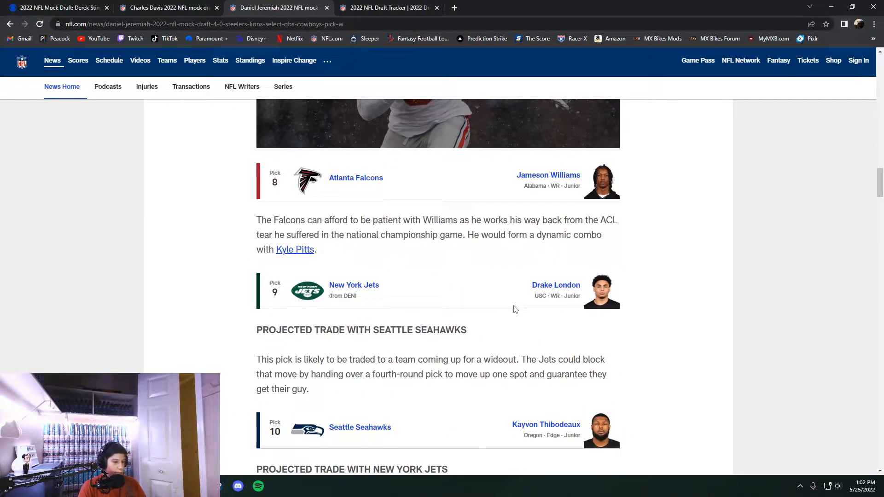
{"action": "scroll", "scroll_direction": "down", "scroll_amount": 3}
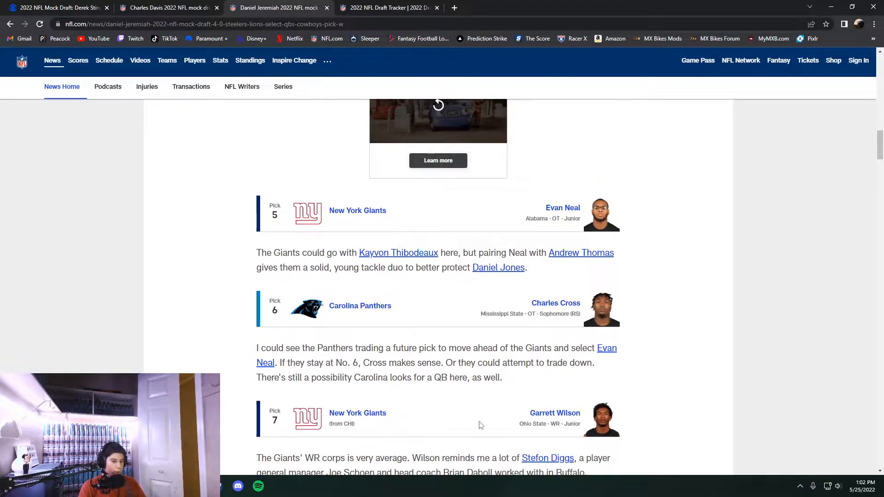
{"action": "scroll", "scroll_direction": "down", "scroll_amount": 3}
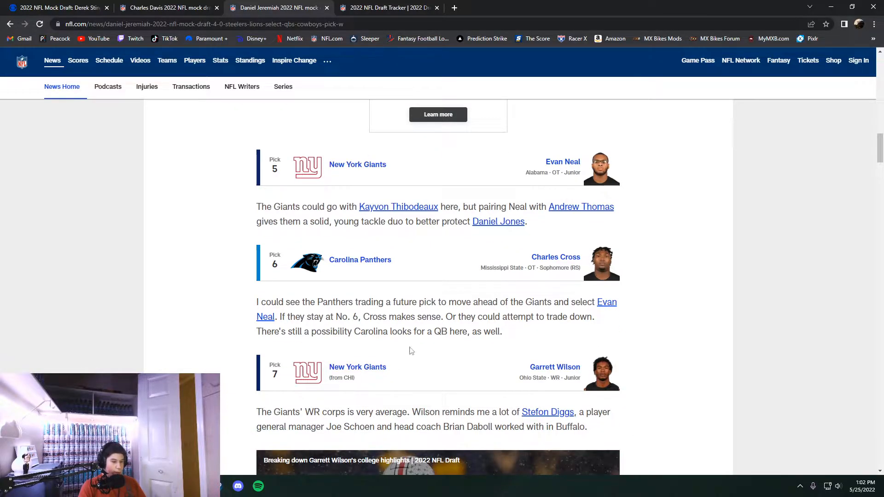
{"action": "scroll", "scroll_direction": "down", "scroll_amount": 3}
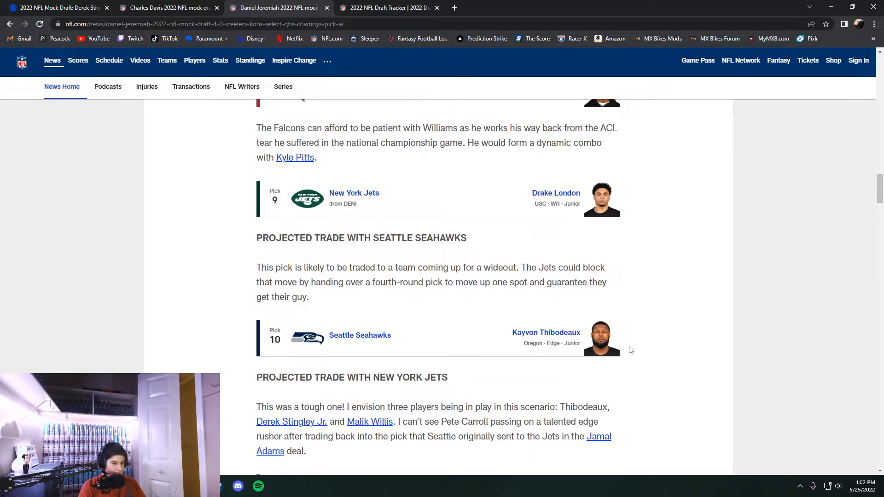
{"action": "mouse_move", "coordinate": [609, 352]}
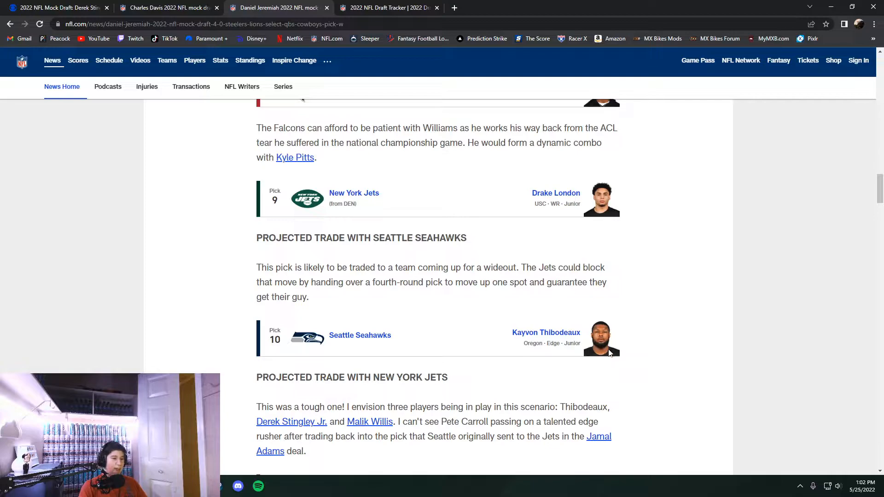
{"action": "left_click", "coordinate": [387, 7]}
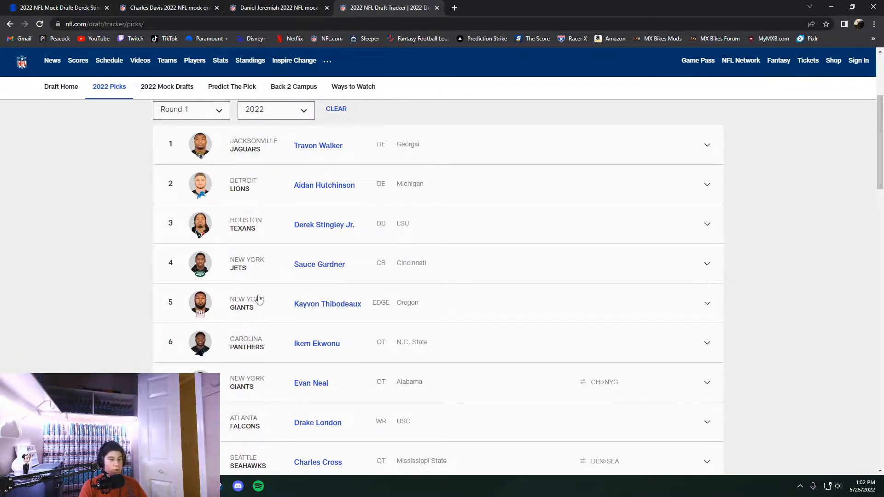
{"action": "left_click", "coordinate": [276, 7]}
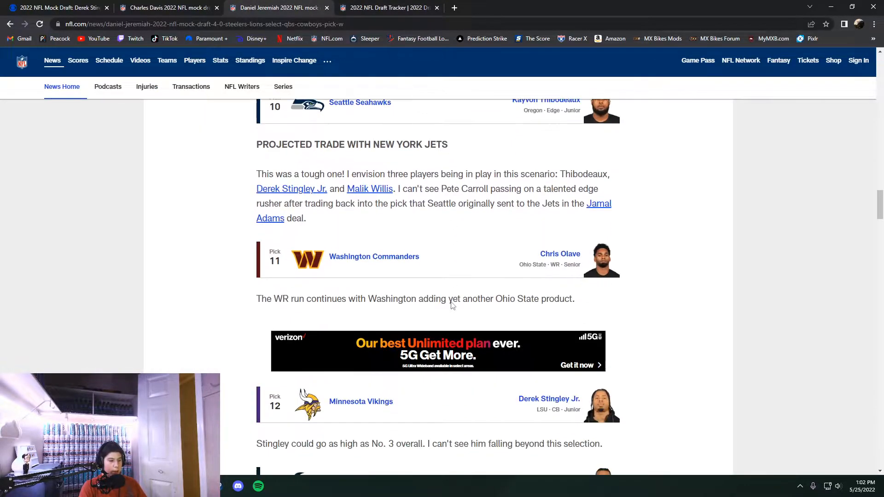
{"action": "scroll", "scroll_direction": "down", "scroll_amount": 3}
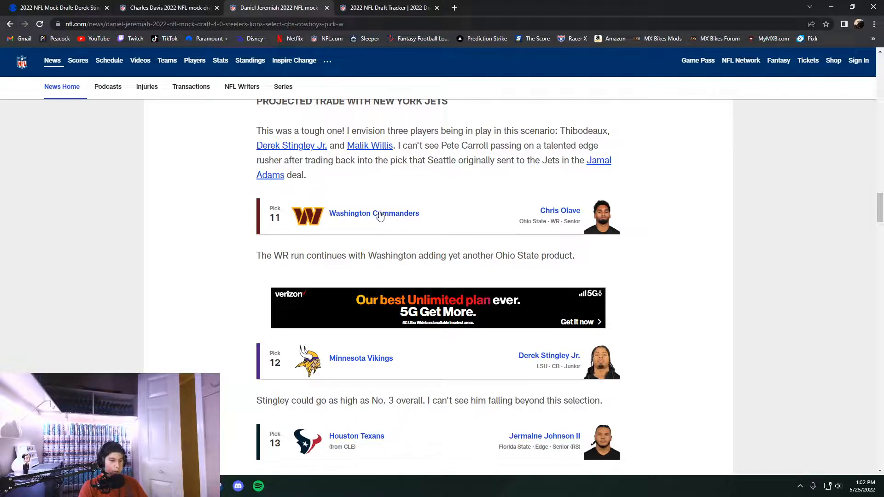
{"action": "scroll", "scroll_direction": "down", "scroll_amount": 3}
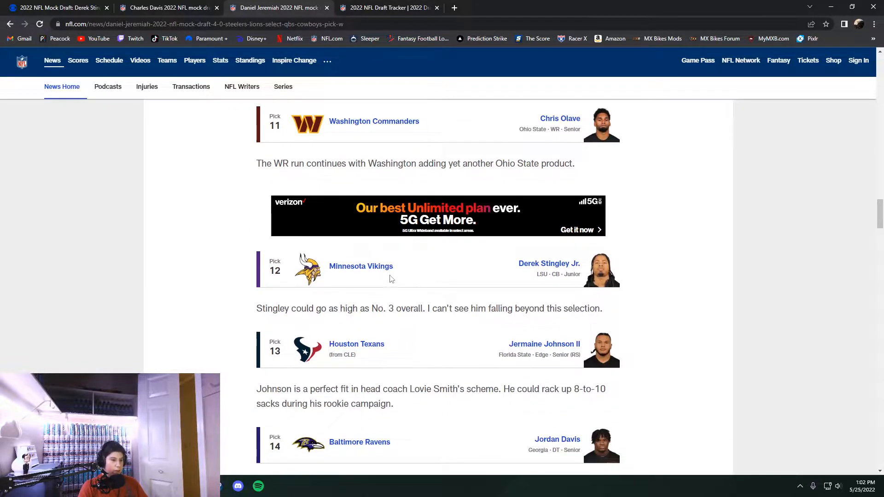
{"action": "mouse_move", "coordinate": [361, 266]}
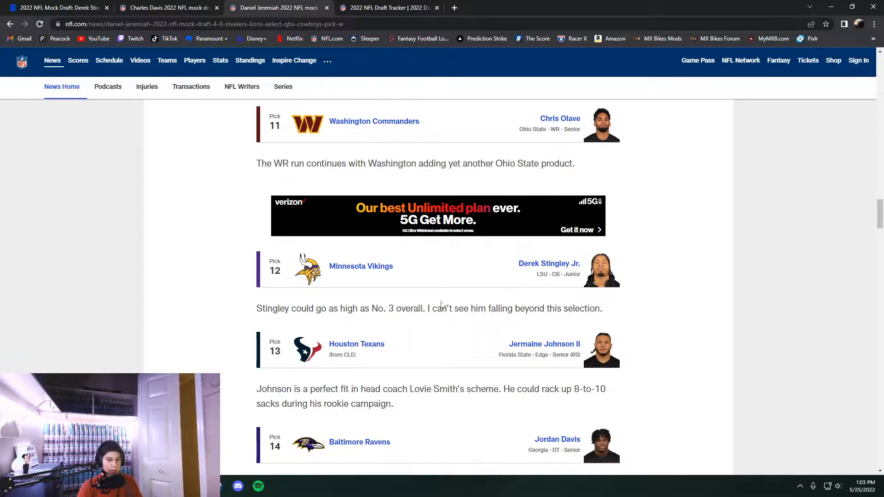
{"action": "left_click", "coordinate": [387, 7]}
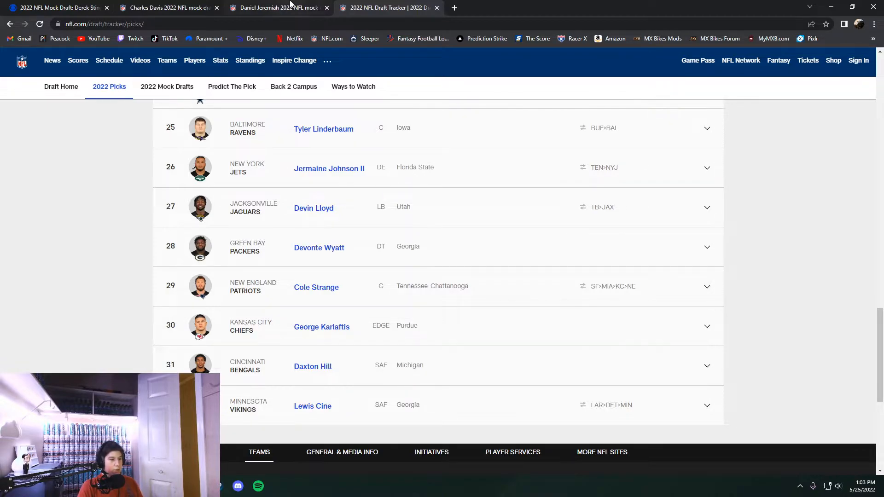
Step: Compare Jeremiah's mock picks around 13–15 against the tracker's actual selections
{"action": "left_click", "coordinate": [277, 7]}
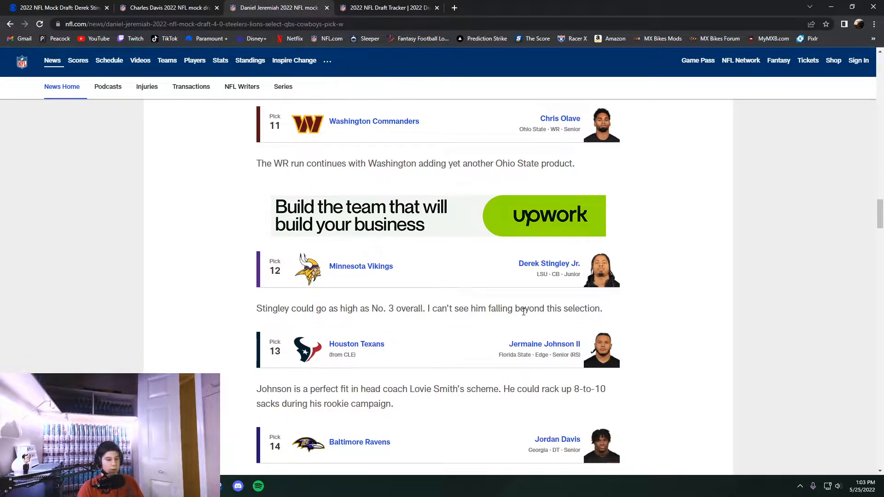
{"action": "scroll", "scroll_direction": "down", "scroll_amount": 3}
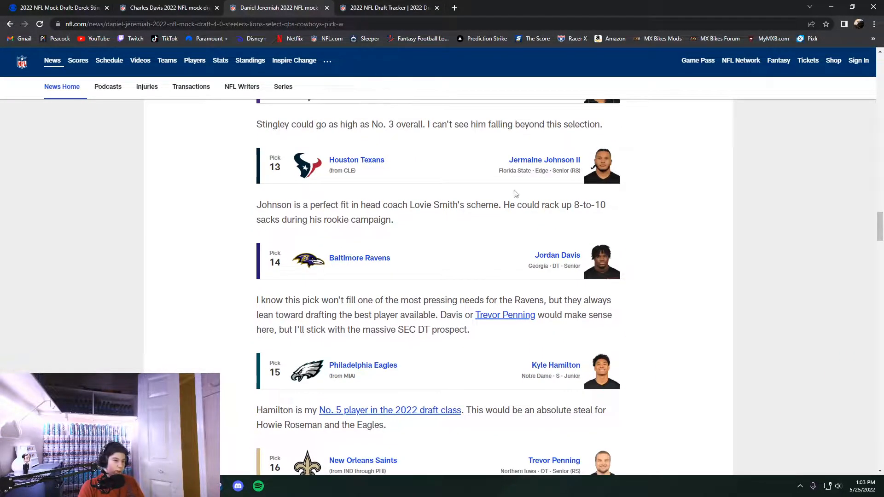
{"action": "left_click", "coordinate": [389, 7]}
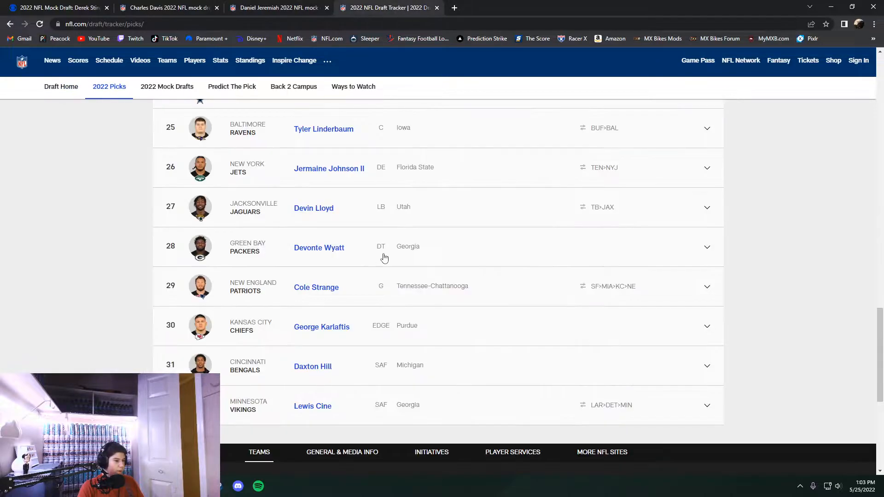
{"action": "scroll", "scroll_direction": "up", "scroll_amount": 3}
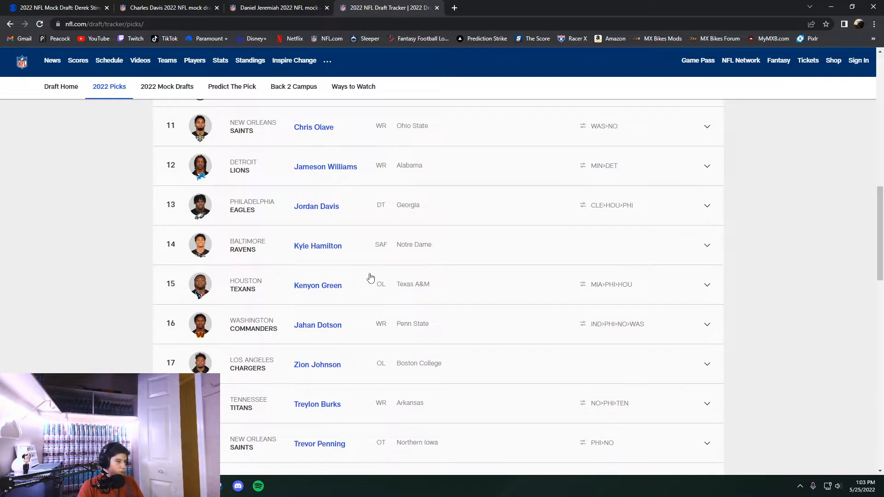
{"action": "left_click", "coordinate": [276, 7]}
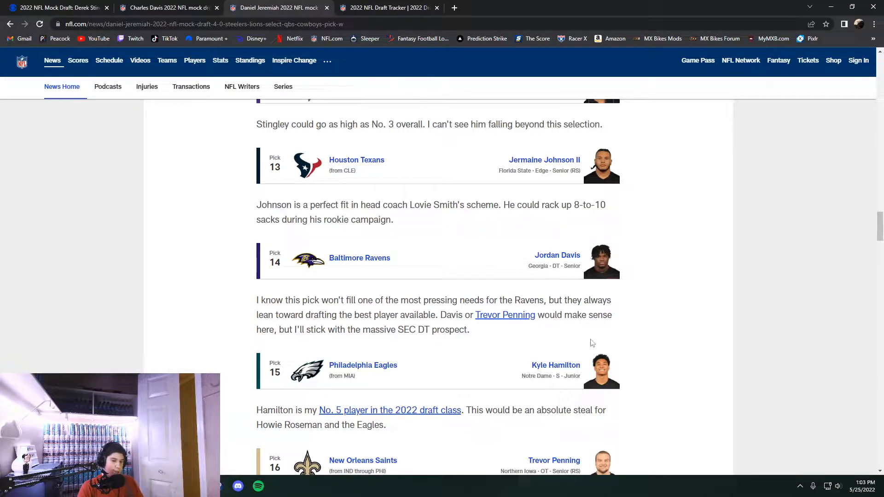
{"action": "mouse_move", "coordinate": [637, 307]}
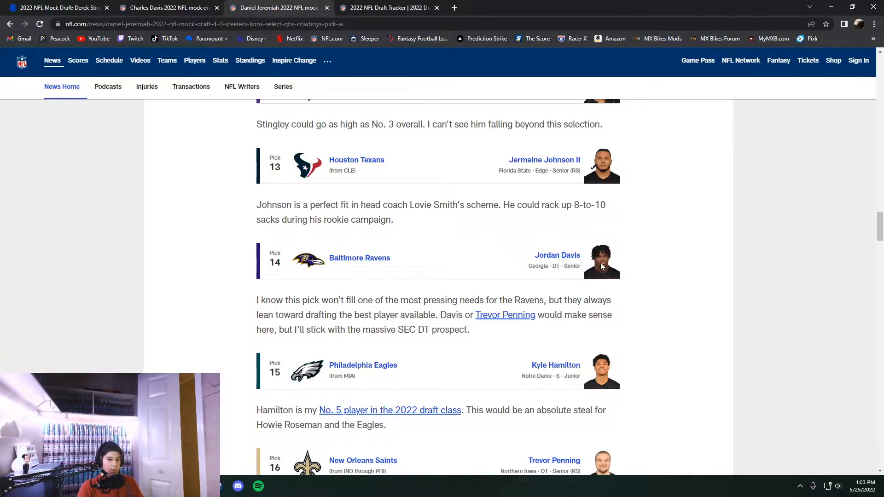
{"action": "mouse_move", "coordinate": [607, 281]}
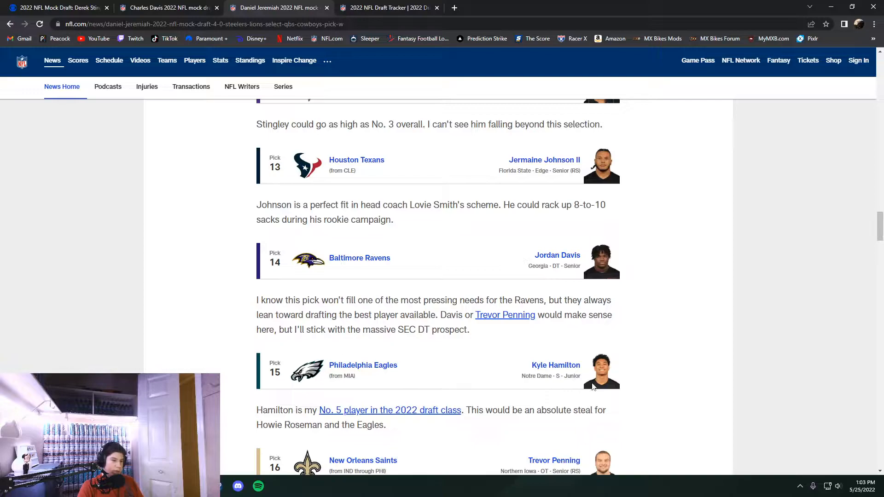
{"action": "mouse_move", "coordinate": [603, 337]}
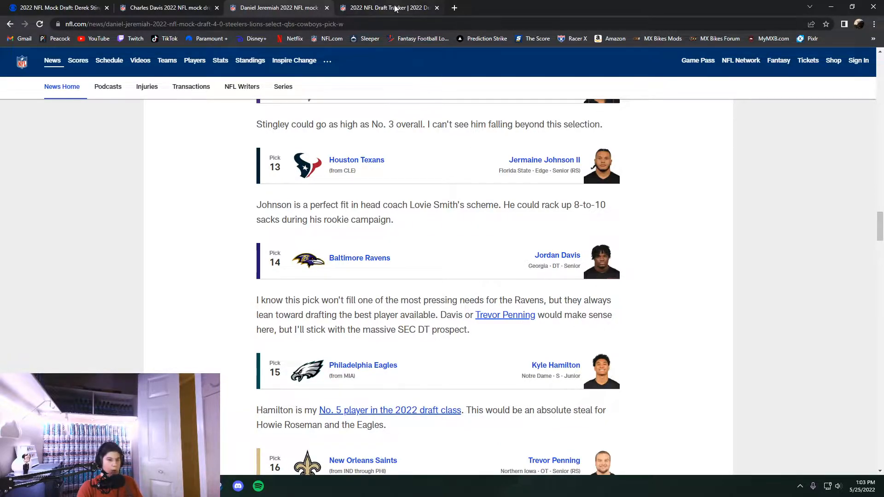
{"action": "left_click", "coordinate": [389, 7]}
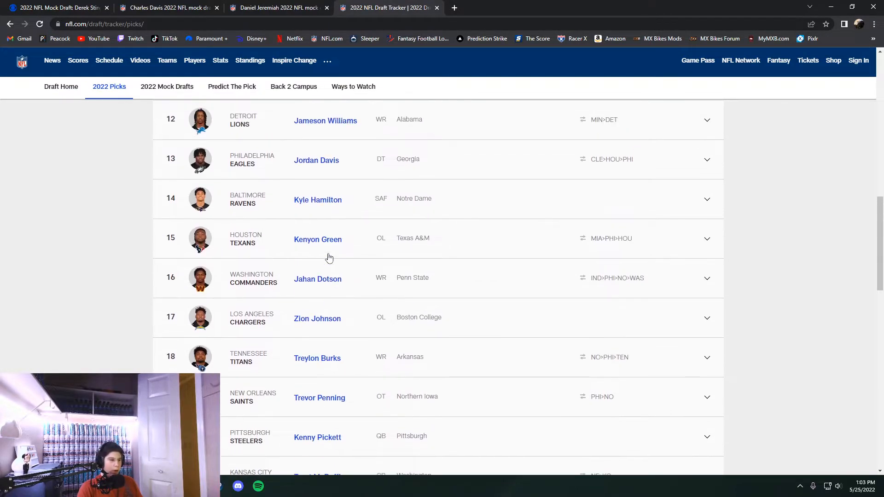
{"action": "left_click", "coordinate": [277, 7]}
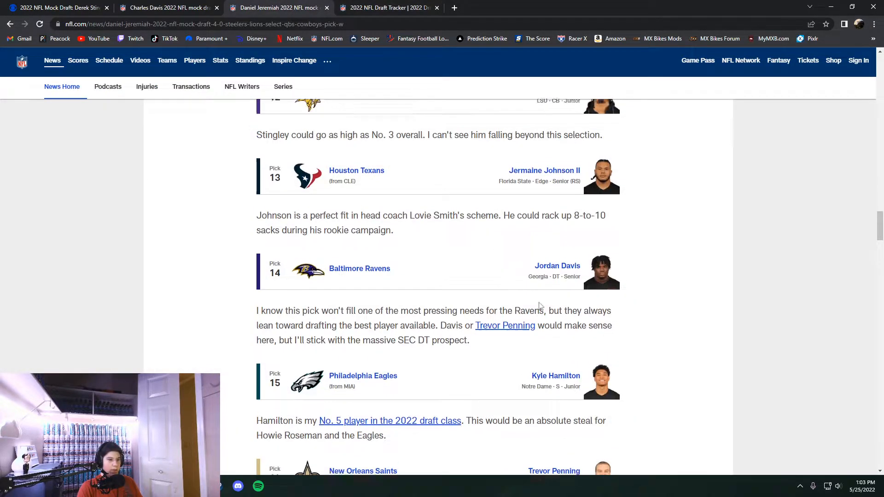
{"action": "scroll", "scroll_direction": "down", "scroll_amount": 3}
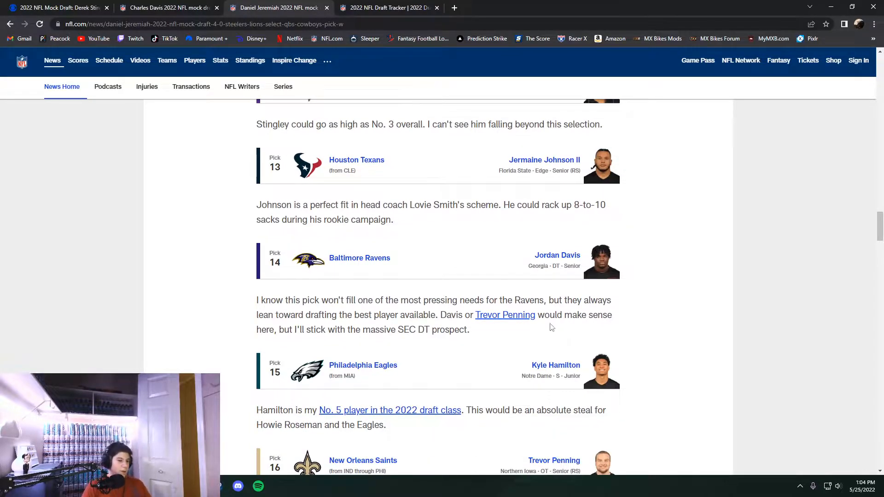
{"action": "scroll", "scroll_direction": "down", "scroll_amount": 3}
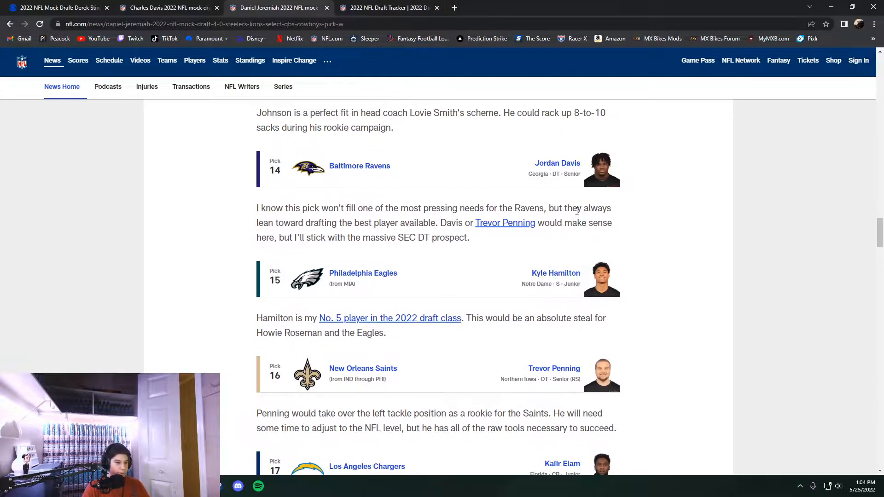
Step: Compare mock picks 16–19 with the tracker's actual picks, ending on the mock article
{"action": "left_click", "coordinate": [388, 7]}
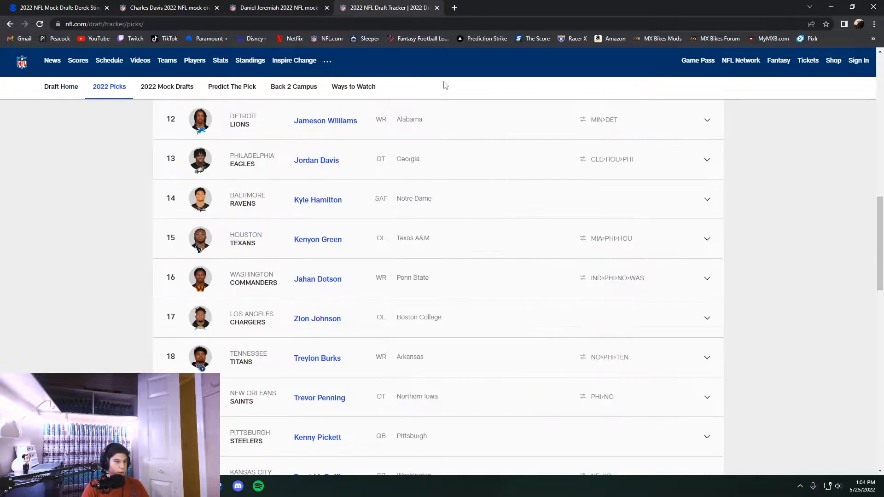
{"action": "left_click", "coordinate": [276, 7]}
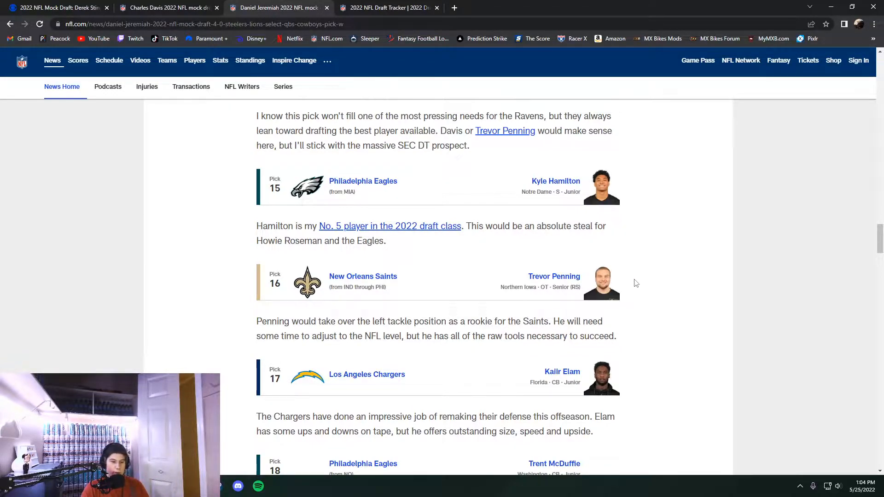
{"action": "scroll", "scroll_direction": "down", "scroll_amount": 3}
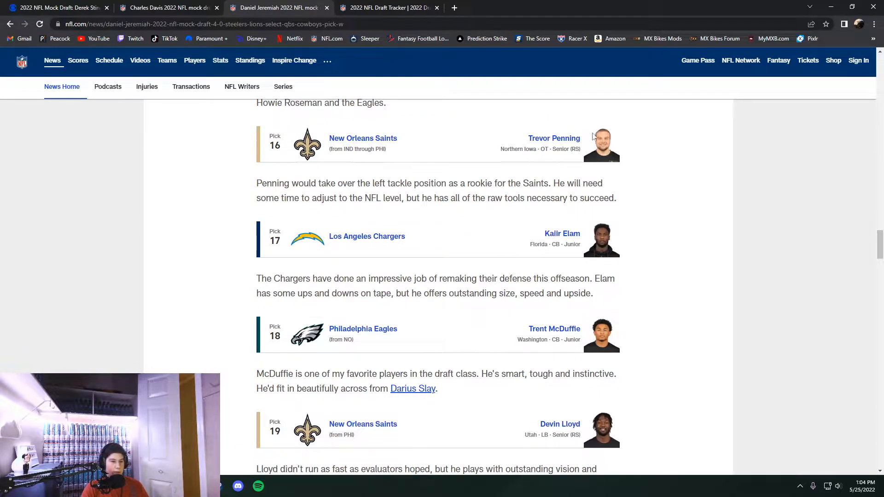
{"action": "left_click", "coordinate": [386, 8]}
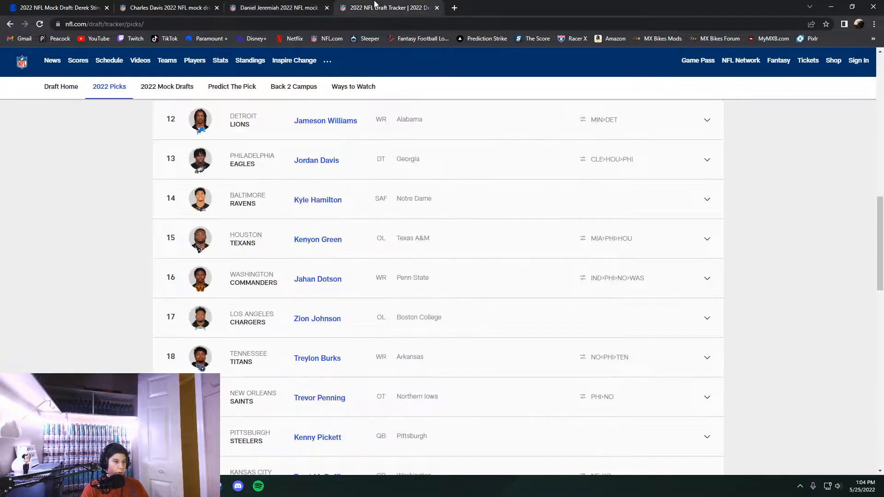
{"action": "mouse_move", "coordinate": [312, 289]}
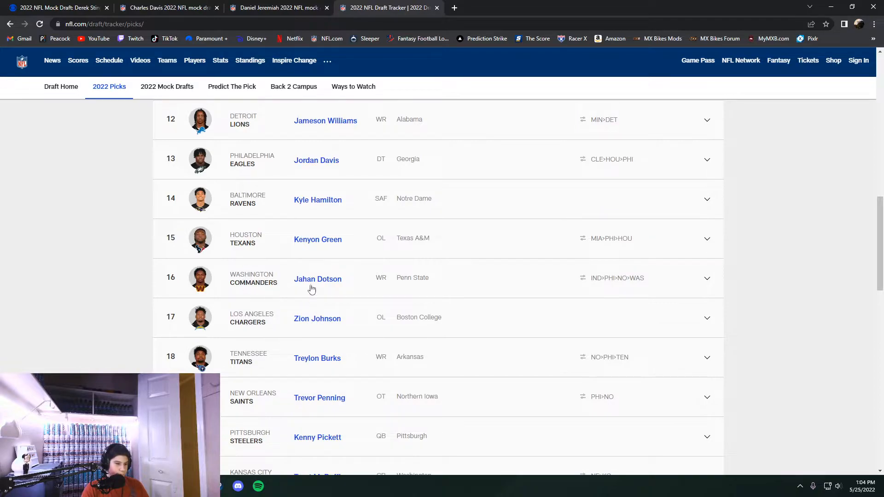
{"action": "left_click", "coordinate": [276, 7]}
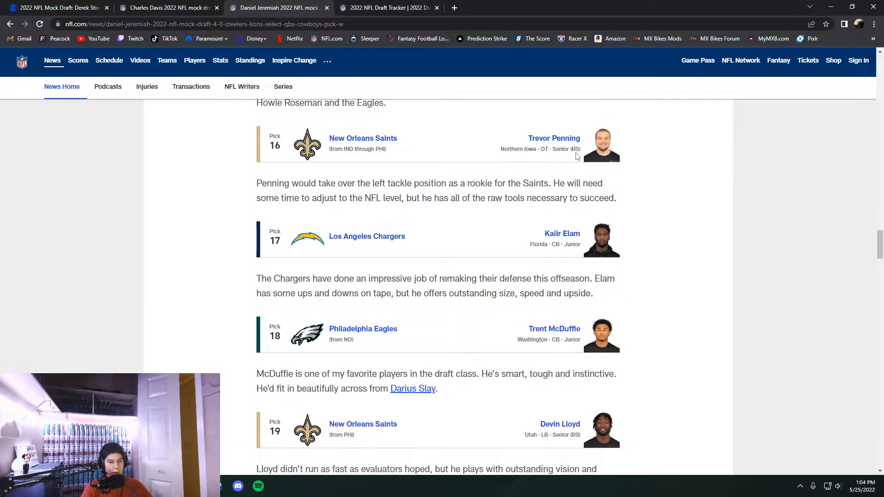
{"action": "mouse_move", "coordinate": [387, 7]}
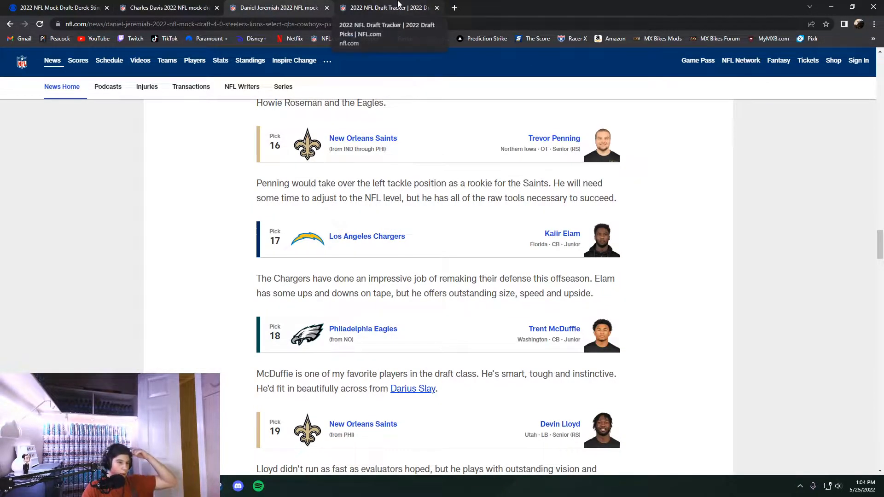
{"action": "left_click", "coordinate": [387, 7]}
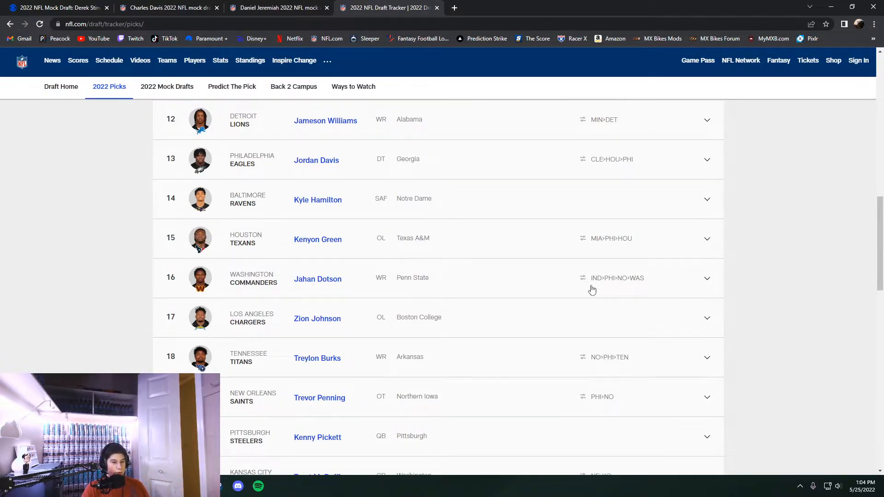
{"action": "mouse_move", "coordinate": [593, 290]}
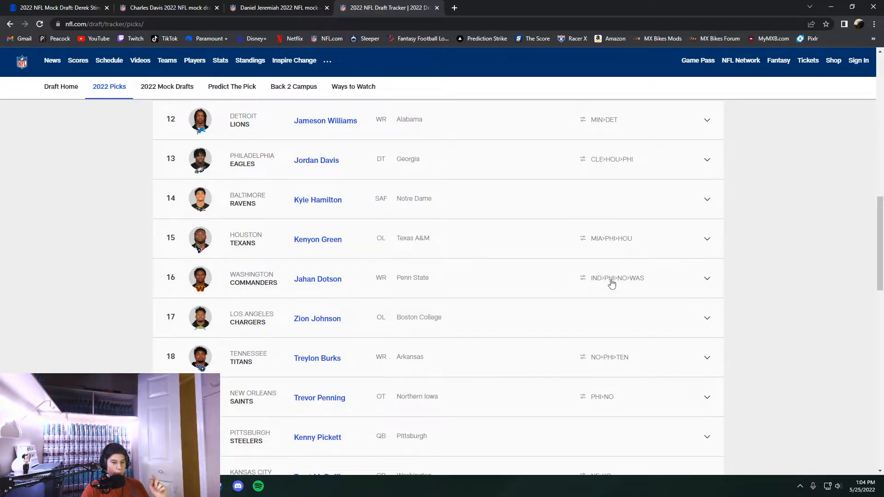
{"action": "mouse_move", "coordinate": [624, 289]}
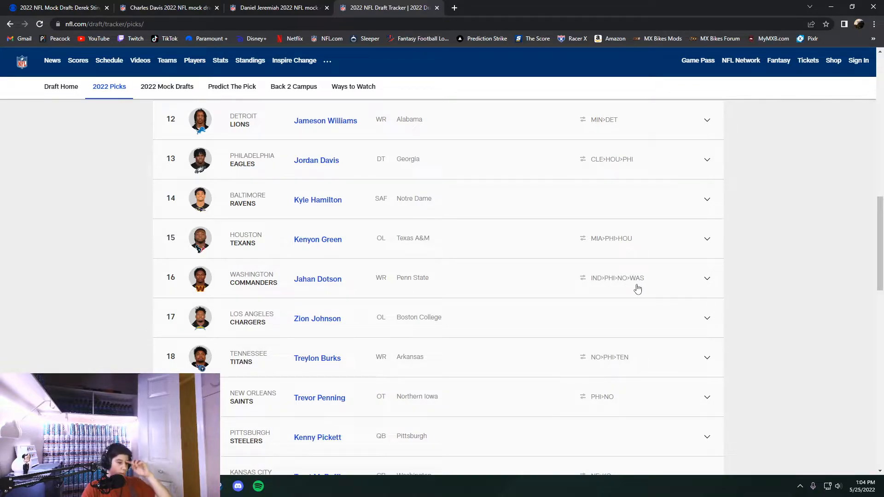
{"action": "mouse_move", "coordinate": [326, 5]}
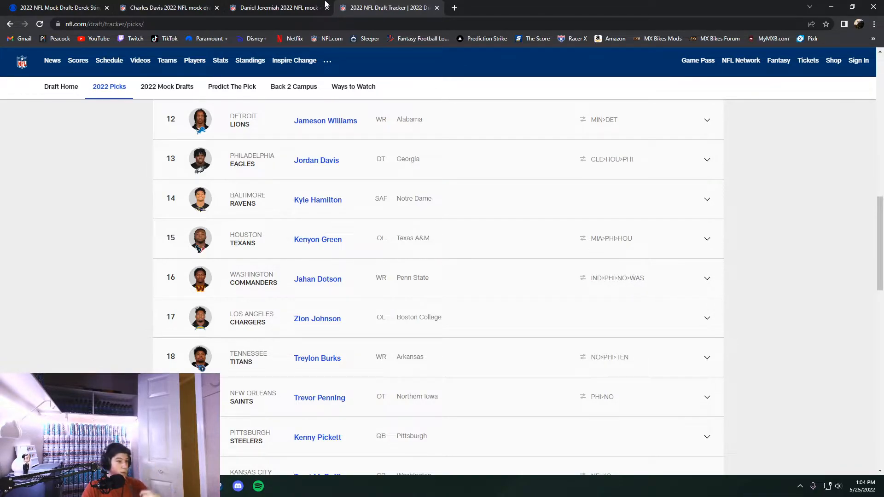
{"action": "left_click", "coordinate": [276, 8]}
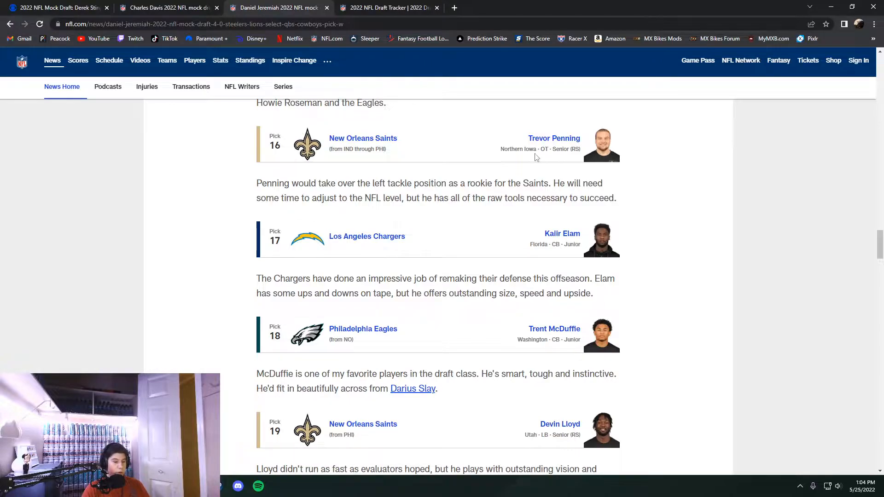
Step: Check mock picks 17–19 (Elam, McDuffie, Lloyd) against the tracker's actual picks 14–23
{"action": "scroll", "scroll_direction": "down", "scroll_amount": 3}
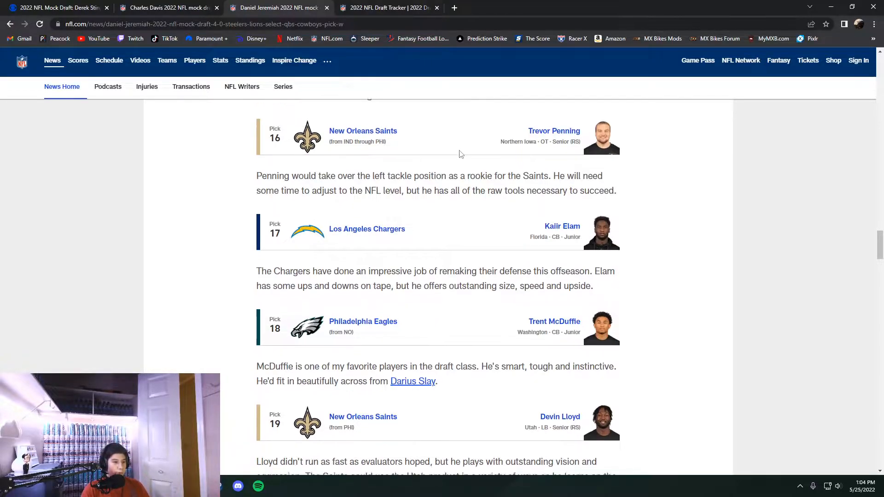
{"action": "scroll", "scroll_direction": "down", "scroll_amount": 3}
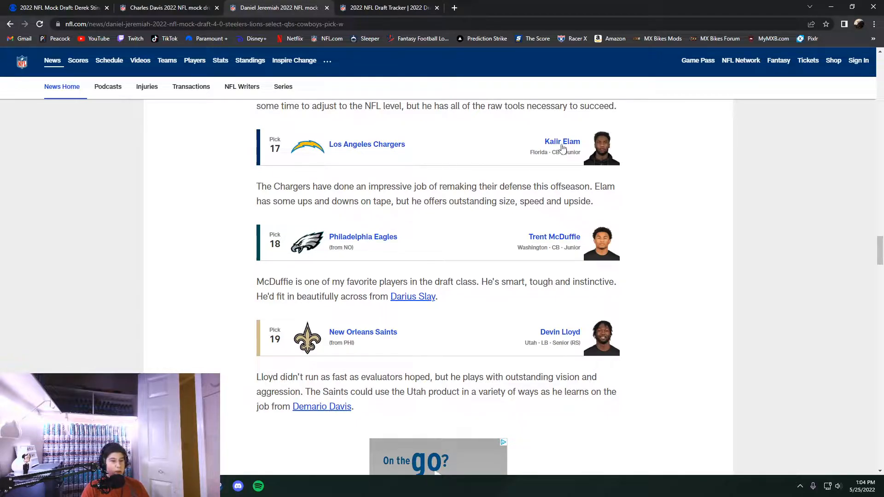
{"action": "mouse_move", "coordinate": [385, 153]}
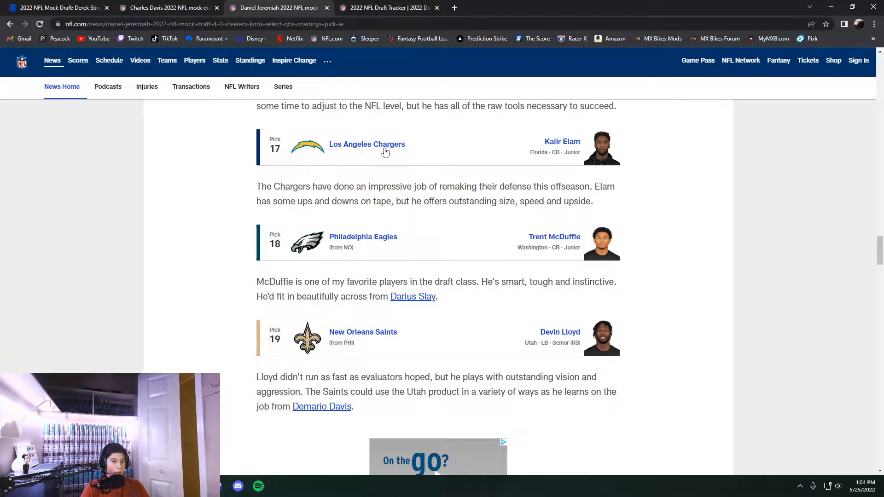
{"action": "left_click", "coordinate": [387, 7]}
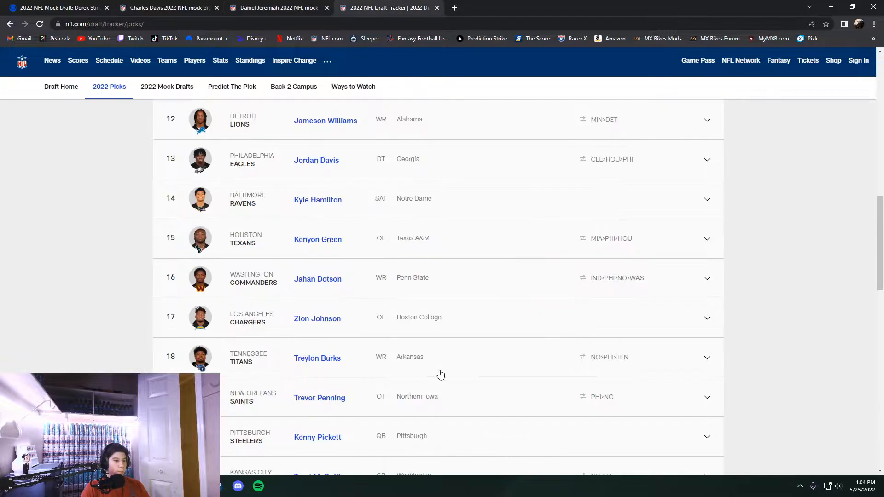
{"action": "scroll", "scroll_direction": "down", "scroll_amount": 3}
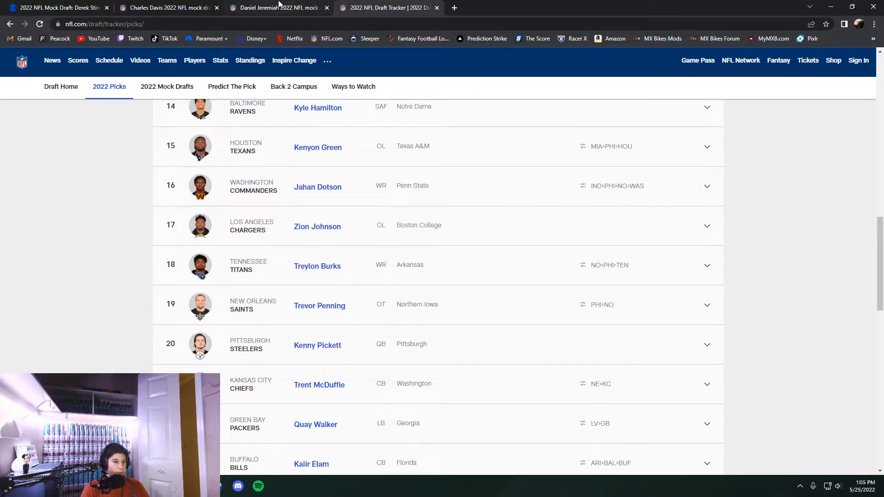
{"action": "left_click", "coordinate": [278, 7]}
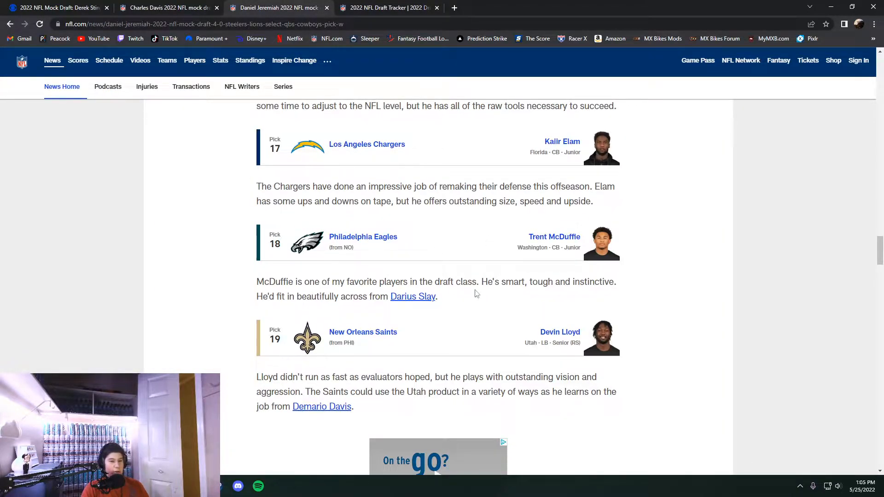
{"action": "mouse_move", "coordinate": [529, 300]}
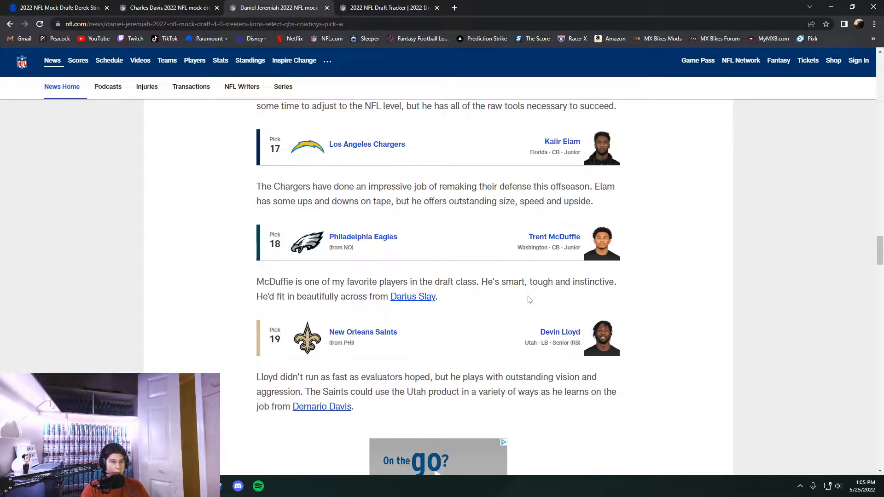
{"action": "left_click", "coordinate": [388, 7]}
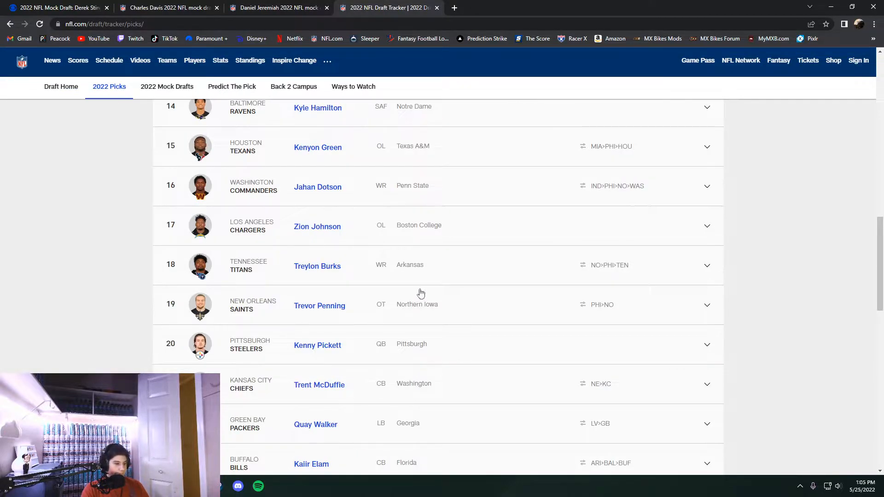
{"action": "left_click", "coordinate": [166, 8]}
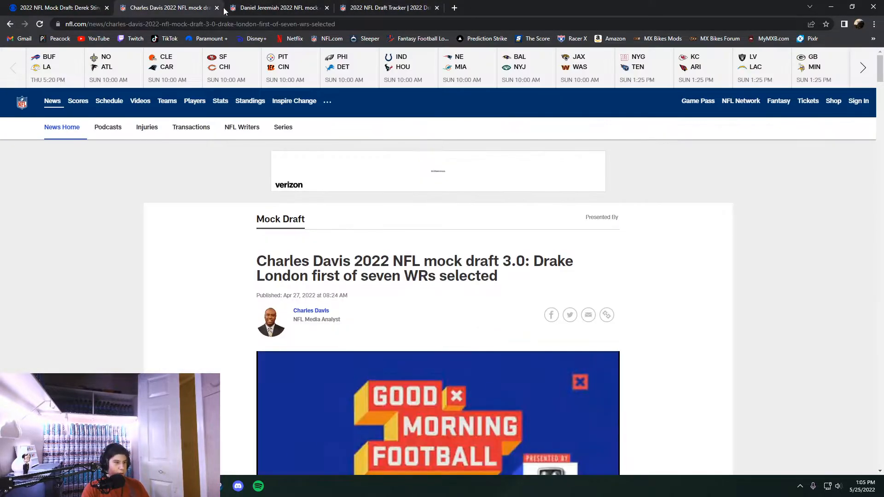
{"action": "left_click", "coordinate": [276, 7]}
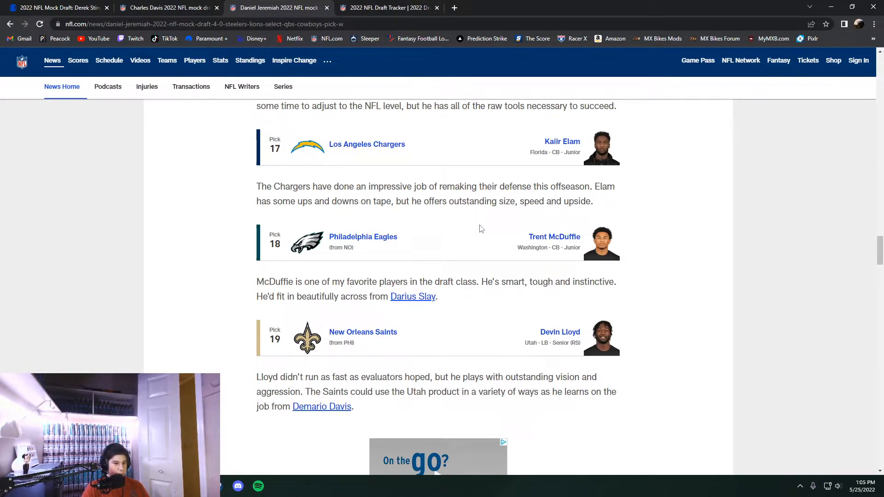
Step: Check mock pick 20 Kenny Pickett against the tracker and read through pick 23
{"action": "scroll", "scroll_direction": "down", "scroll_amount": 3}
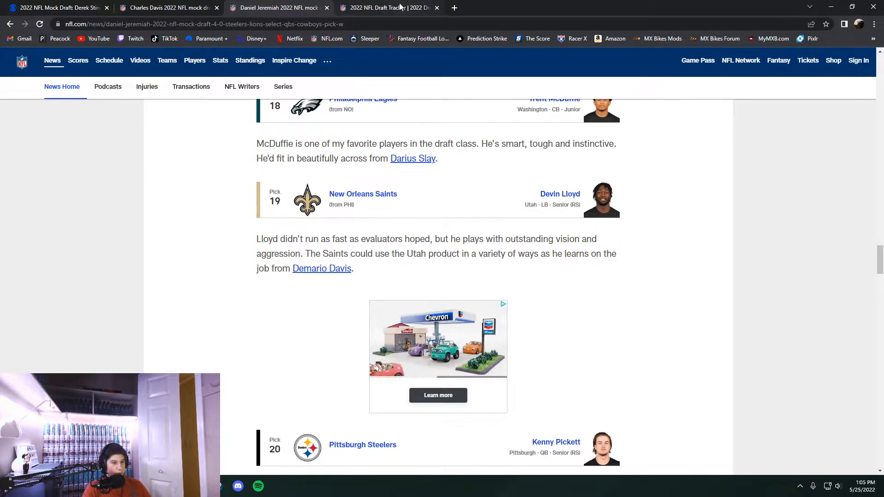
{"action": "left_click", "coordinate": [374, 7]}
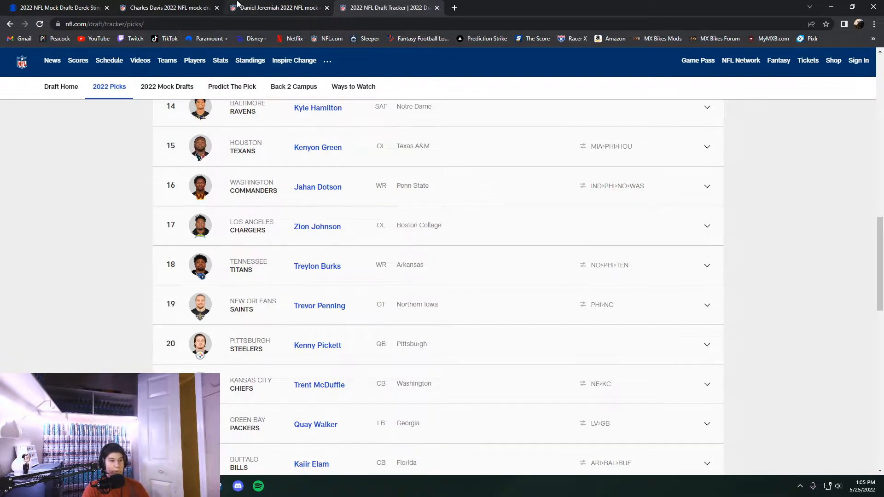
{"action": "left_click", "coordinate": [276, 8]}
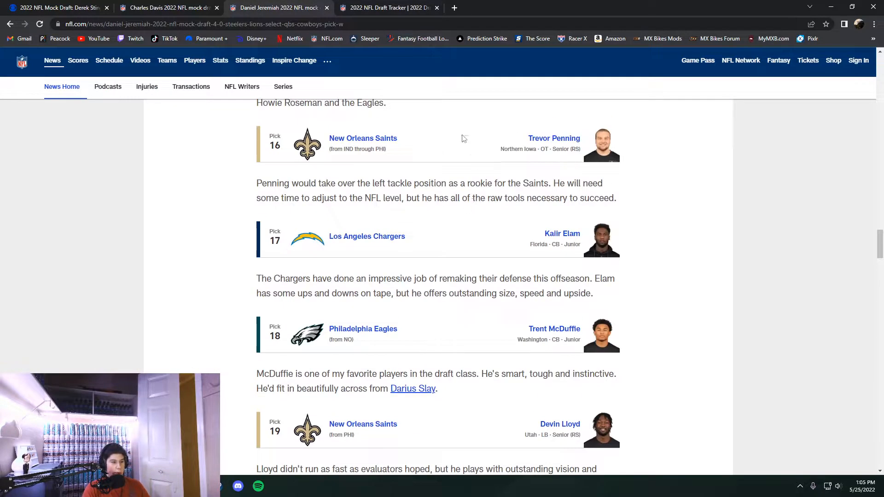
{"action": "scroll", "scroll_direction": "down", "scroll_amount": 3}
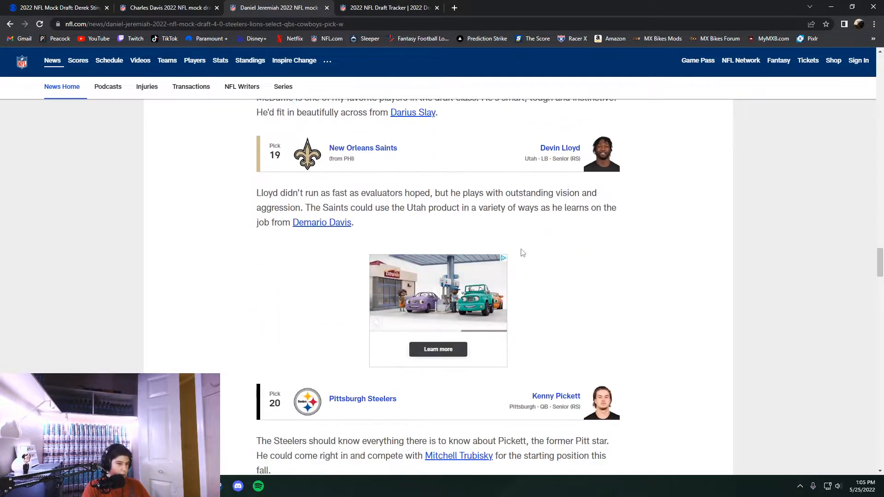
{"action": "scroll", "scroll_direction": "down", "scroll_amount": 3}
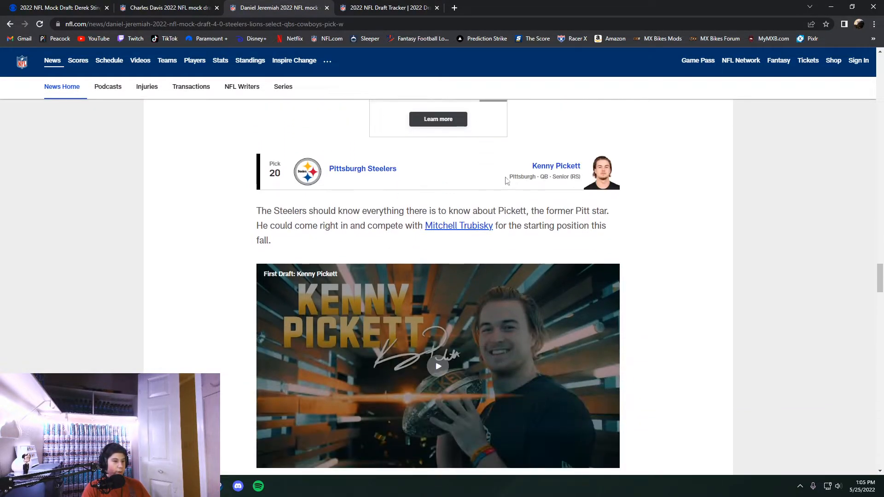
{"action": "left_click", "coordinate": [387, 7]}
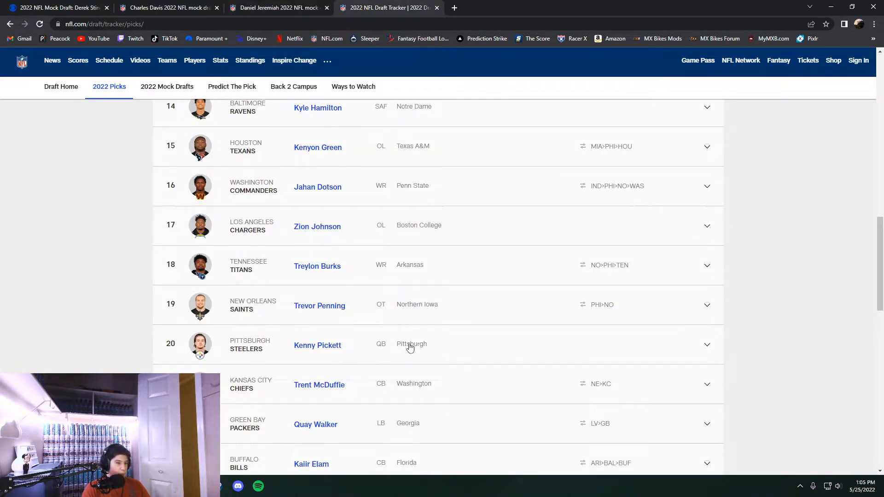
{"action": "left_click", "coordinate": [276, 7]}
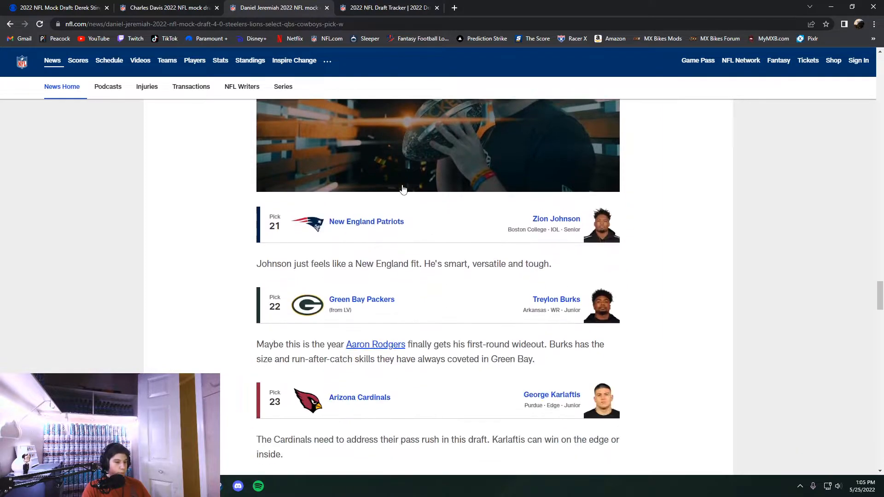
Step: Start comparing Jeremiah's picks 21–24 with the tracker's actual picks 19–27
{"action": "scroll", "scroll_direction": "down", "scroll_amount": 3}
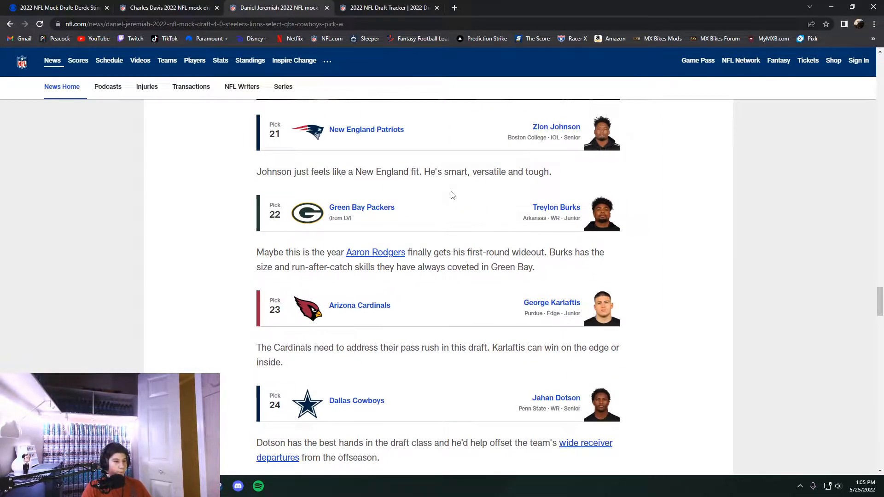
{"action": "mouse_move", "coordinate": [530, 136]}
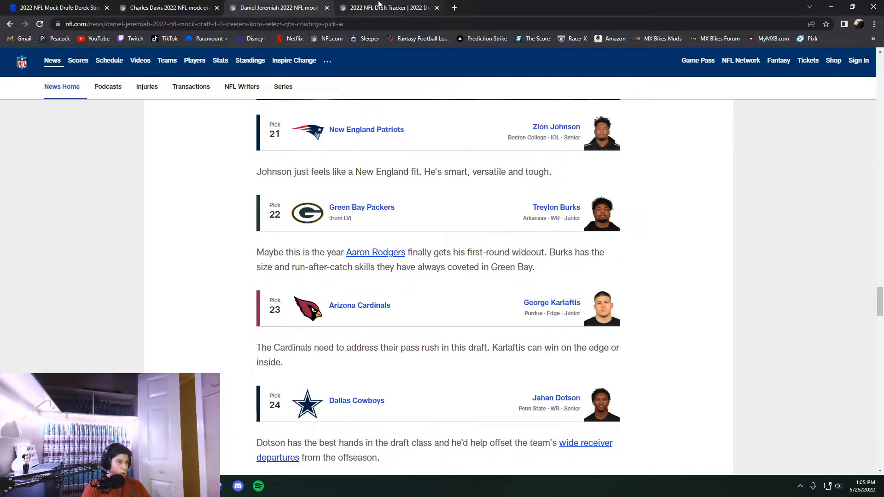
{"action": "left_click", "coordinate": [387, 7]}
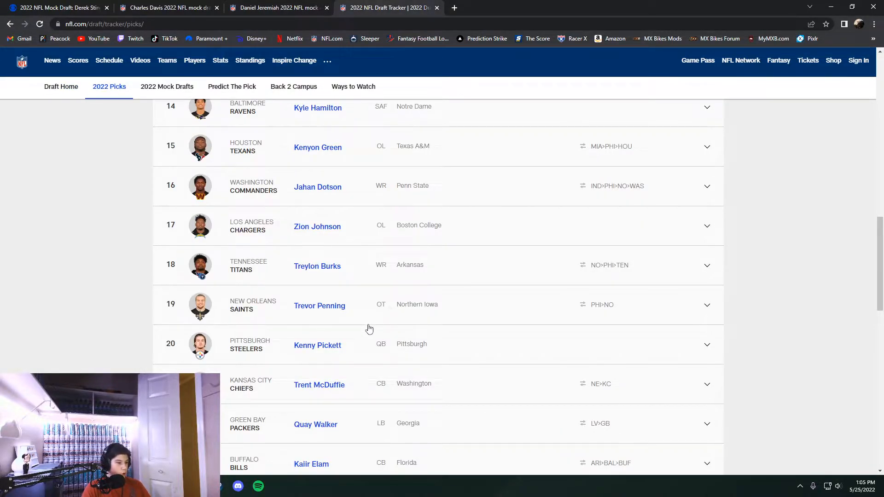
{"action": "scroll", "scroll_direction": "down", "scroll_amount": 3}
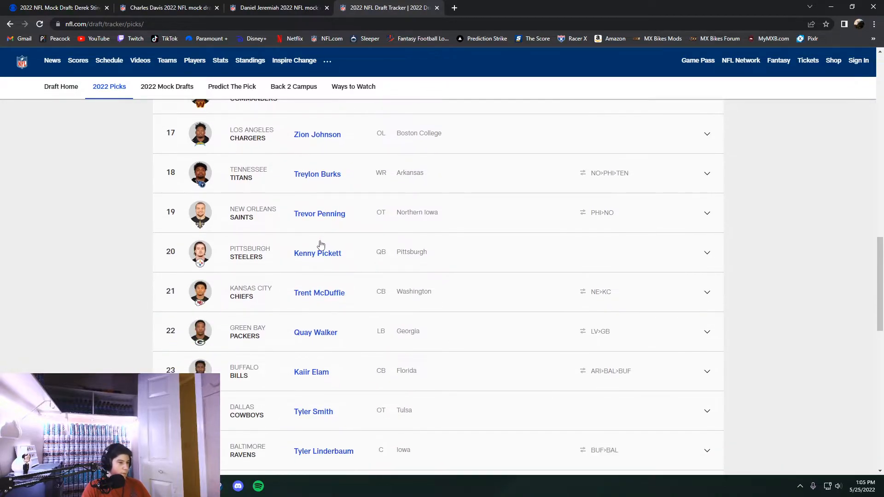
{"action": "left_click", "coordinate": [277, 8]}
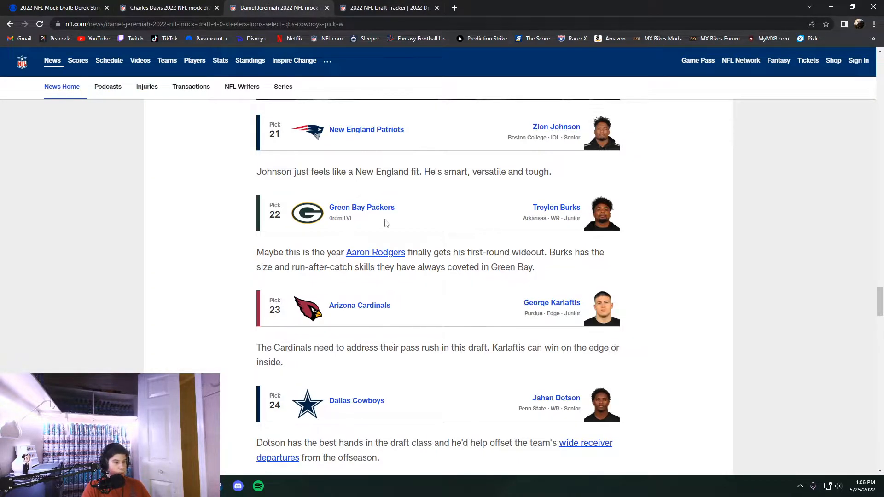
{"action": "mouse_move", "coordinate": [512, 243]}
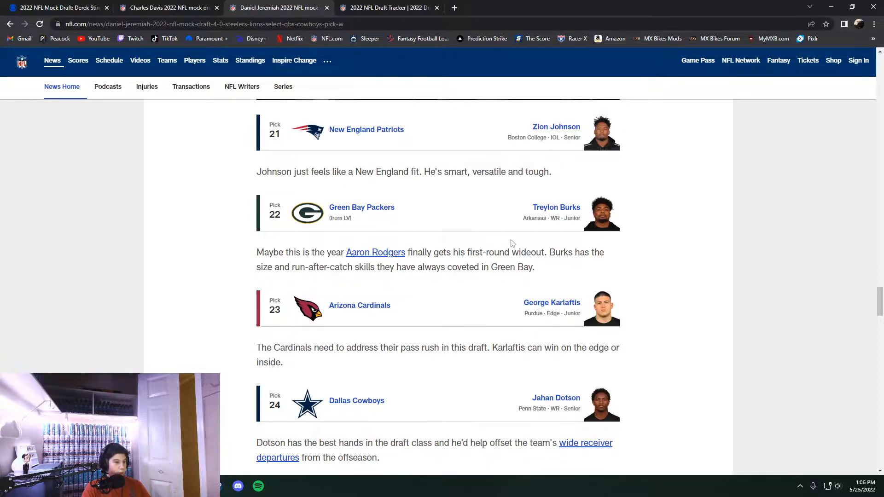
{"action": "left_click", "coordinate": [388, 7]}
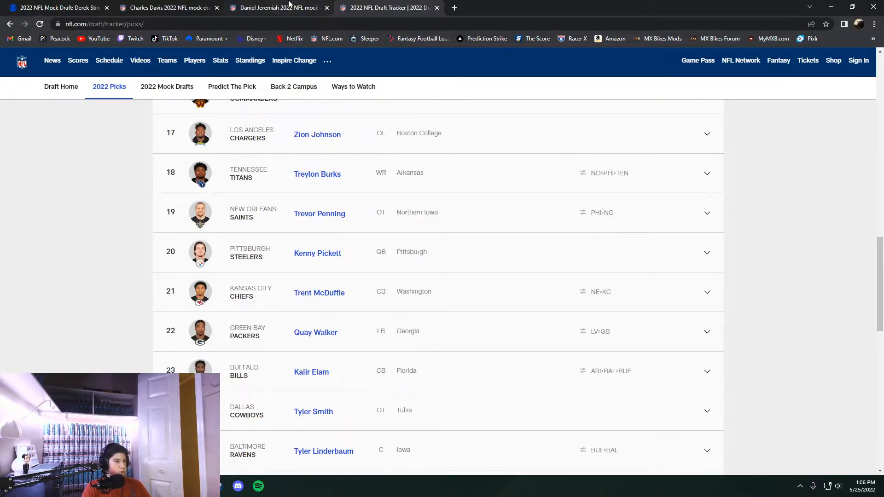
{"action": "left_click", "coordinate": [276, 7]}
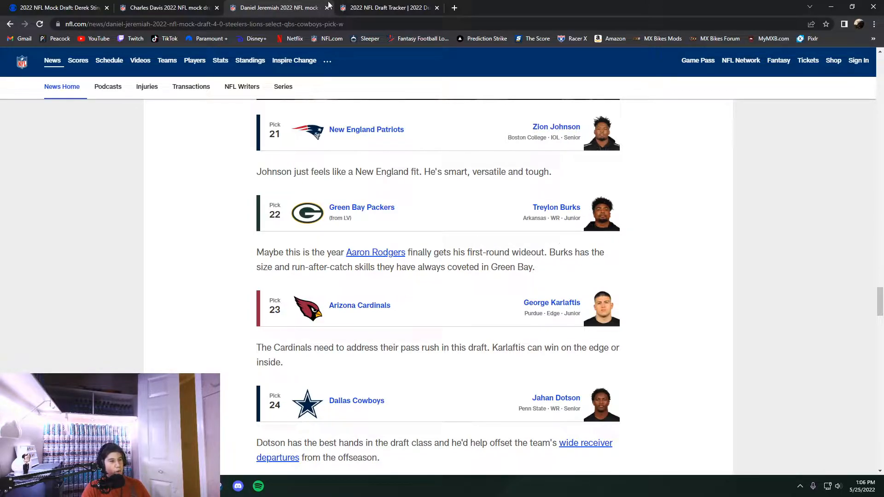
Step: Finish checking picks 21–24 against the tracker, then read the mock through pick 26
{"action": "left_click", "coordinate": [387, 7]}
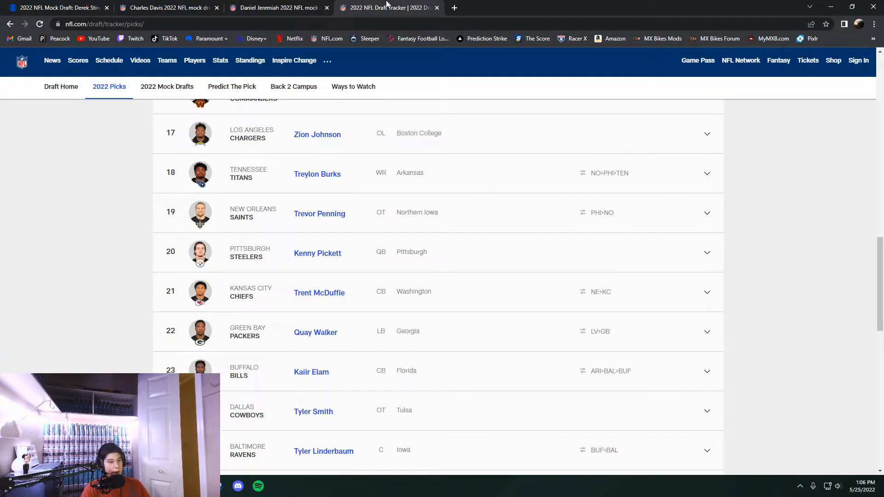
{"action": "mouse_move", "coordinate": [325, 347]}
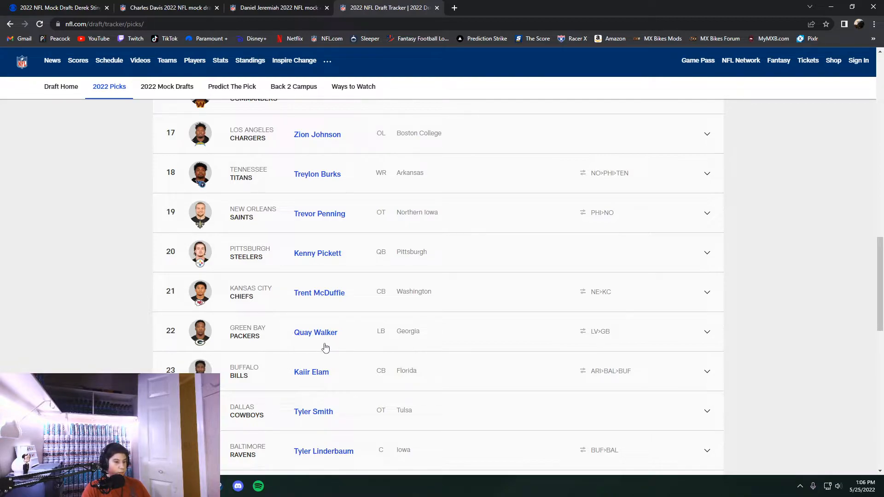
{"action": "left_click", "coordinate": [276, 7]}
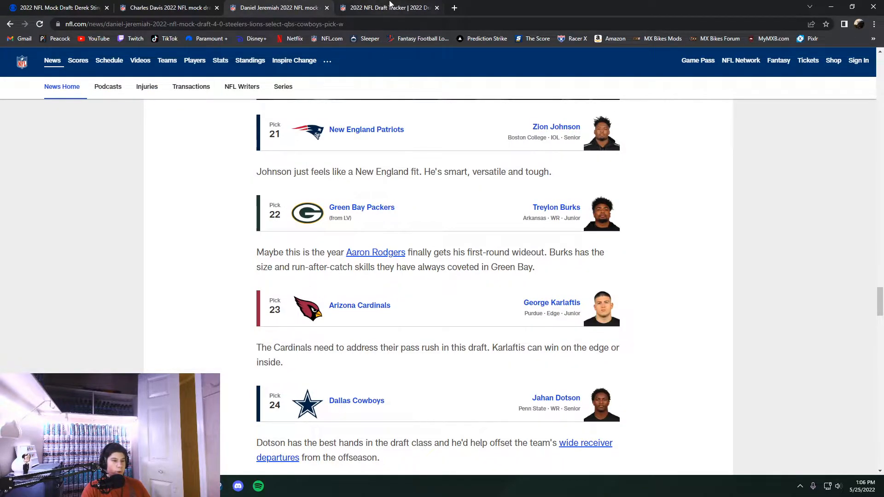
{"action": "left_click", "coordinate": [389, 8]}
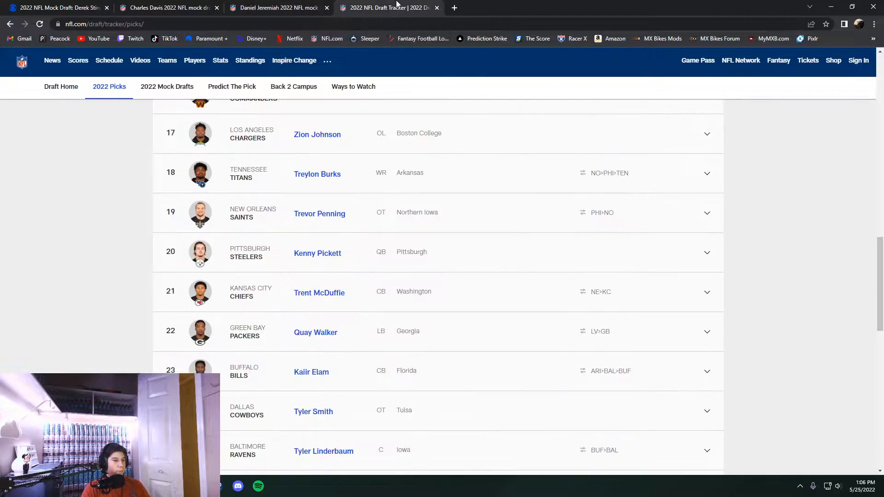
{"action": "mouse_move", "coordinate": [278, 377]}
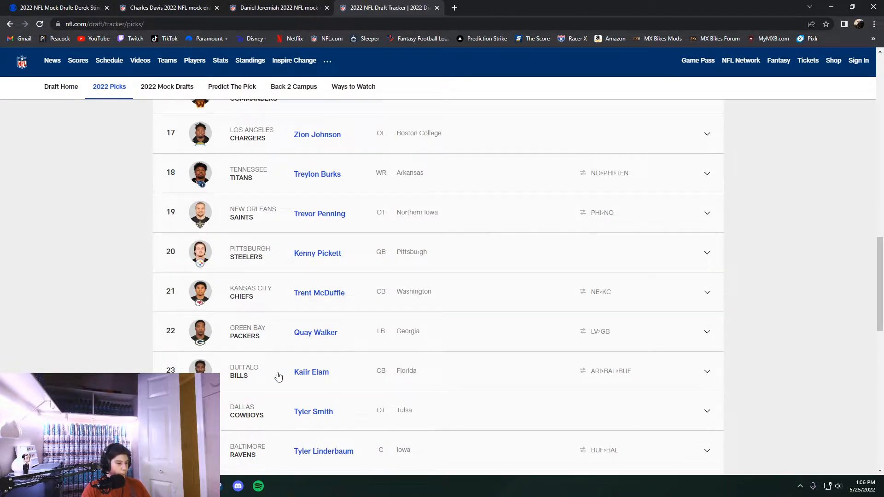
{"action": "scroll", "scroll_direction": "down", "scroll_amount": 3}
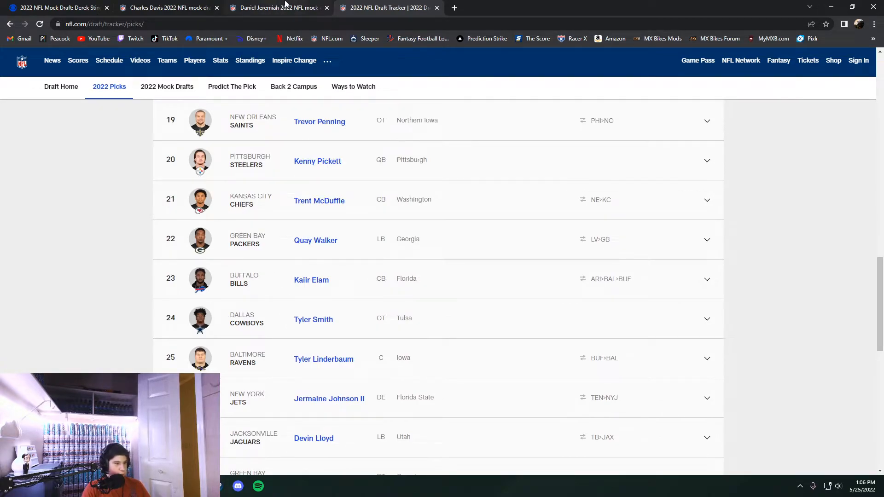
{"action": "left_click", "coordinate": [277, 8]}
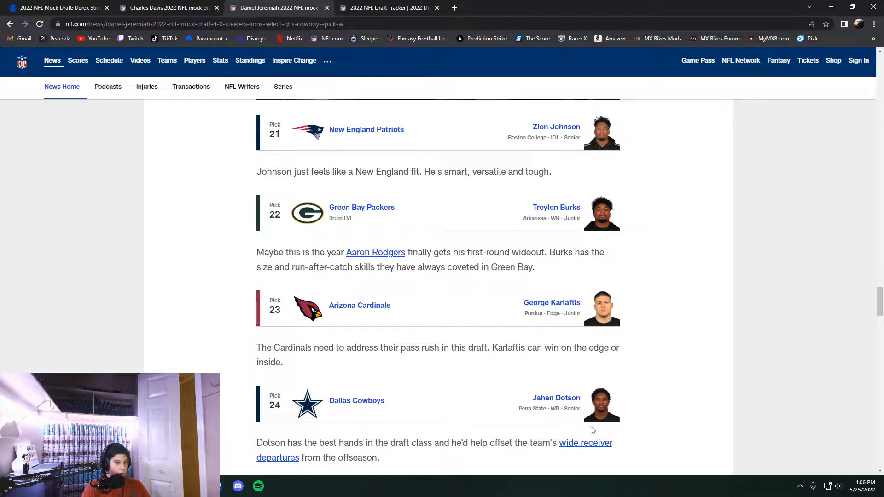
{"action": "left_click", "coordinate": [388, 8]}
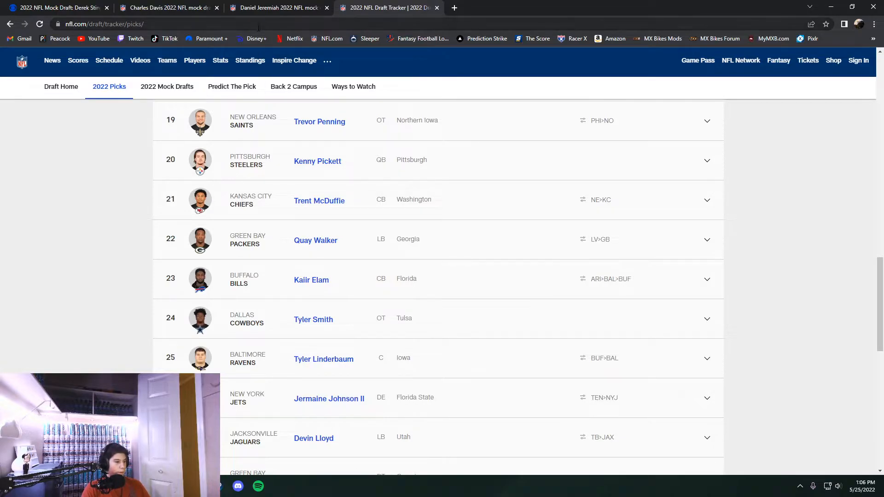
{"action": "left_click", "coordinate": [276, 7]}
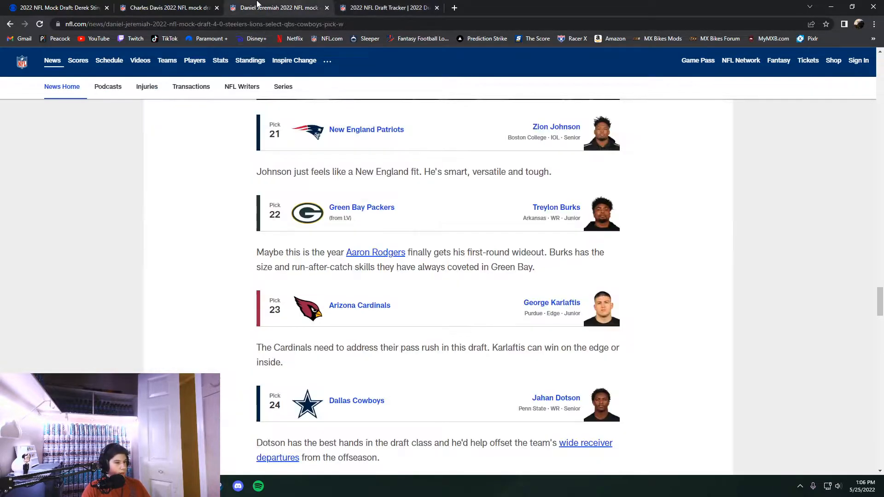
{"action": "scroll", "scroll_direction": "down", "scroll_amount": 3}
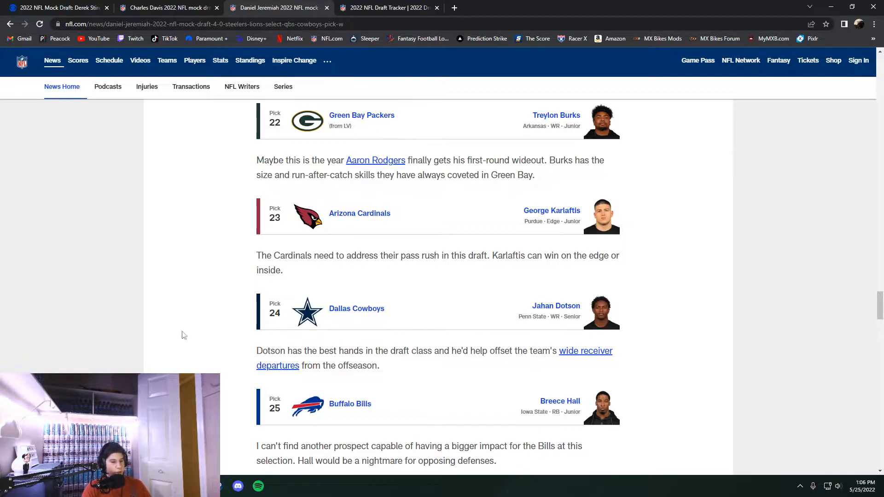
{"action": "scroll", "scroll_direction": "down", "scroll_amount": 3}
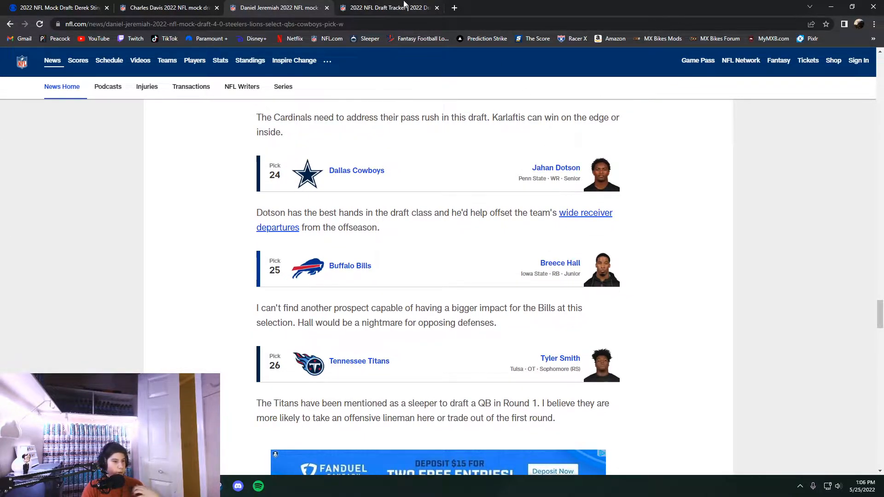
Step: Check actual picks 25–32 on the tracker and read Jeremiah's mock through pick 29
{"action": "left_click", "coordinate": [388, 8]}
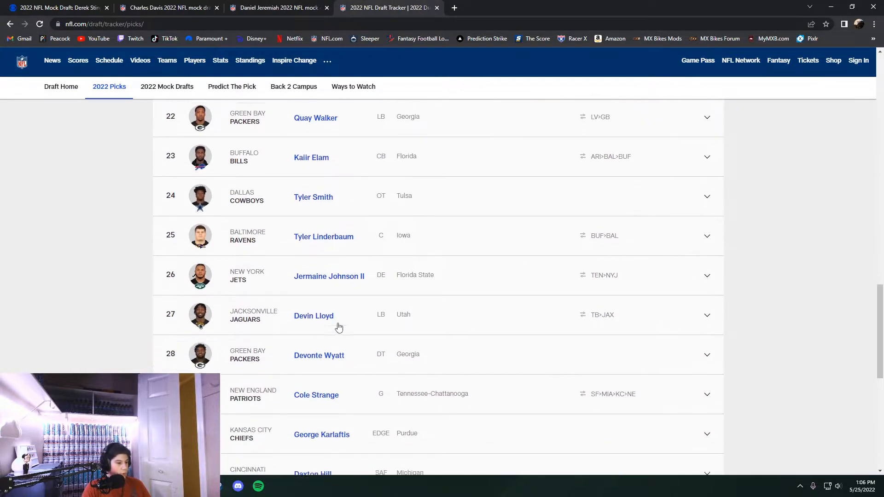
{"action": "scroll", "scroll_direction": "down", "scroll_amount": 3}
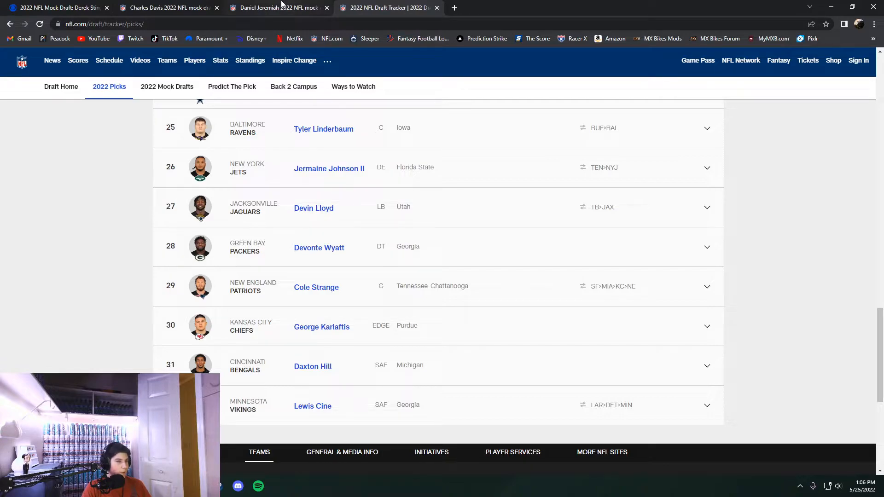
{"action": "mouse_move", "coordinate": [277, 7]}
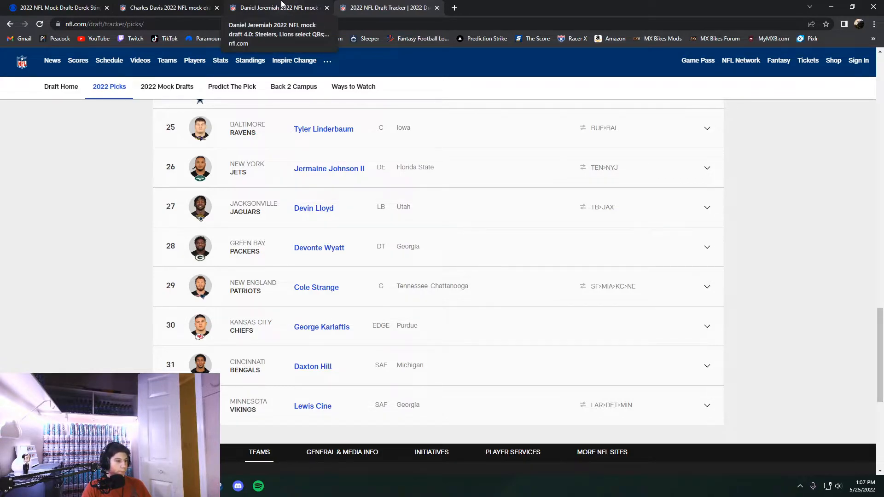
{"action": "left_click", "coordinate": [276, 7]}
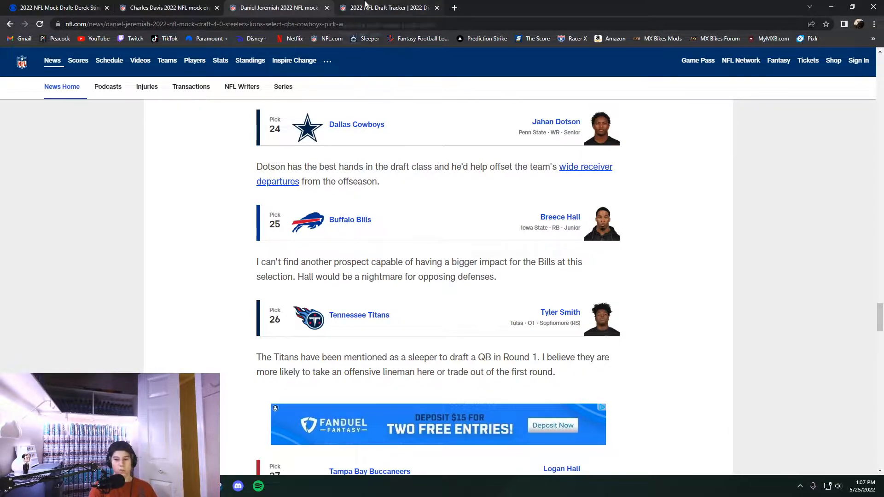
{"action": "mouse_move", "coordinate": [534, 291]}
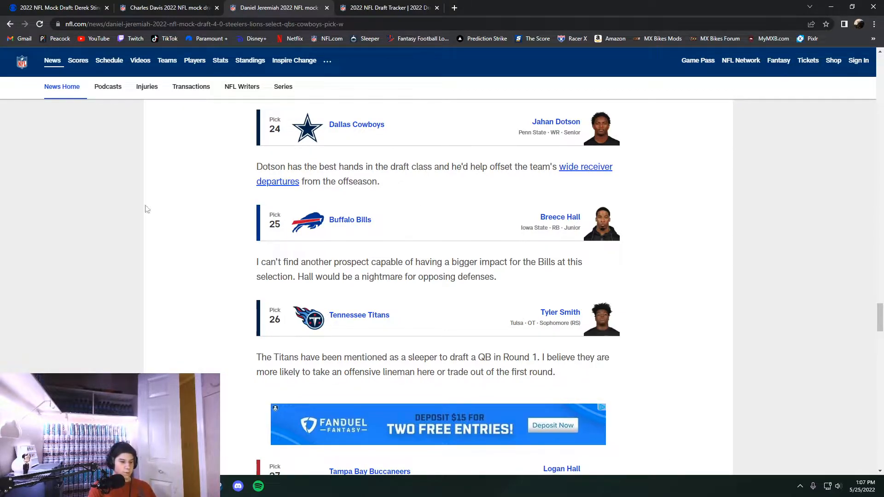
{"action": "scroll", "scroll_direction": "down", "scroll_amount": 3}
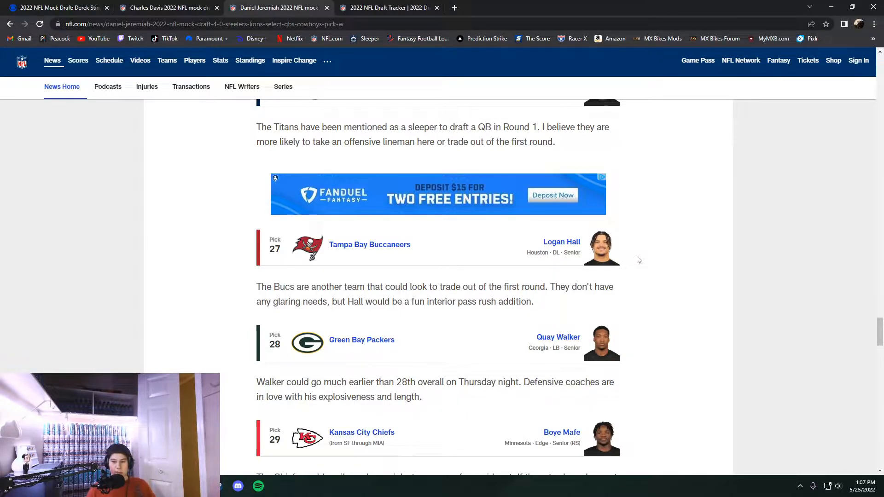
{"action": "left_click", "coordinate": [389, 8]}
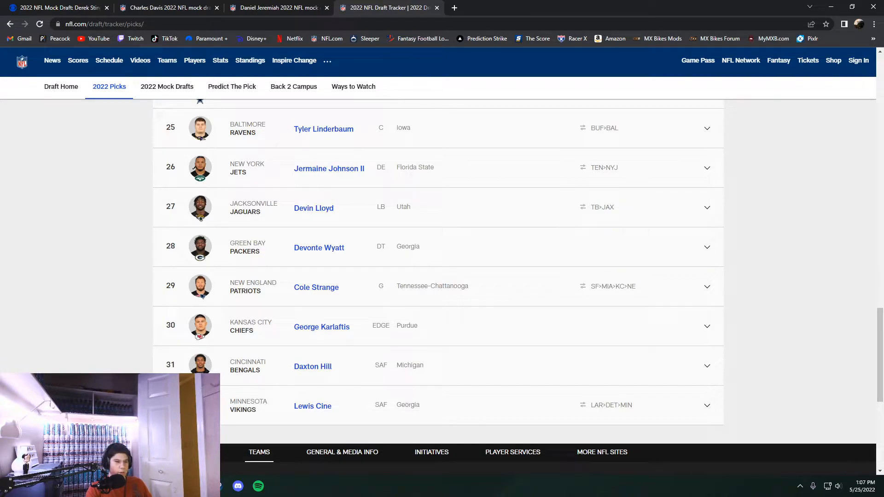
{"action": "left_click", "coordinate": [276, 8]}
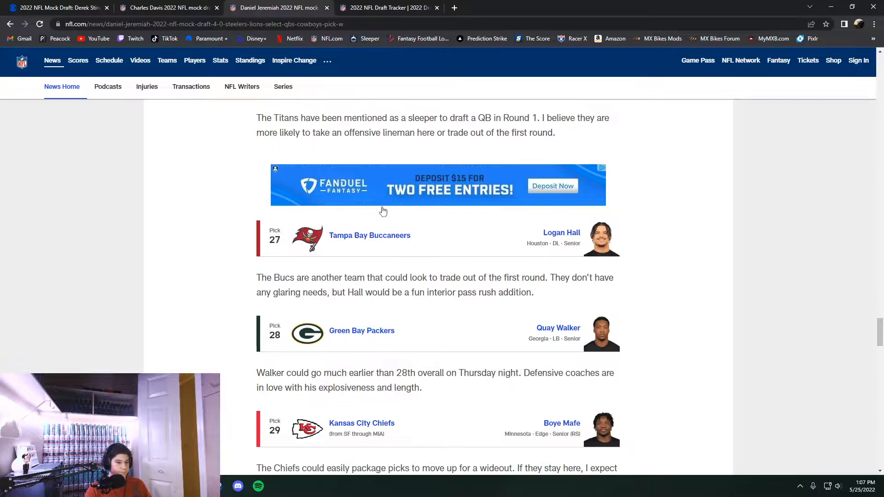
{"action": "scroll", "scroll_direction": "down", "scroll_amount": 3}
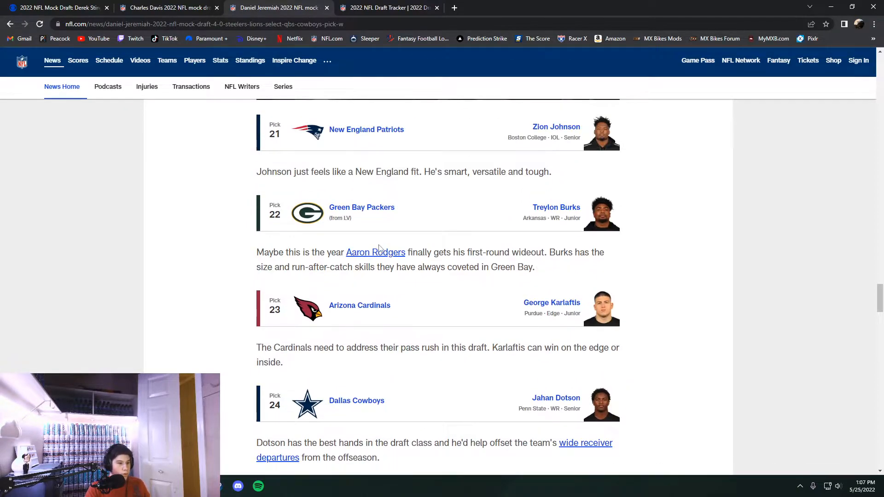
{"action": "scroll", "scroll_direction": "down", "scroll_amount": 3}
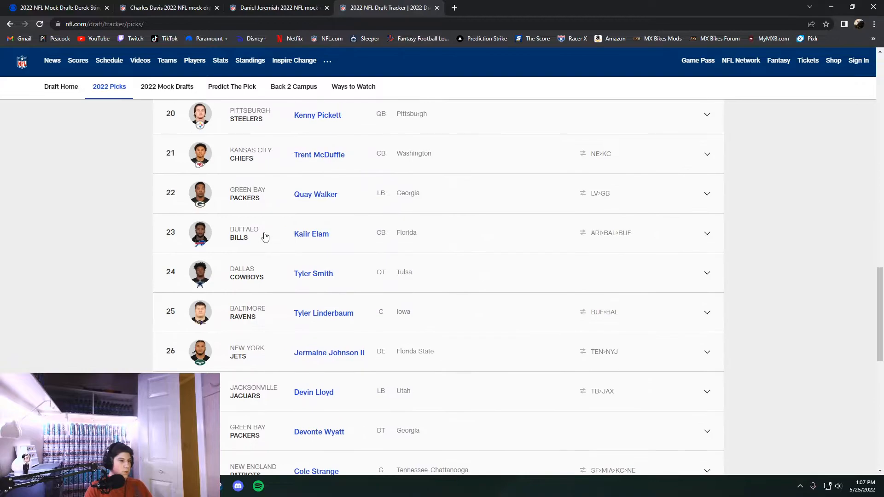
{"action": "scroll", "scroll_direction": "down", "scroll_amount": 3}
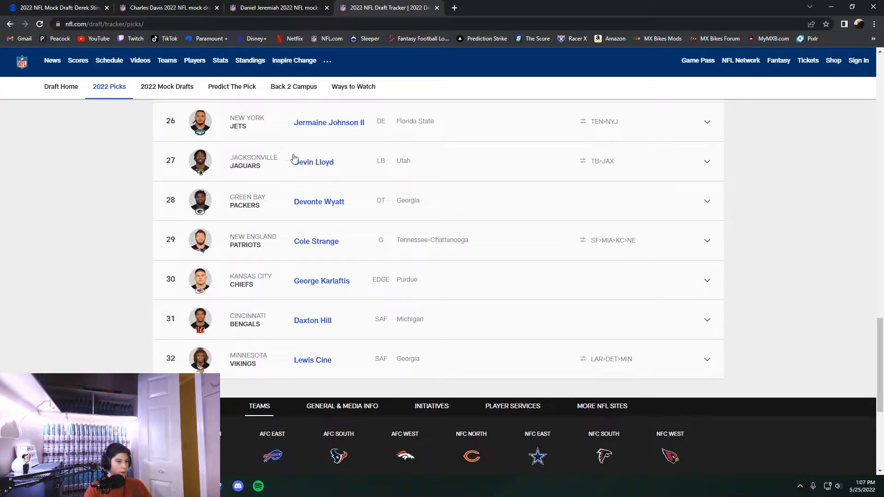
Step: Compare Jeremiah's final mock picks 28–32, including pick 30, against the tracker's actual selections
{"action": "left_click", "coordinate": [276, 7]}
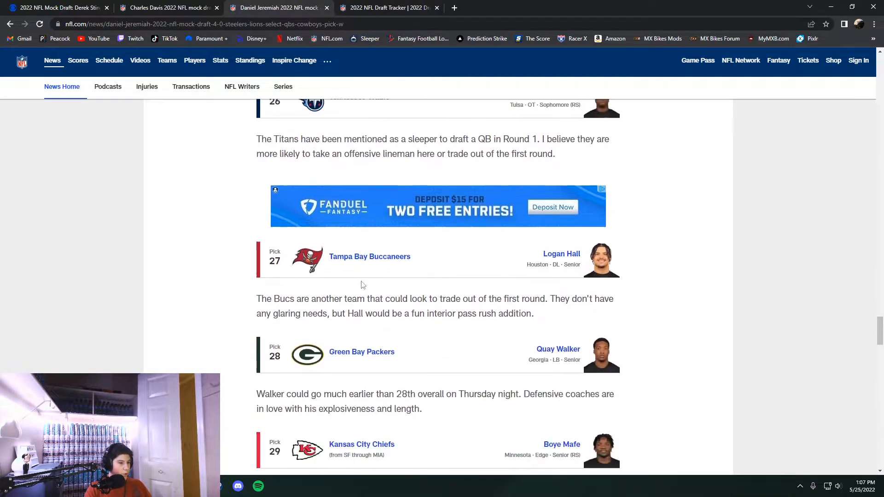
{"action": "scroll", "scroll_direction": "down", "scroll_amount": 3}
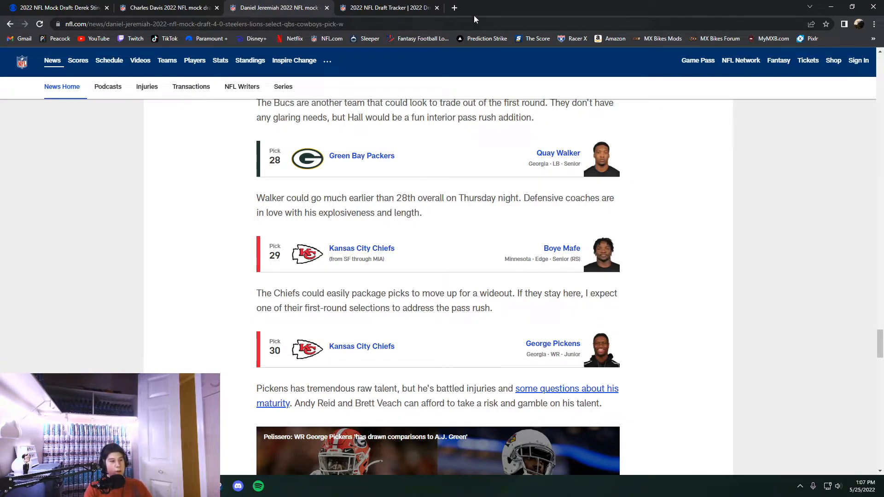
{"action": "left_click", "coordinate": [386, 7]}
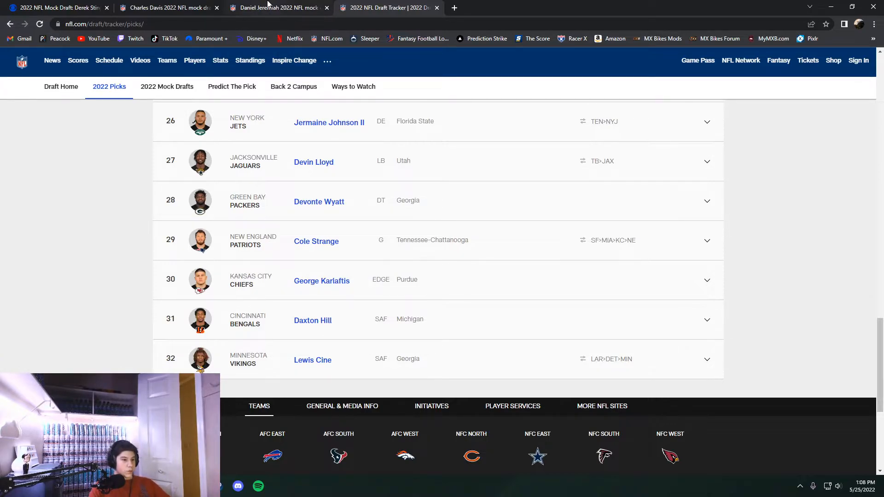
{"action": "left_click", "coordinate": [278, 7]}
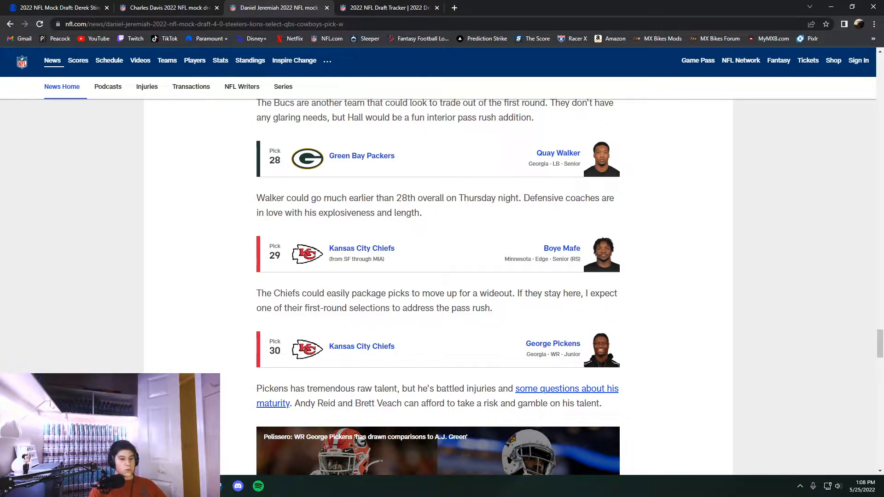
{"action": "left_click", "coordinate": [388, 7]}
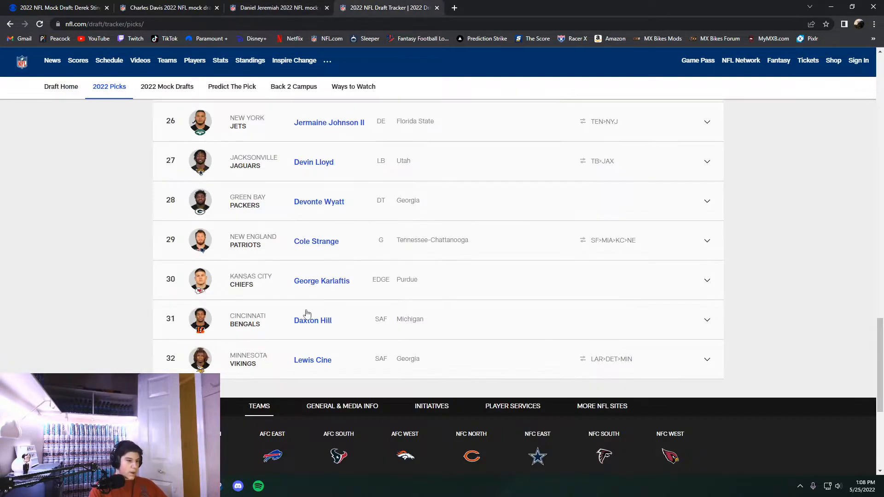
{"action": "mouse_move", "coordinate": [338, 166]}
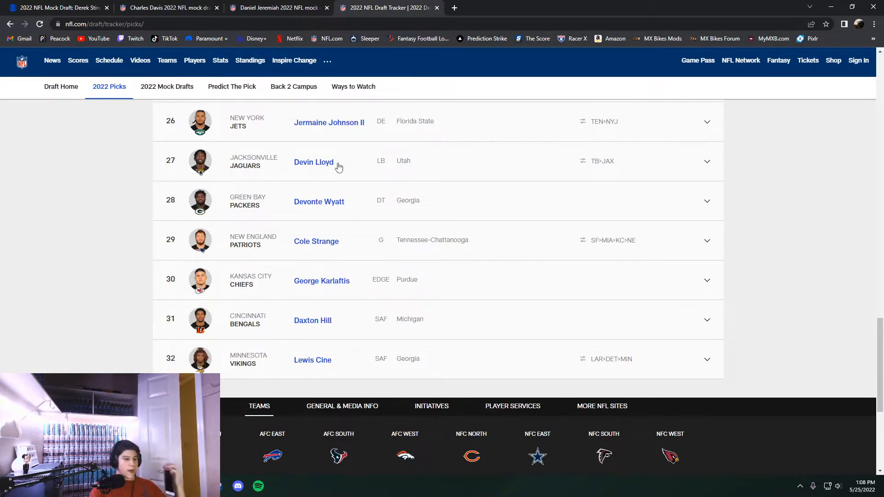
{"action": "mouse_move", "coordinate": [332, 173]}
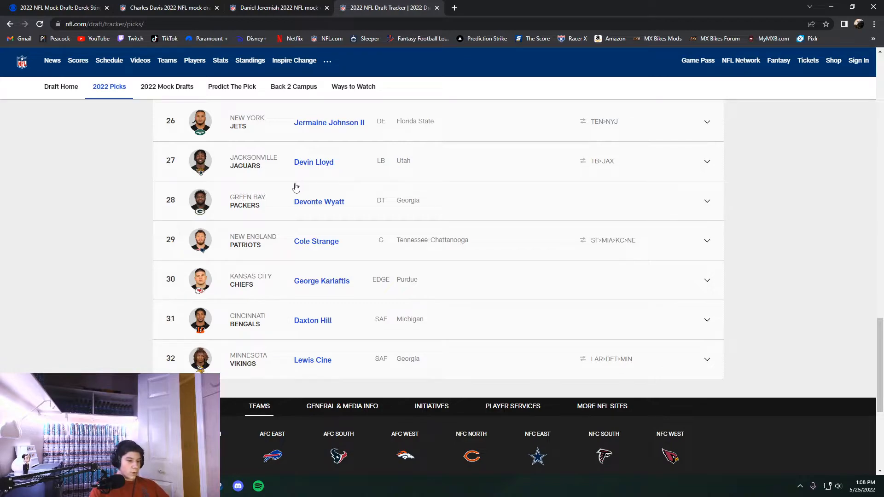
{"action": "left_click", "coordinate": [277, 7]}
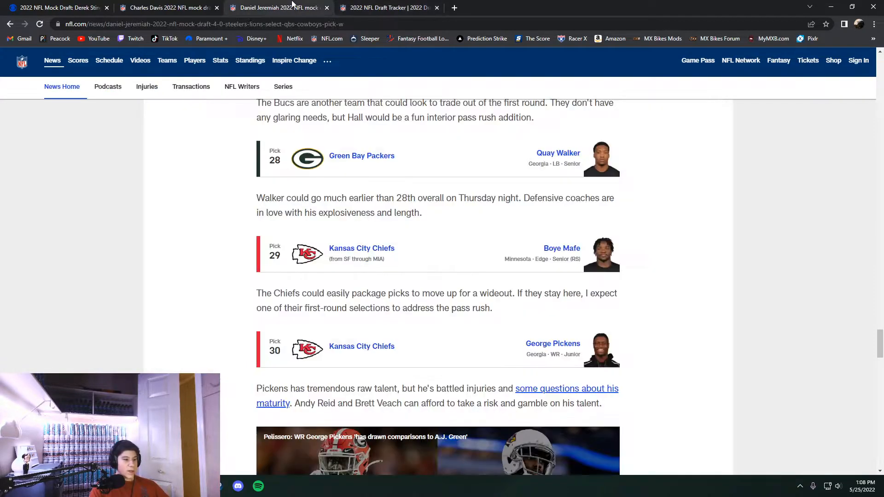
{"action": "scroll", "scroll_direction": "down", "scroll_amount": 3}
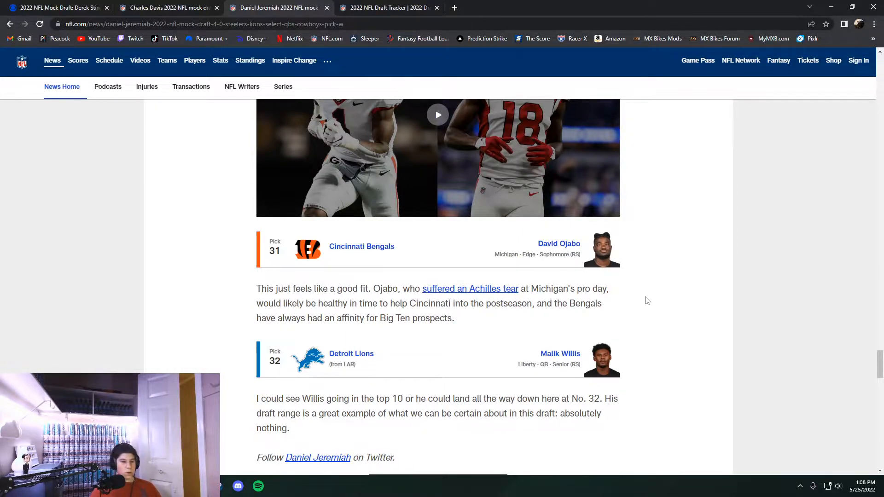
{"action": "left_click", "coordinate": [388, 7]}
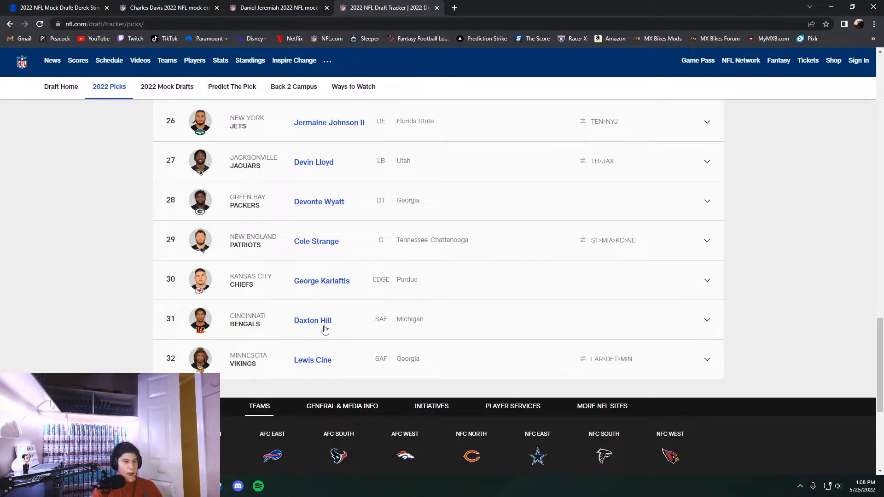
{"action": "left_click", "coordinate": [278, 8]}
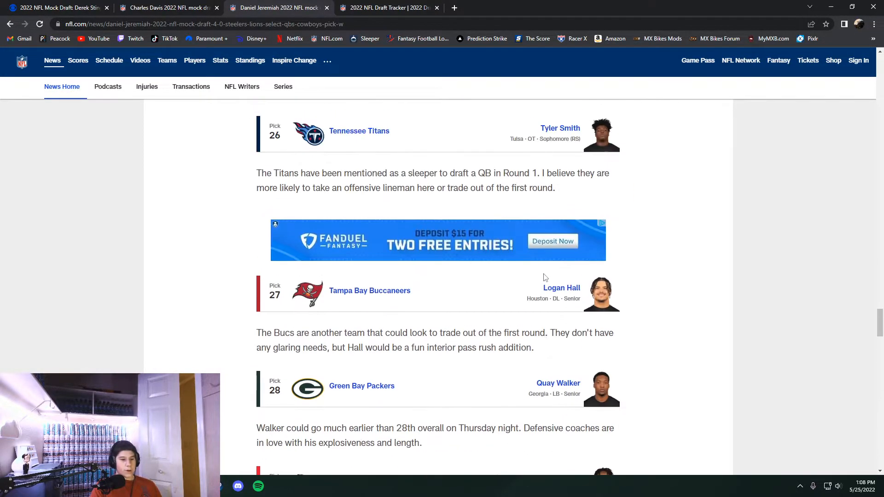
{"action": "scroll", "scroll_direction": "up", "scroll_amount": 3}
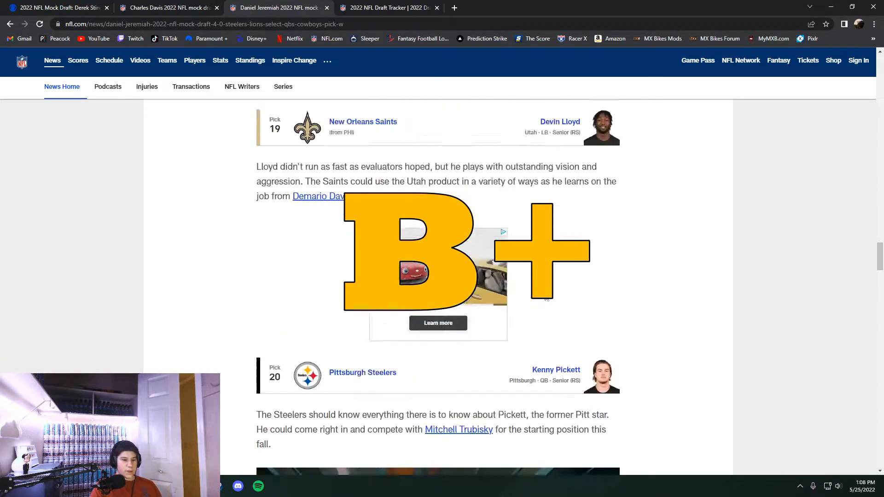
{"action": "scroll", "scroll_direction": "up", "scroll_amount": 3}
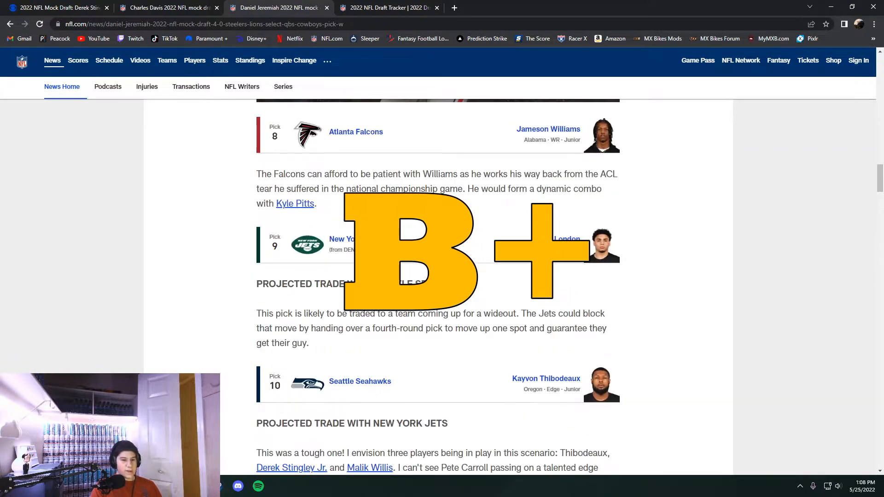
{"action": "scroll", "scroll_direction": "up", "scroll_amount": 3}
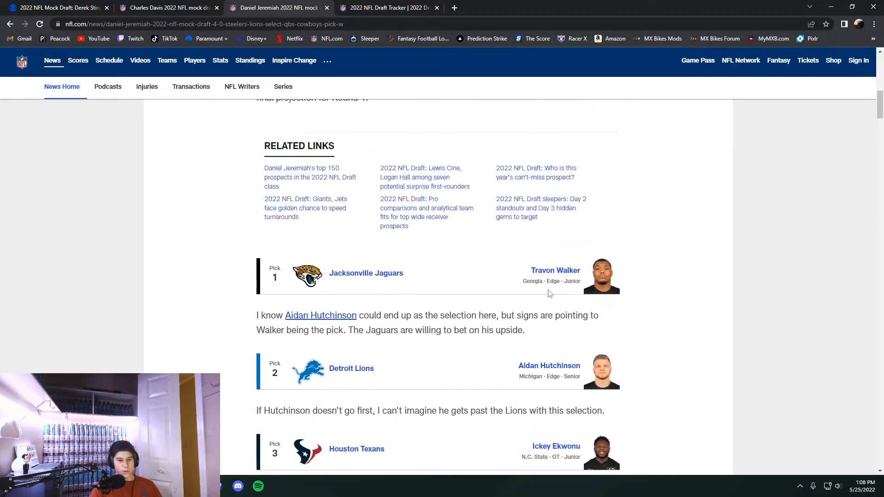
{"action": "scroll", "scroll_direction": "down", "scroll_amount": 3}
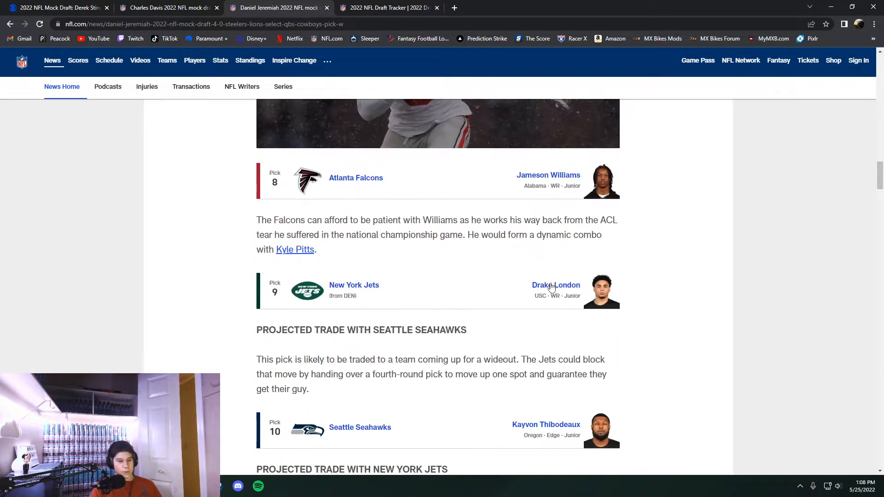
{"action": "scroll", "scroll_direction": "down", "scroll_amount": 3}
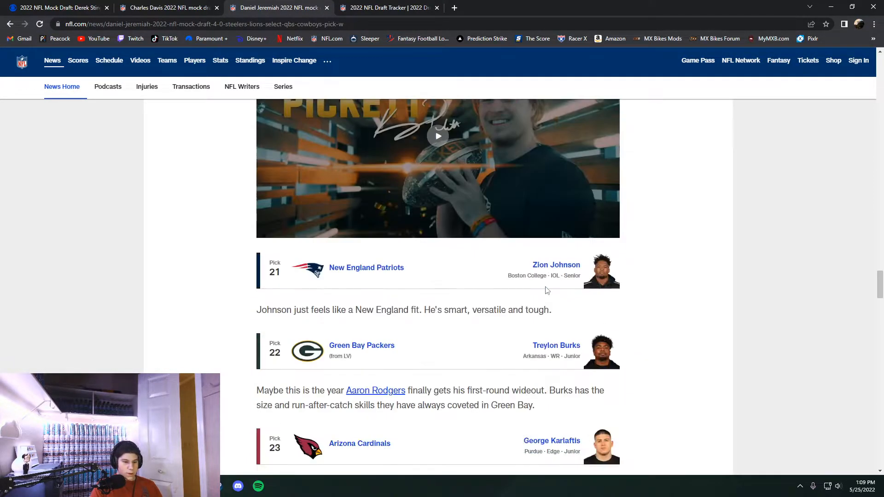
{"action": "scroll", "scroll_direction": "down", "scroll_amount": 3}
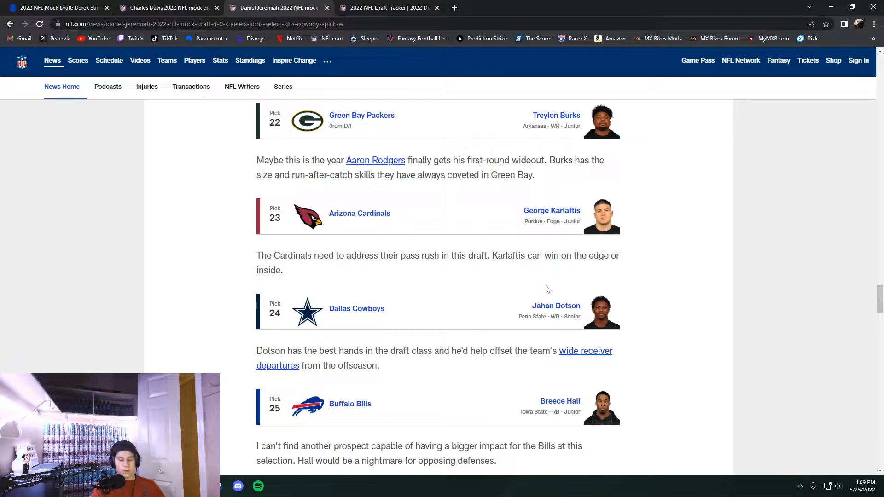
{"action": "scroll", "scroll_direction": "down", "scroll_amount": 3}
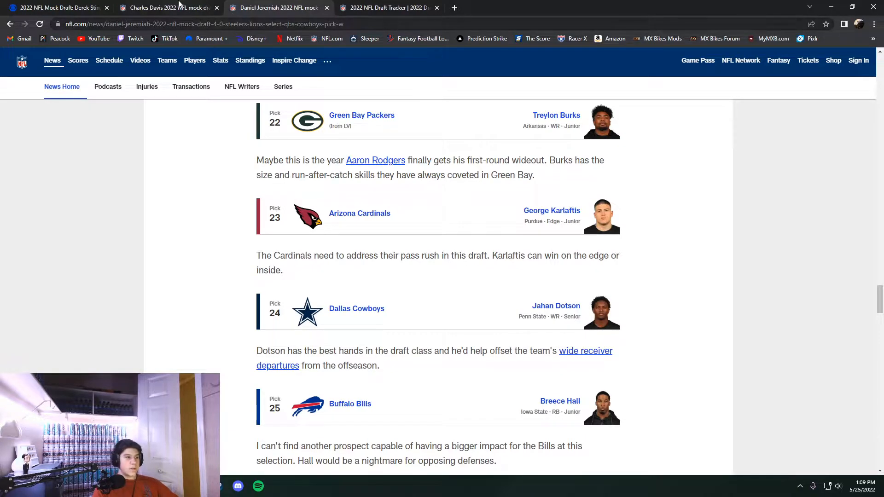
Step: Read Charles Davis's mock draft 3.0 from Atlanta at 8 to Kyle Hamilton to Houston at 13
{"action": "left_click", "coordinate": [166, 7]}
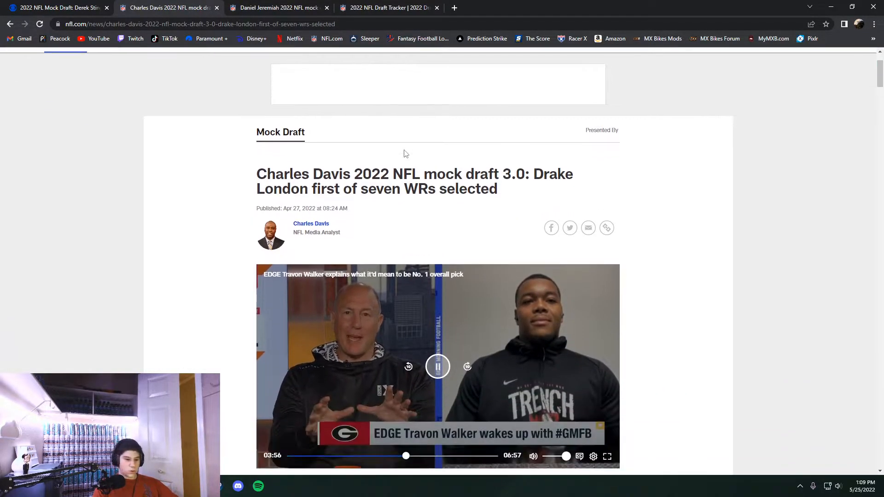
{"action": "scroll", "scroll_direction": "down", "scroll_amount": 3}
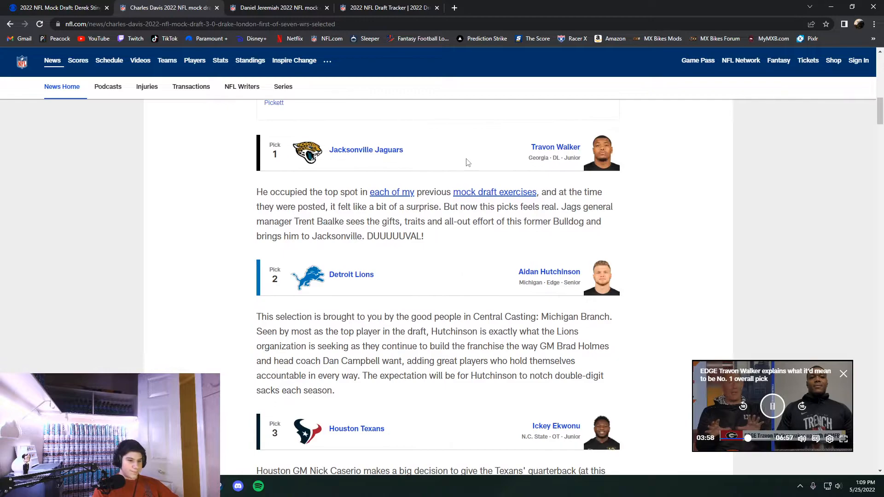
{"action": "scroll", "scroll_direction": "down", "scroll_amount": 3}
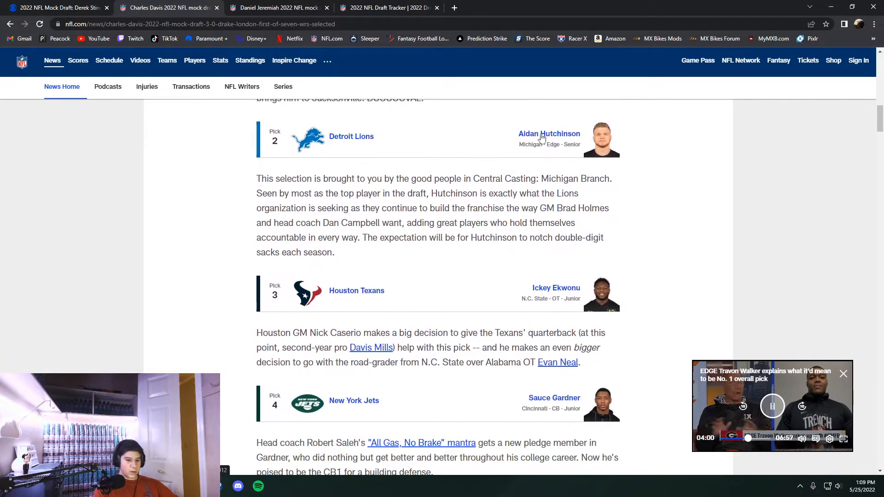
{"action": "scroll", "scroll_direction": "down", "scroll_amount": 3}
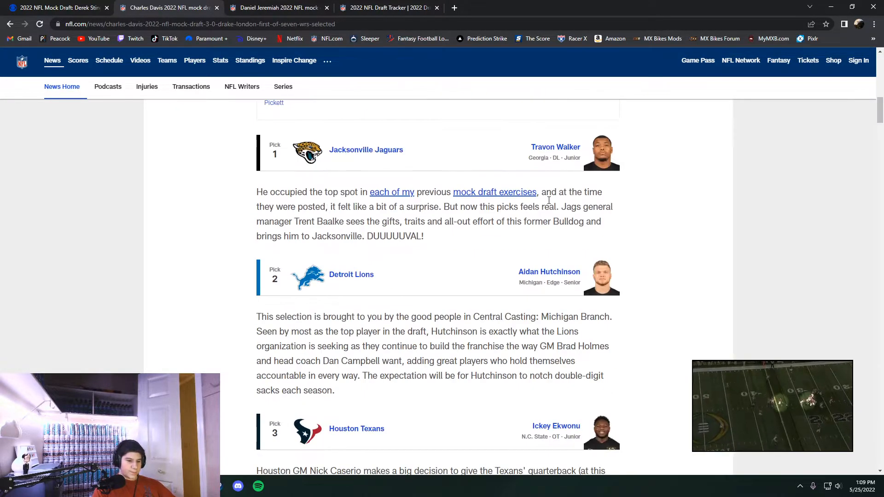
{"action": "scroll", "scroll_direction": "down", "scroll_amount": 3}
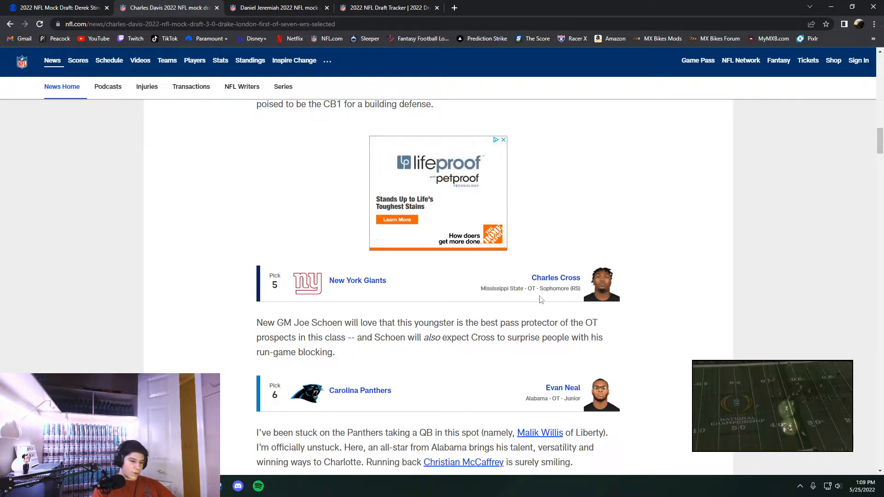
{"action": "scroll", "scroll_direction": "down", "scroll_amount": 3}
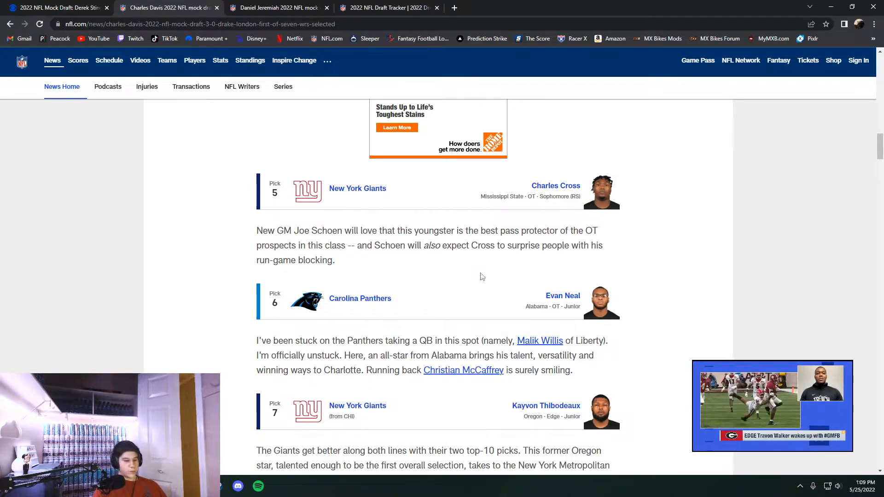
{"action": "scroll", "scroll_direction": "down", "scroll_amount": 3}
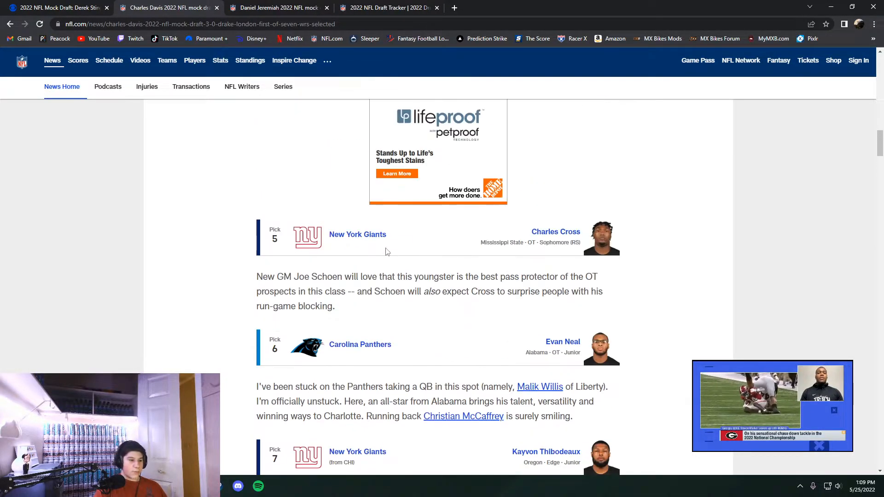
{"action": "scroll", "scroll_direction": "down", "scroll_amount": 3}
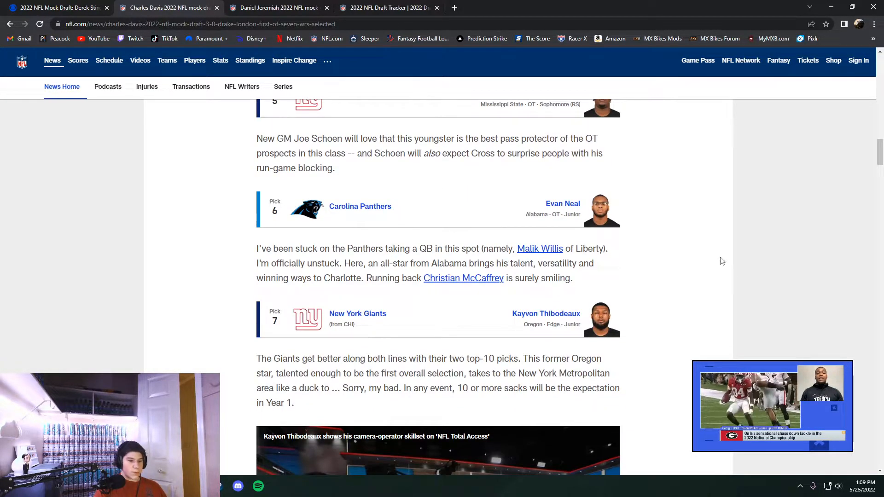
{"action": "scroll", "scroll_direction": "down", "scroll_amount": 3}
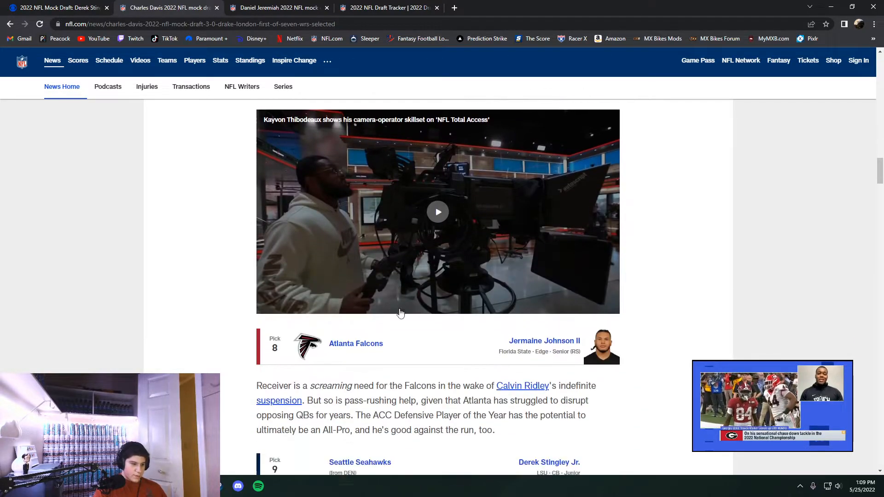
{"action": "scroll", "scroll_direction": "down", "scroll_amount": 3}
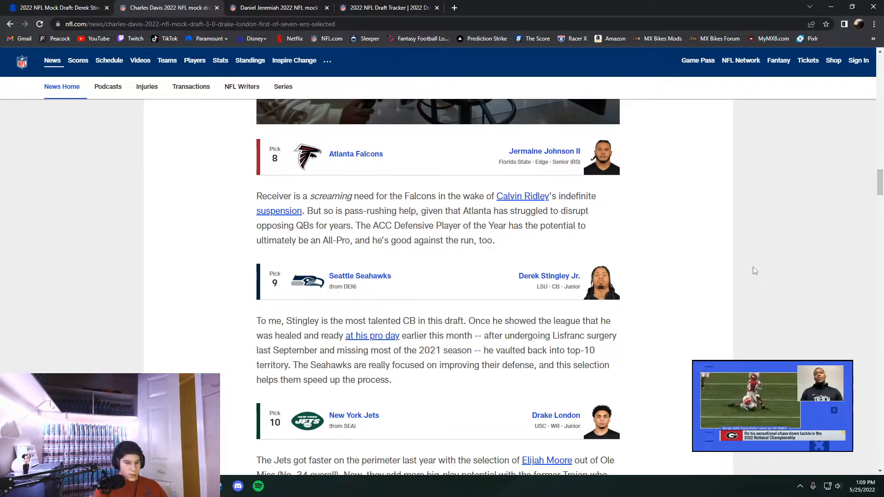
{"action": "scroll", "scroll_direction": "down", "scroll_amount": 3}
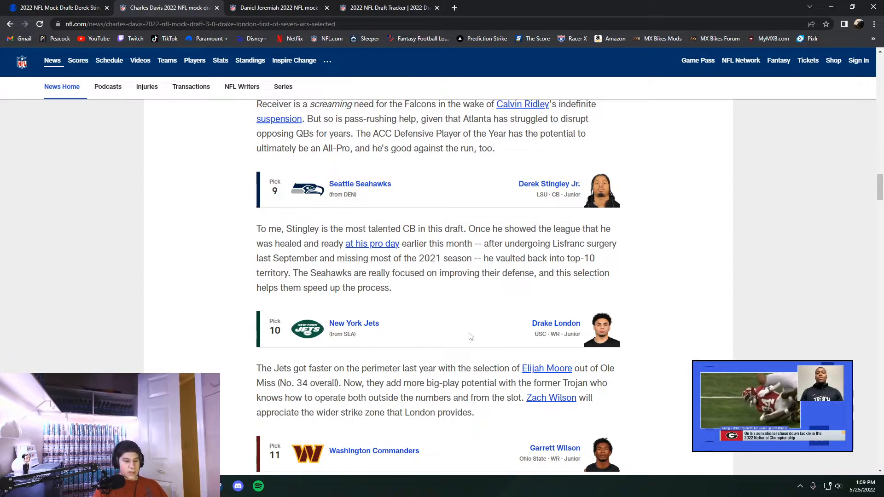
{"action": "scroll", "scroll_direction": "down", "scroll_amount": 3}
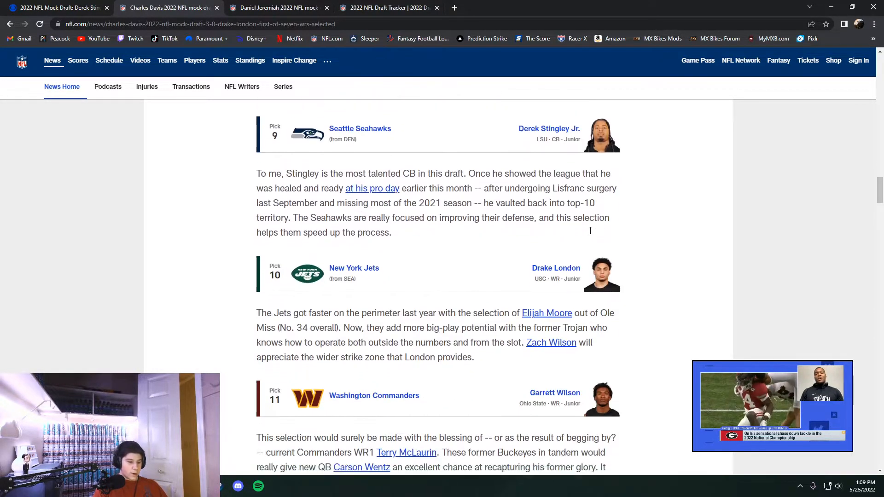
{"action": "scroll", "scroll_direction": "down", "scroll_amount": 3}
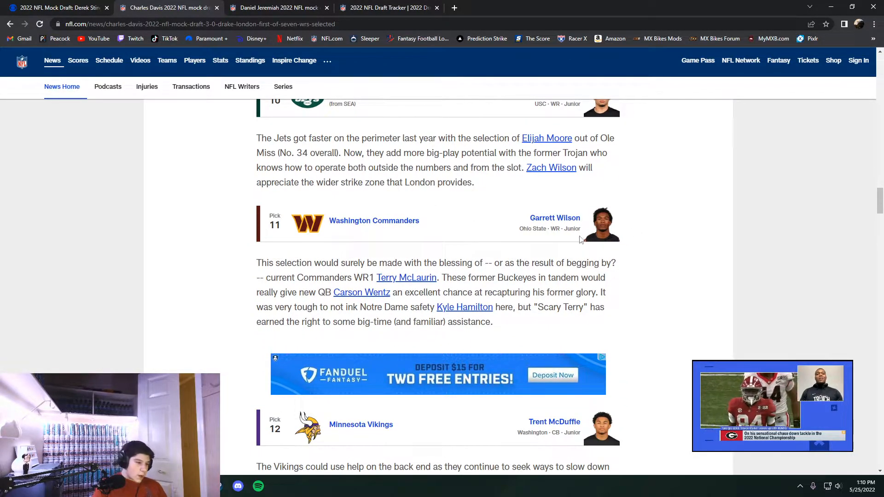
{"action": "scroll", "scroll_direction": "down", "scroll_amount": 3}
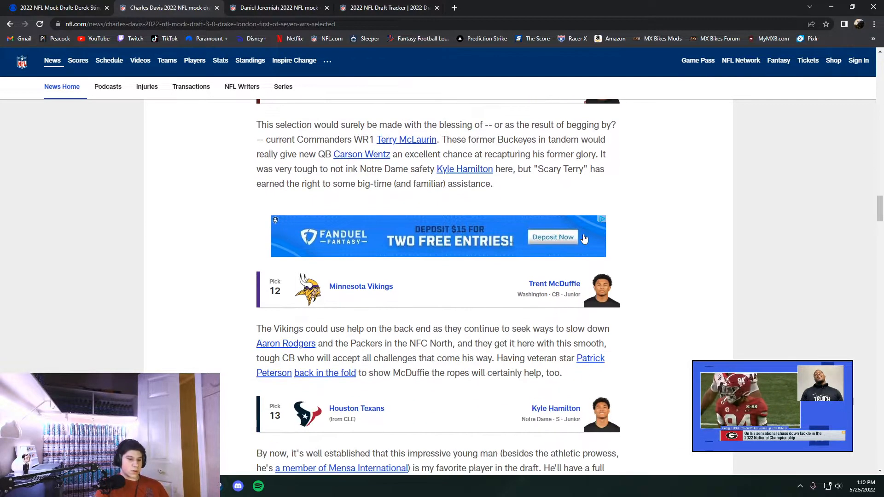
{"action": "scroll", "scroll_direction": "down", "scroll_amount": 3}
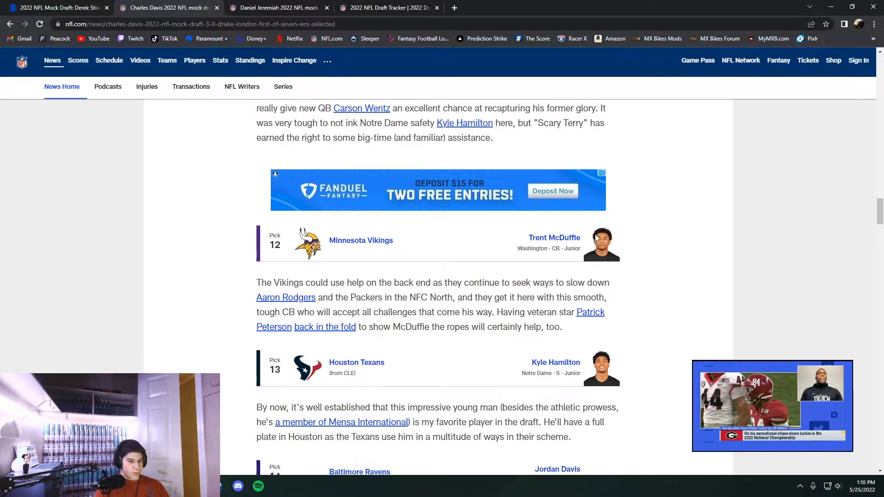
Step: Check Davis's picks 13–15 against actual tracker picks 12–14, reaching Jameson Williams to Philadelphia
{"action": "left_click", "coordinate": [387, 7]}
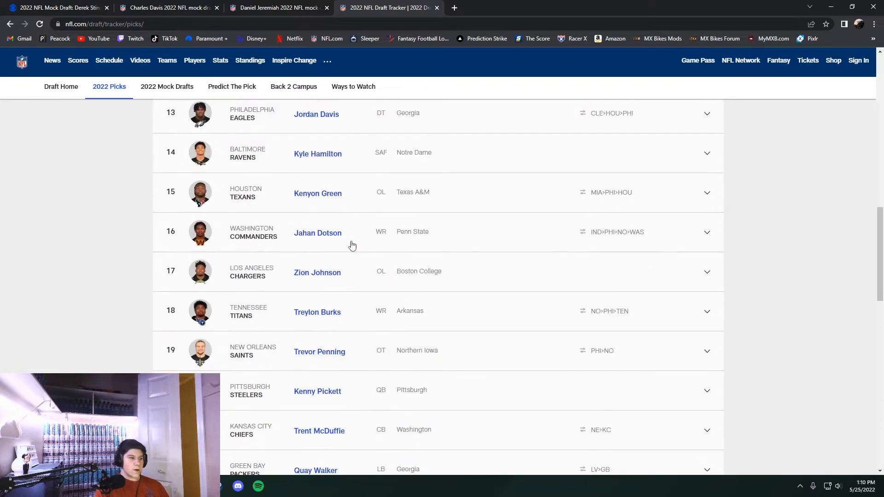
{"action": "left_click", "coordinate": [276, 7]}
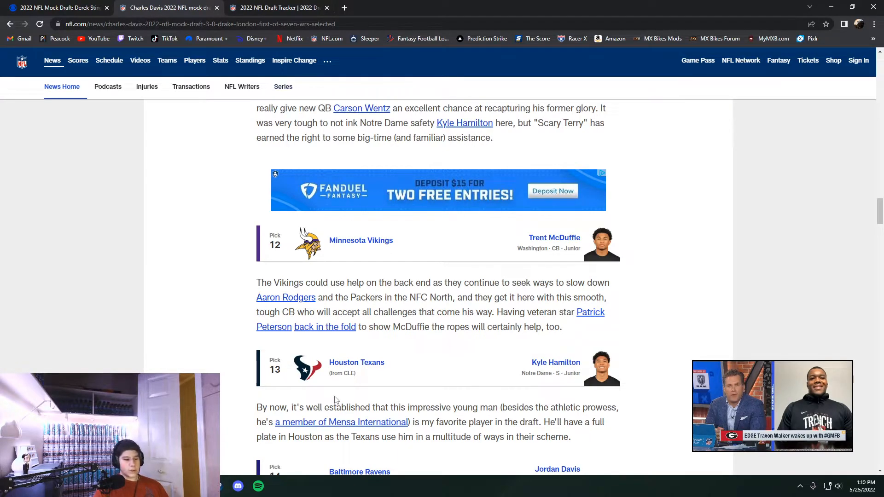
{"action": "scroll", "scroll_direction": "down", "scroll_amount": 3}
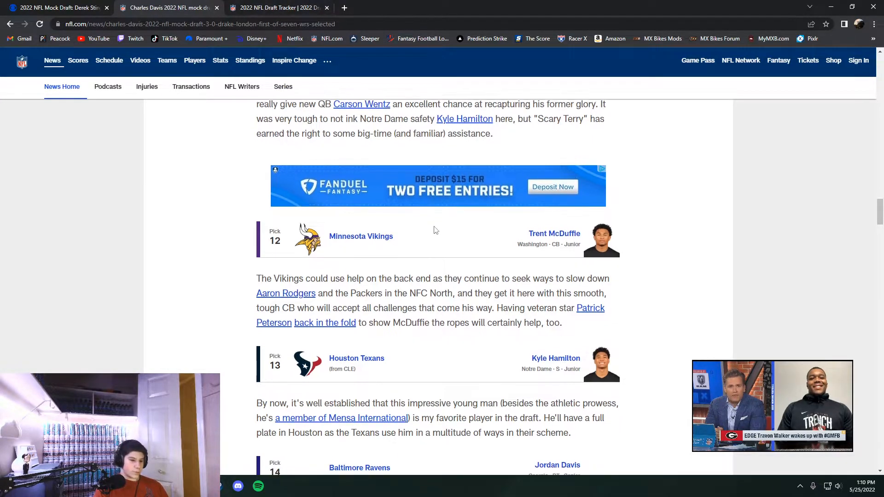
{"action": "scroll", "scroll_direction": "down", "scroll_amount": 3}
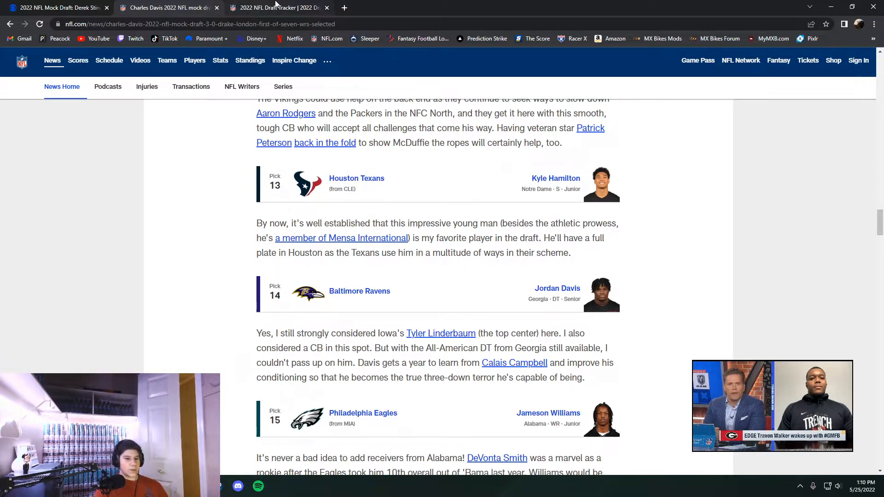
{"action": "left_click", "coordinate": [276, 8]}
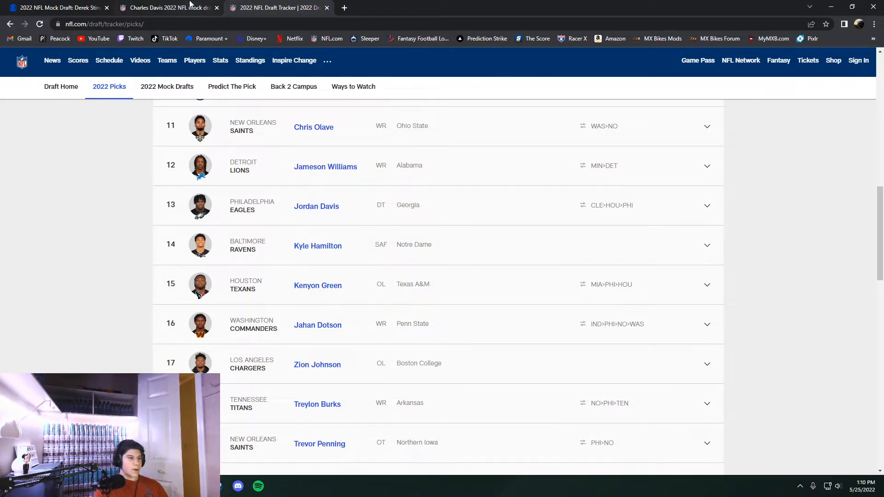
{"action": "left_click", "coordinate": [166, 7]}
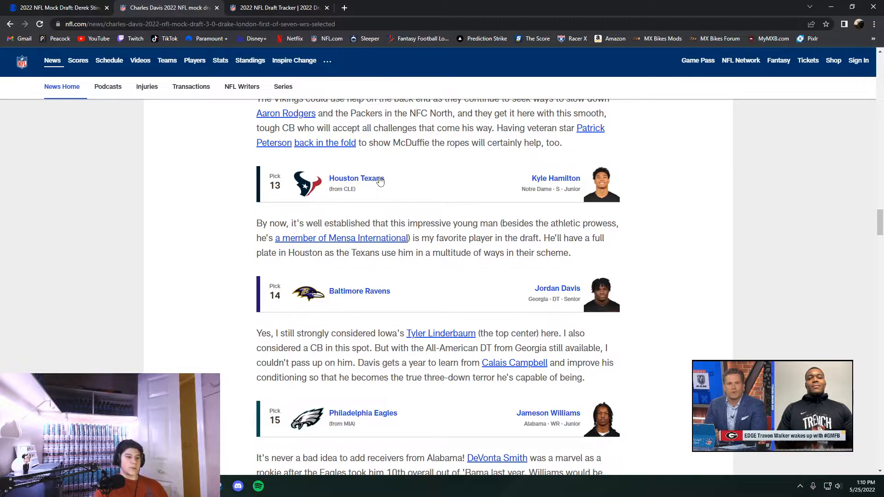
{"action": "mouse_move", "coordinate": [356, 178]}
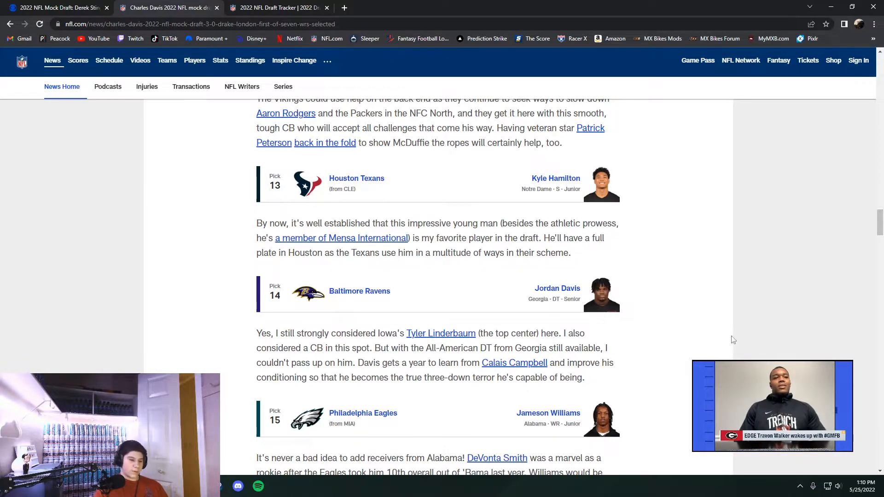
Step: Scroll through Davis's mock picks 14–19, settling on picks 17 and 18, Wyatt and Booth
{"action": "scroll", "scroll_direction": "down", "scroll_amount": 3}
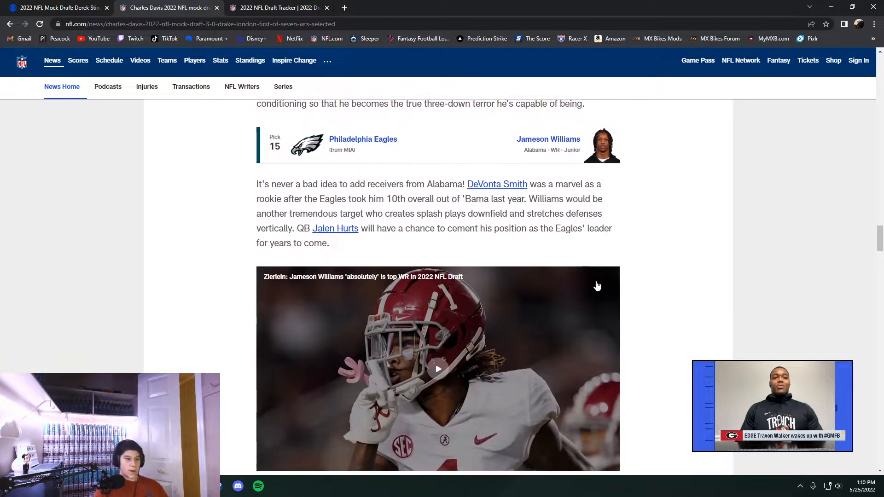
{"action": "scroll", "scroll_direction": "up", "scroll_amount": 3}
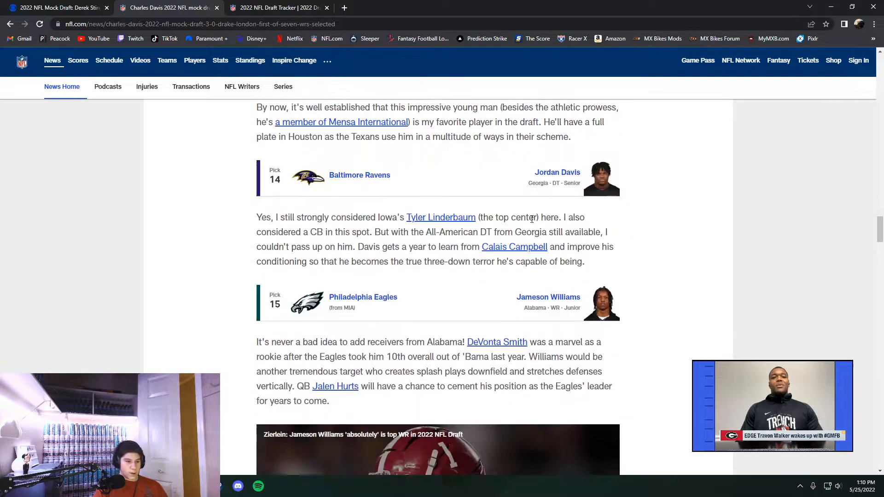
{"action": "scroll", "scroll_direction": "down", "scroll_amount": 3}
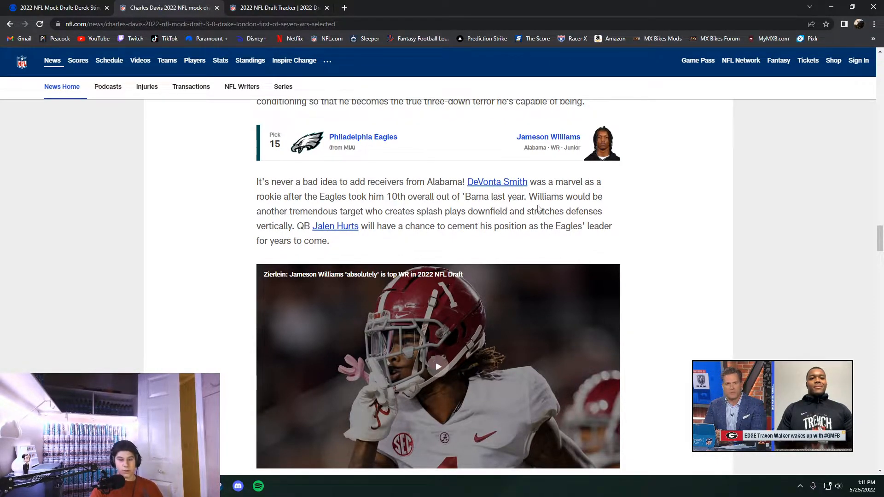
{"action": "scroll", "scroll_direction": "down", "scroll_amount": 3}
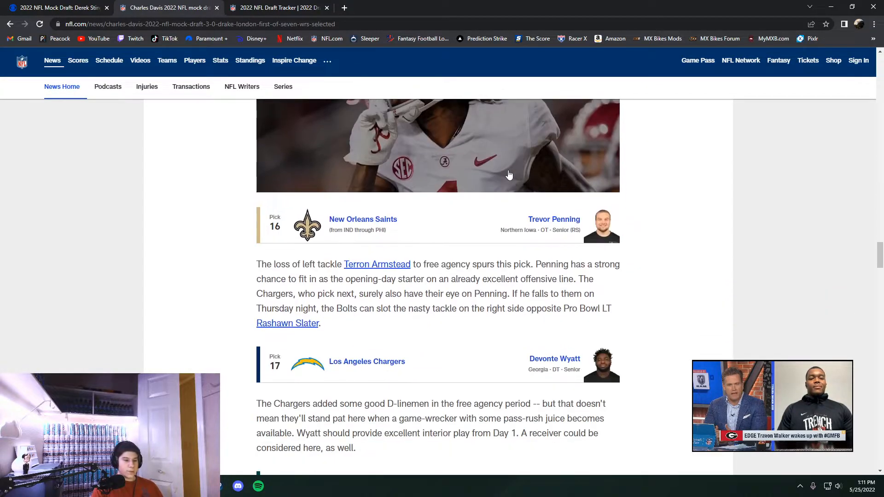
{"action": "scroll", "scroll_direction": "down", "scroll_amount": 3}
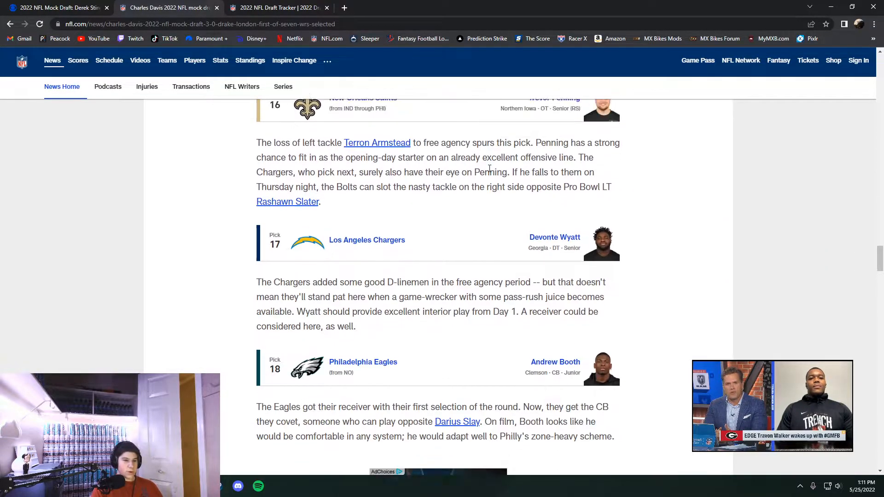
{"action": "scroll", "scroll_direction": "up", "scroll_amount": 3}
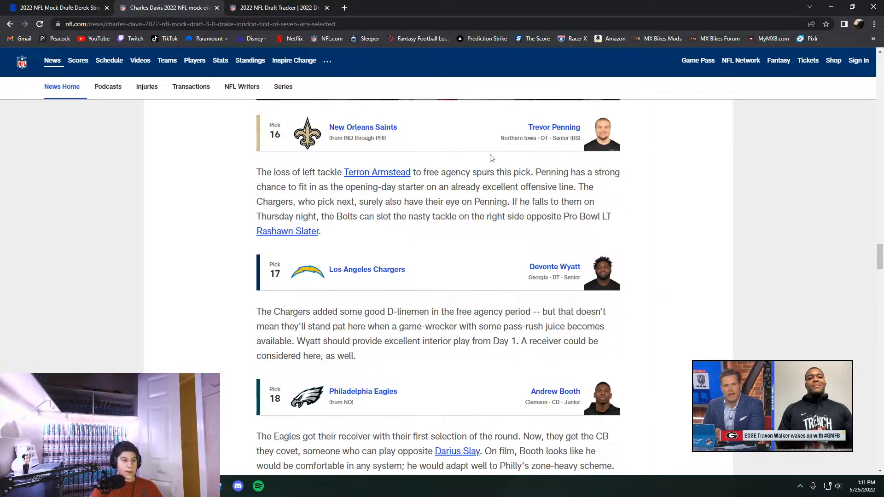
{"action": "scroll", "scroll_direction": "down", "scroll_amount": 3}
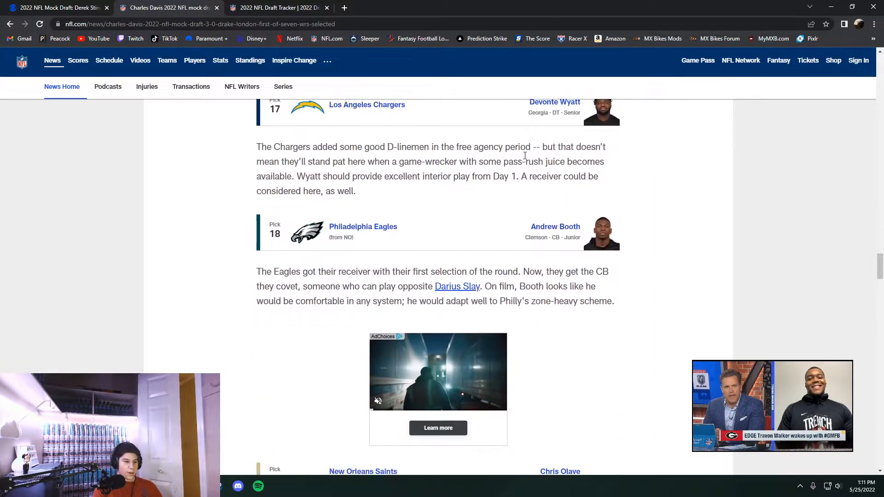
{"action": "scroll", "scroll_direction": "down", "scroll_amount": 3}
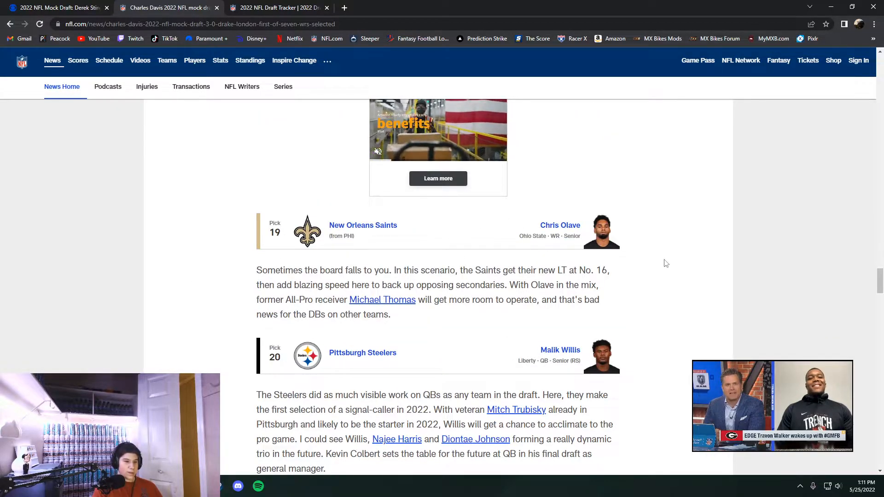
{"action": "scroll", "scroll_direction": "up", "scroll_amount": 3}
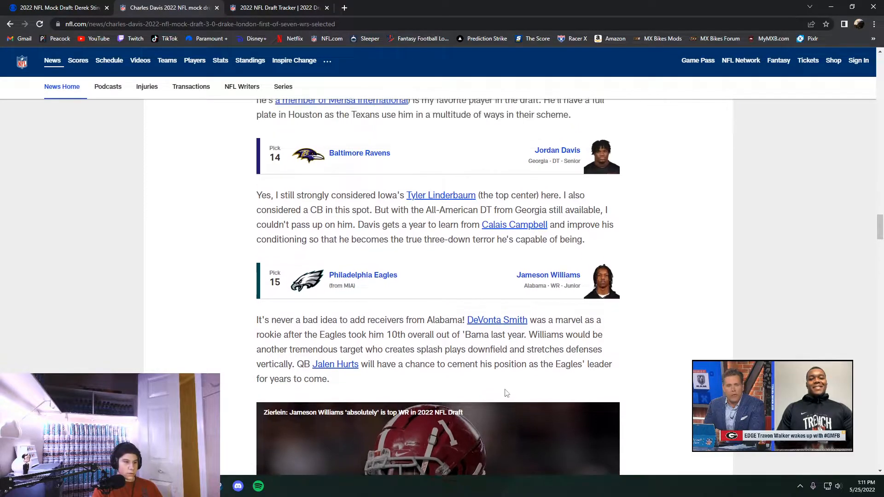
{"action": "scroll", "scroll_direction": "up", "scroll_amount": 3}
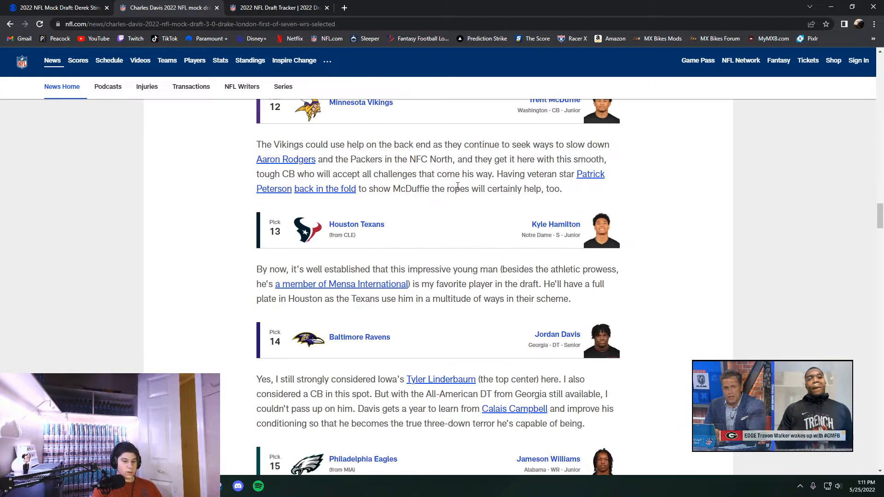
{"action": "scroll", "scroll_direction": "down", "scroll_amount": 3}
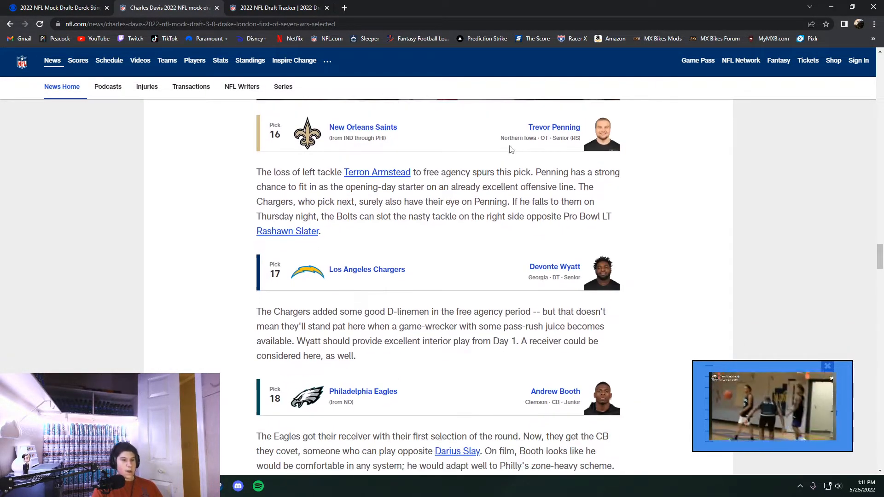
{"action": "scroll", "scroll_direction": "down", "scroll_amount": 3}
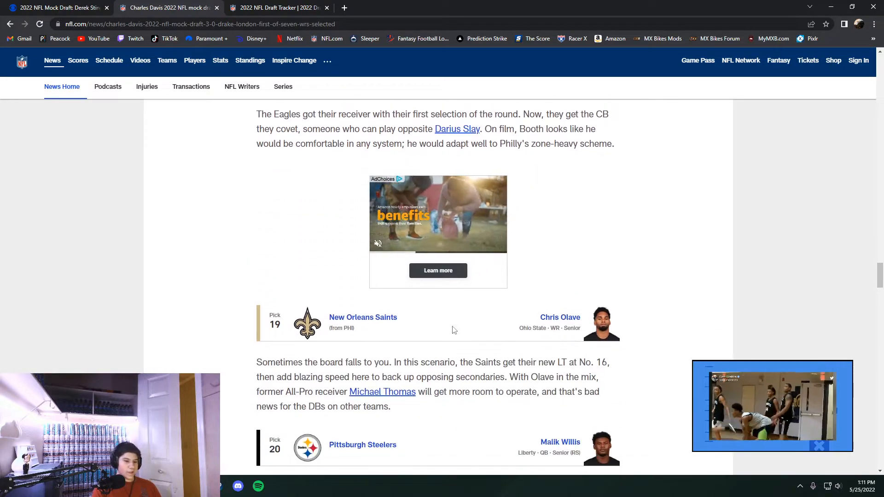
{"action": "scroll", "scroll_direction": "up", "scroll_amount": 3}
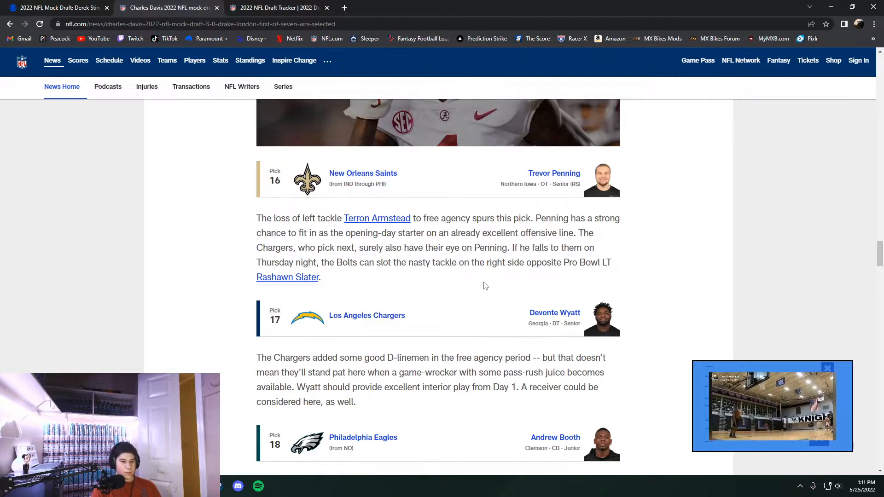
{"action": "scroll", "scroll_direction": "down", "scroll_amount": 3}
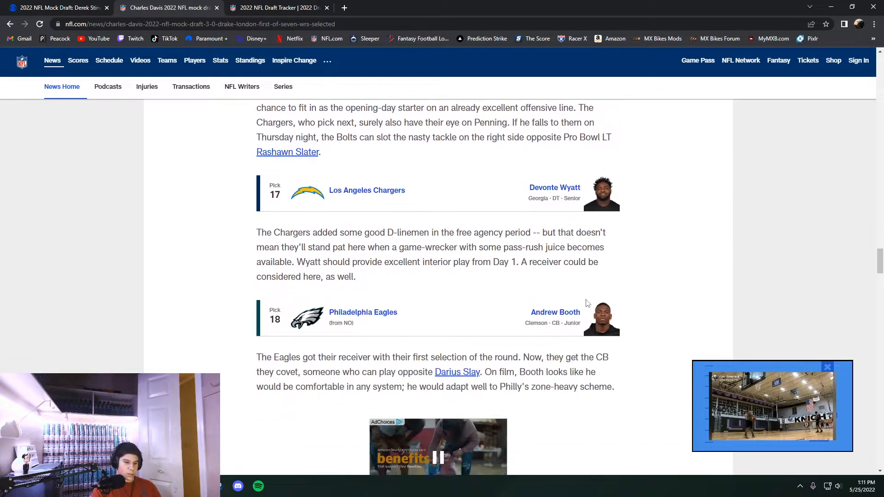
{"action": "scroll", "scroll_direction": "down", "scroll_amount": 3}
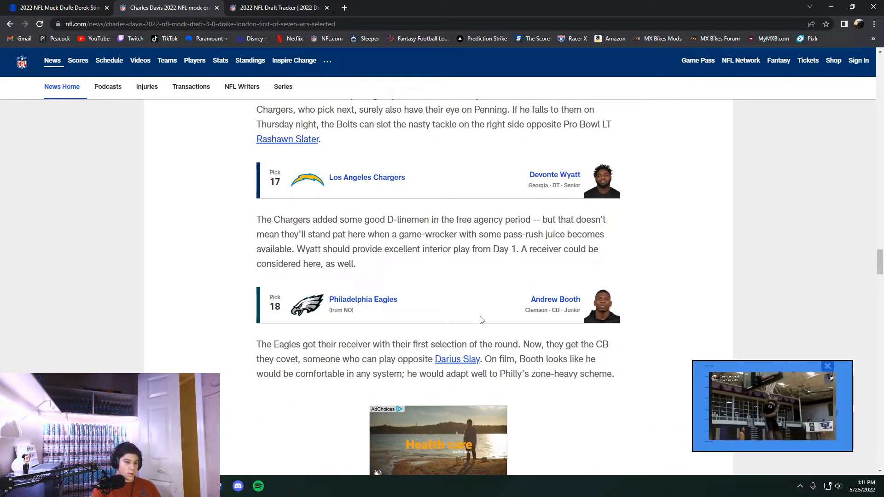
Step: Glance at the tracker's actual picks, then read Davis's mock picks 18–22
{"action": "left_click", "coordinate": [276, 8]}
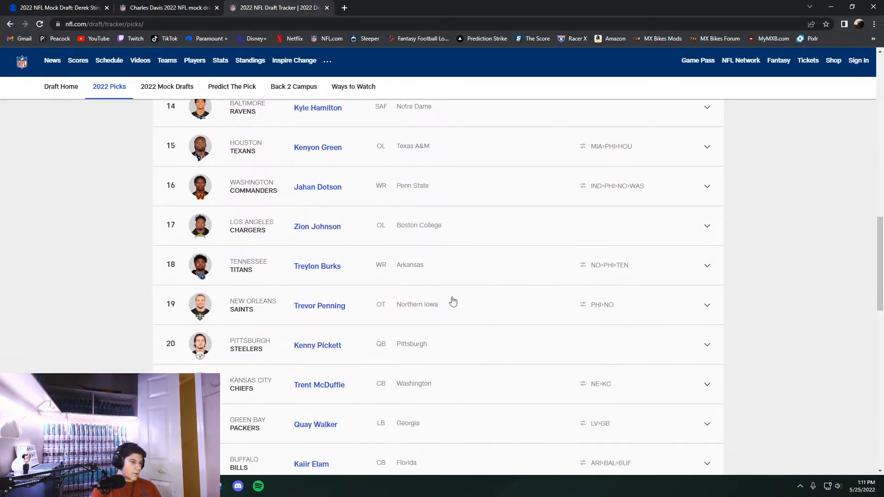
{"action": "left_click", "coordinate": [167, 8]}
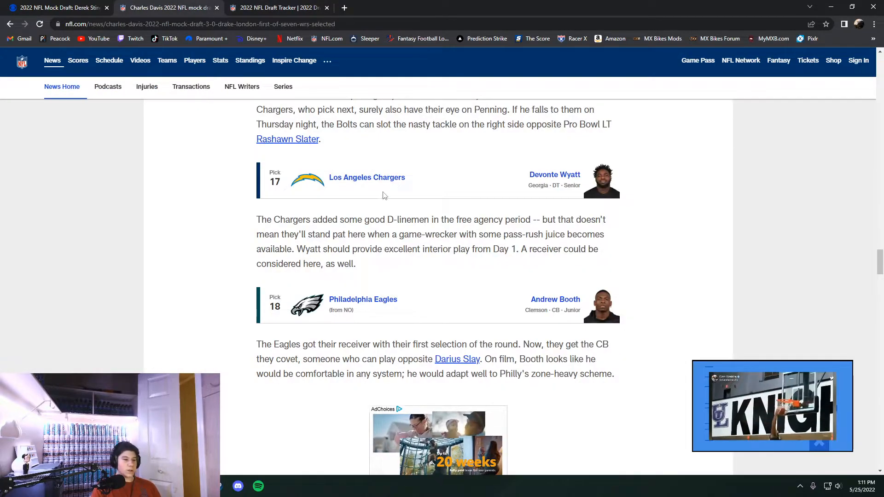
{"action": "scroll", "scroll_direction": "down", "scroll_amount": 3}
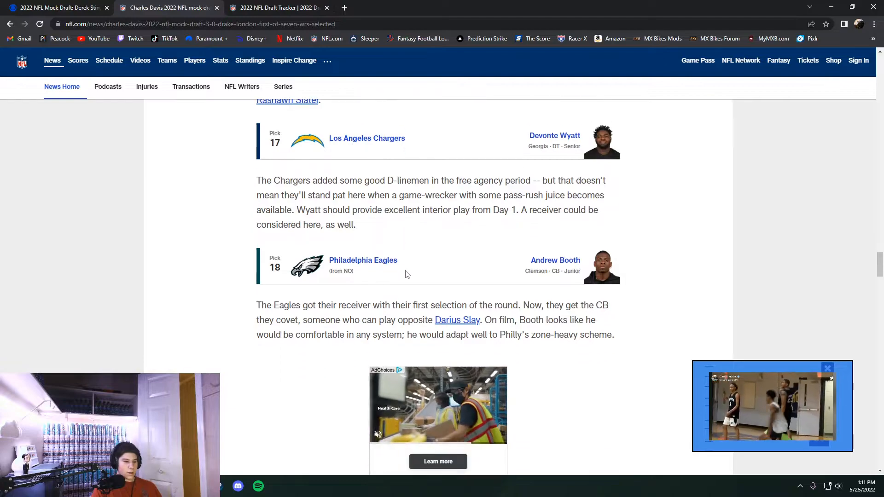
{"action": "scroll", "scroll_direction": "down", "scroll_amount": 3}
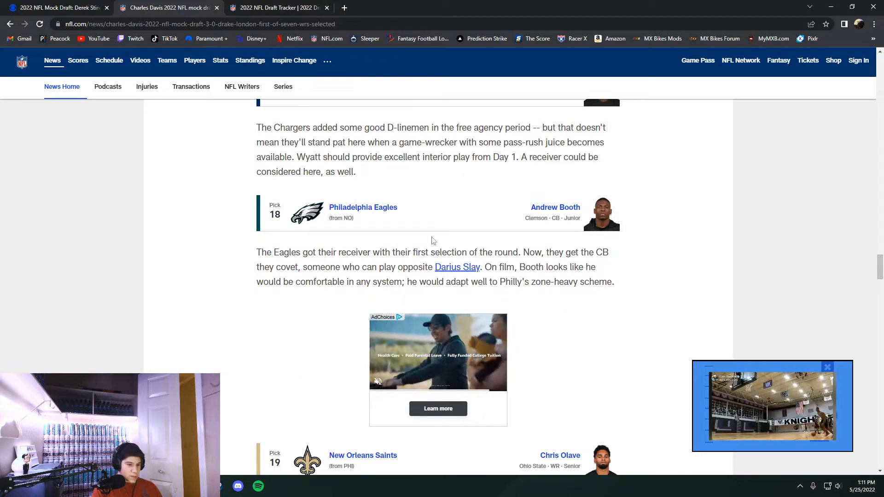
{"action": "scroll", "scroll_direction": "down", "scroll_amount": 3}
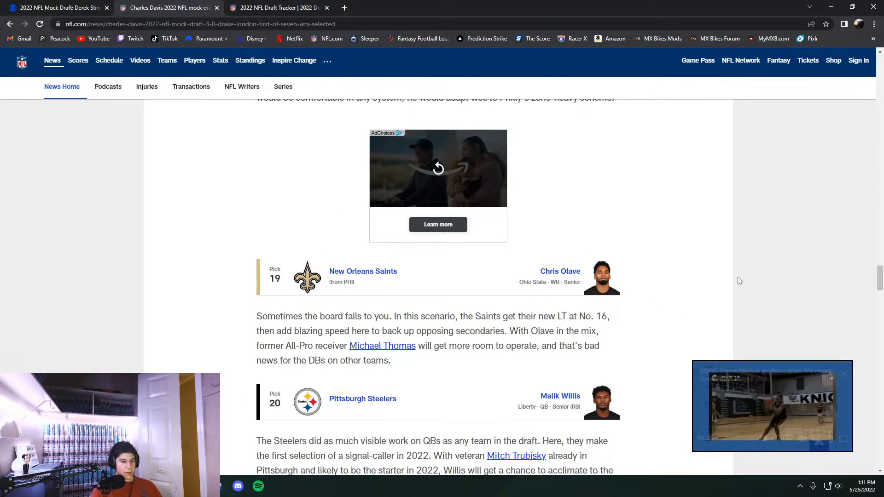
{"action": "scroll", "scroll_direction": "down", "scroll_amount": 3}
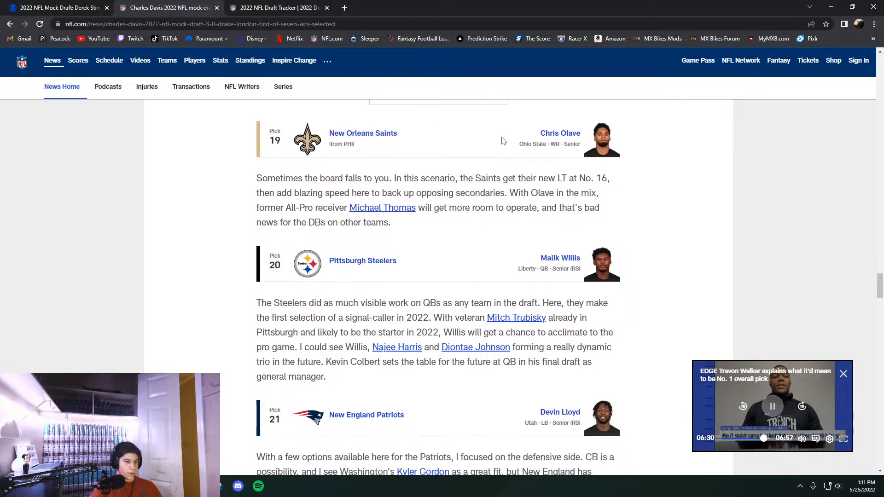
{"action": "scroll", "scroll_direction": "down", "scroll_amount": 3}
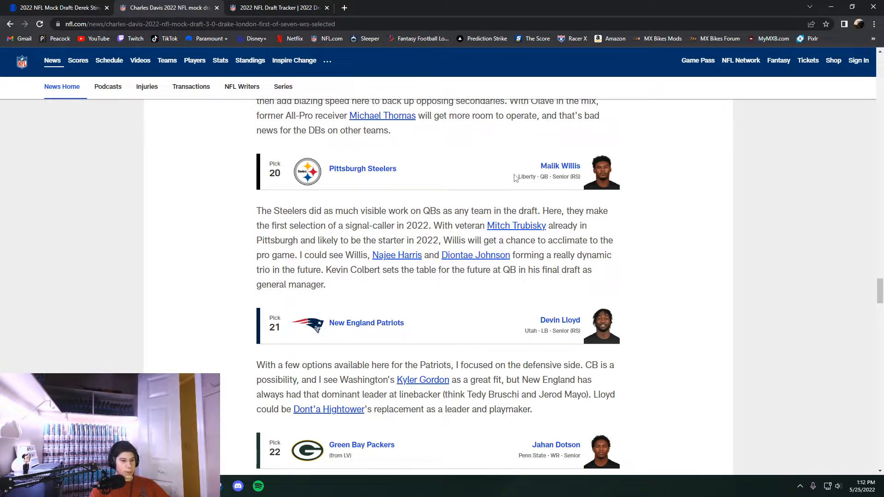
{"action": "scroll", "scroll_direction": "down", "scroll_amount": 3}
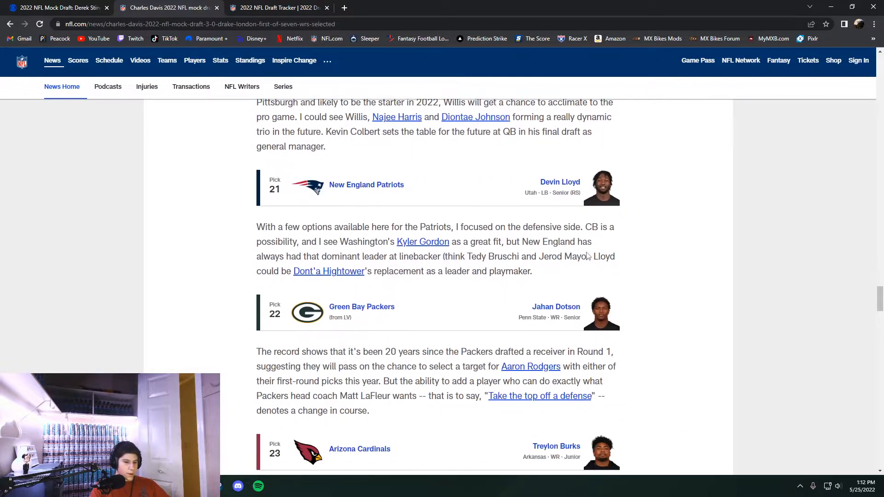
Step: Check picks 21–22 against the tracker and read on to pick 25, Breece Hall to Buffalo
{"action": "left_click", "coordinate": [276, 7]}
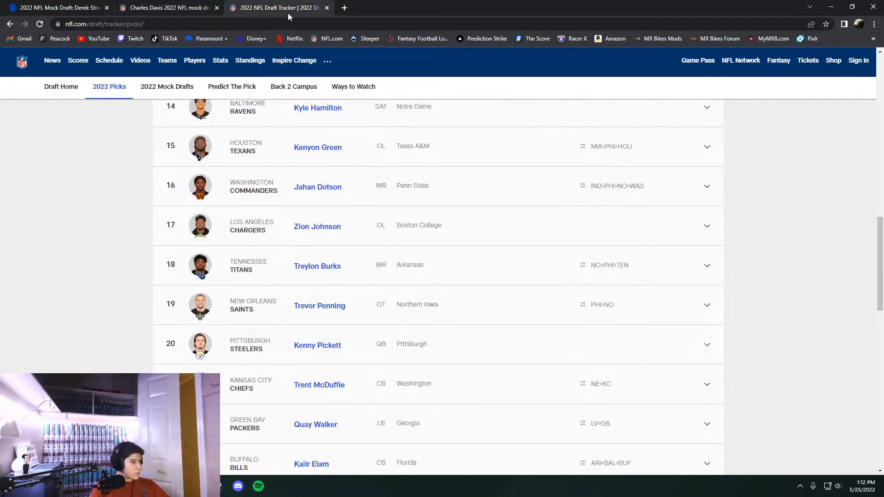
{"action": "scroll", "scroll_direction": "down", "scroll_amount": 3}
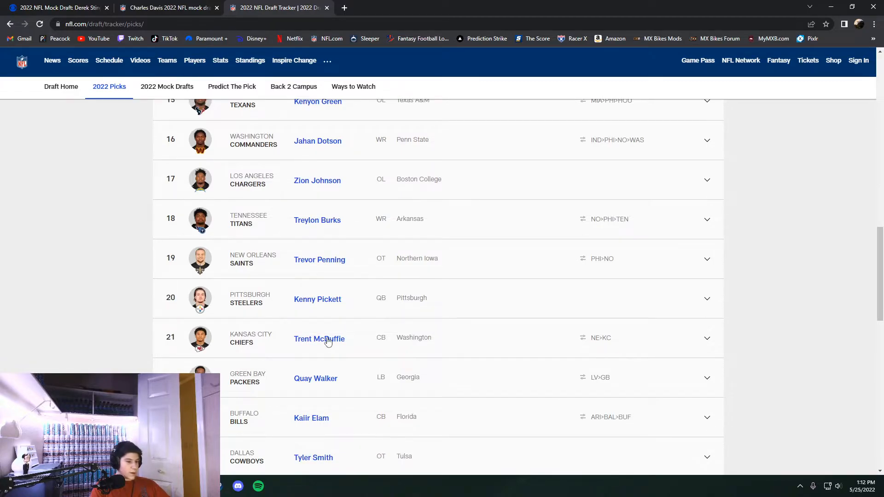
{"action": "left_click", "coordinate": [166, 8]}
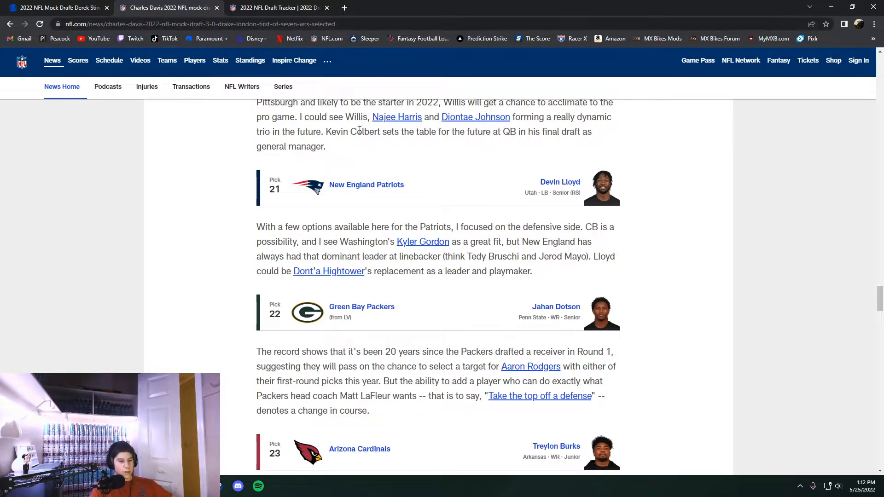
{"action": "mouse_move", "coordinate": [566, 296]}
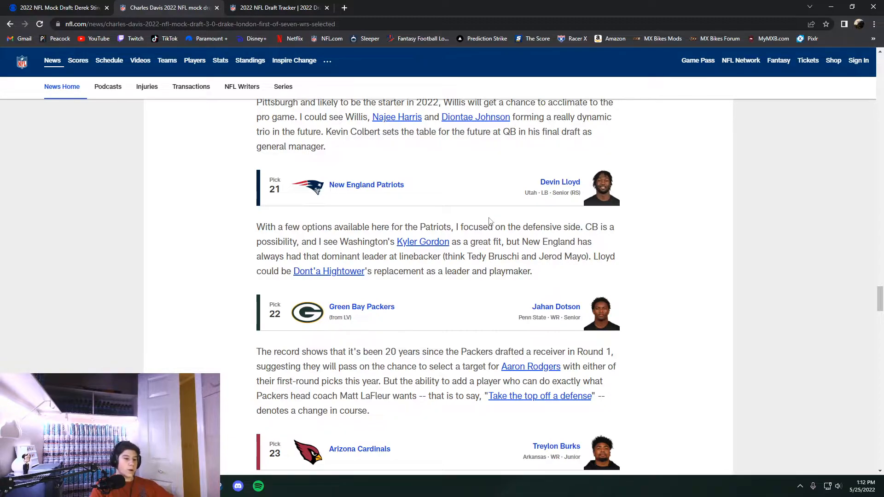
{"action": "left_click", "coordinate": [276, 7]}
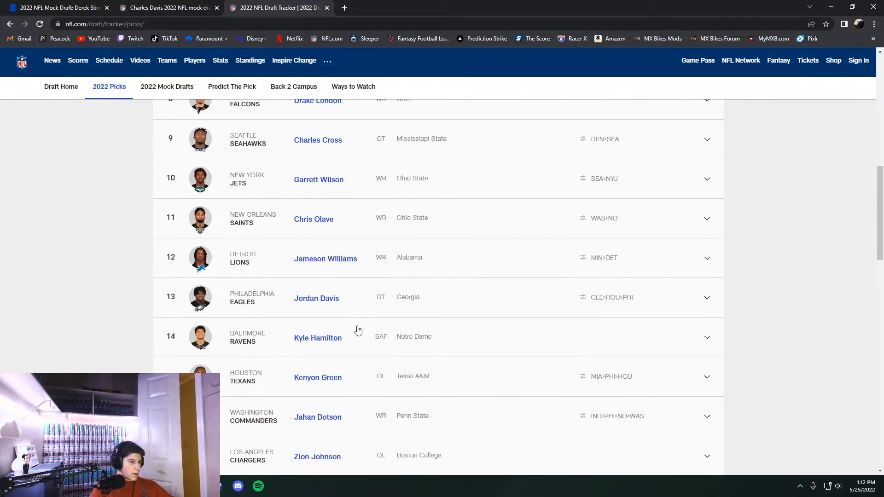
{"action": "scroll", "scroll_direction": "down", "scroll_amount": 3}
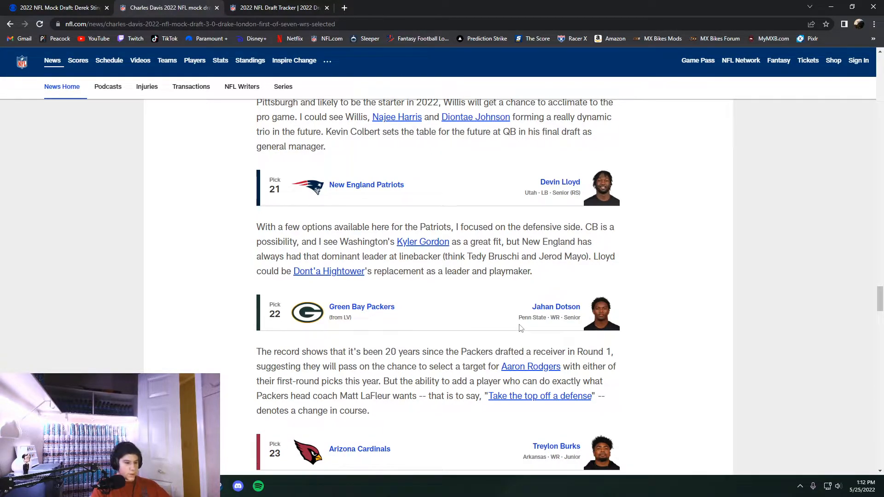
{"action": "scroll", "scroll_direction": "down", "scroll_amount": 3}
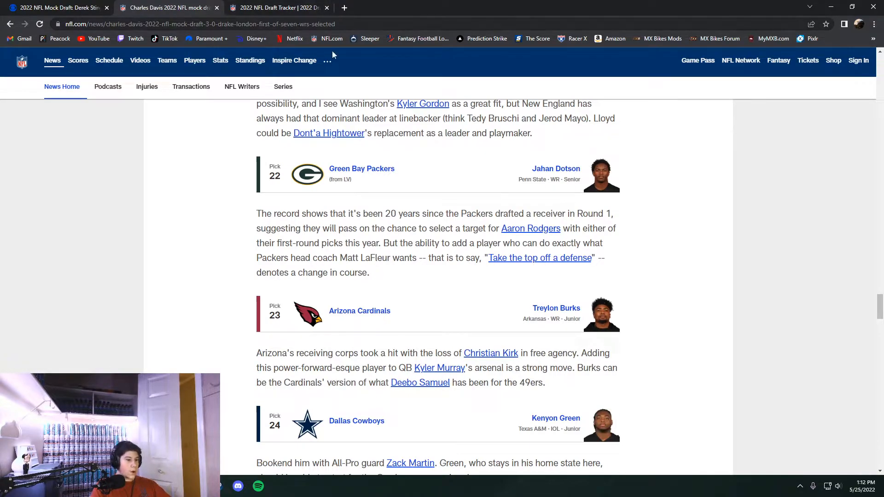
{"action": "scroll", "scroll_direction": "down", "scroll_amount": 3}
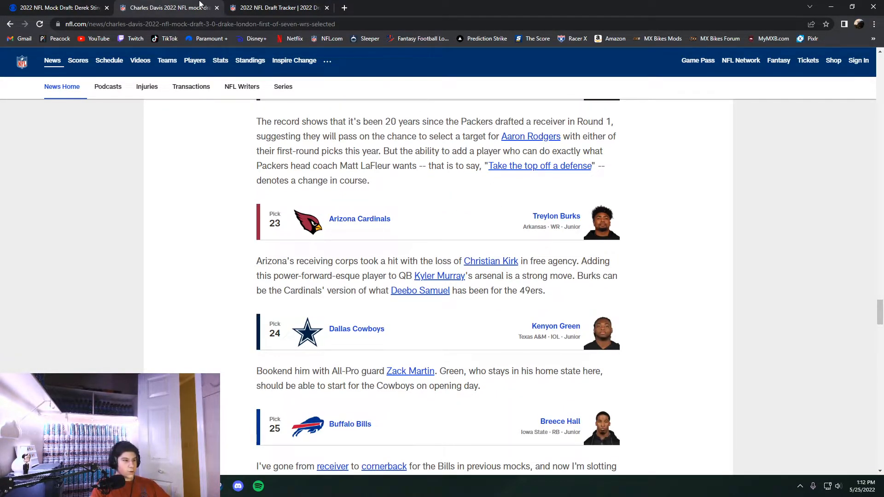
Step: Compare Davis's picks 23–25 with the tracker, then reach pick 26, Zion Johnson to Tennessee
{"action": "left_click", "coordinate": [276, 7]}
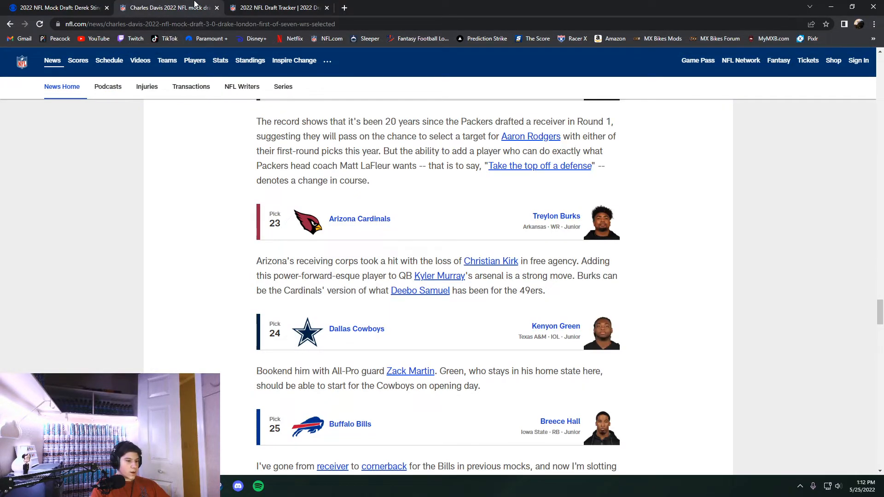
{"action": "left_click", "coordinate": [276, 7]}
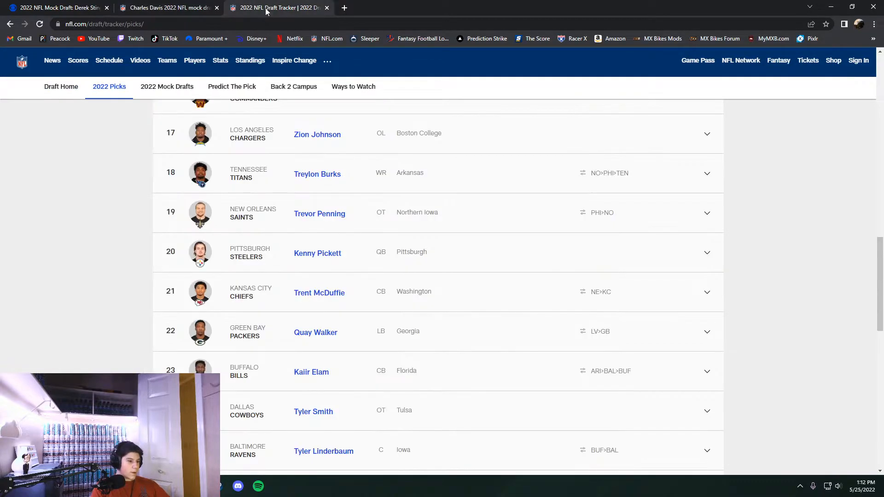
{"action": "left_click", "coordinate": [167, 7]}
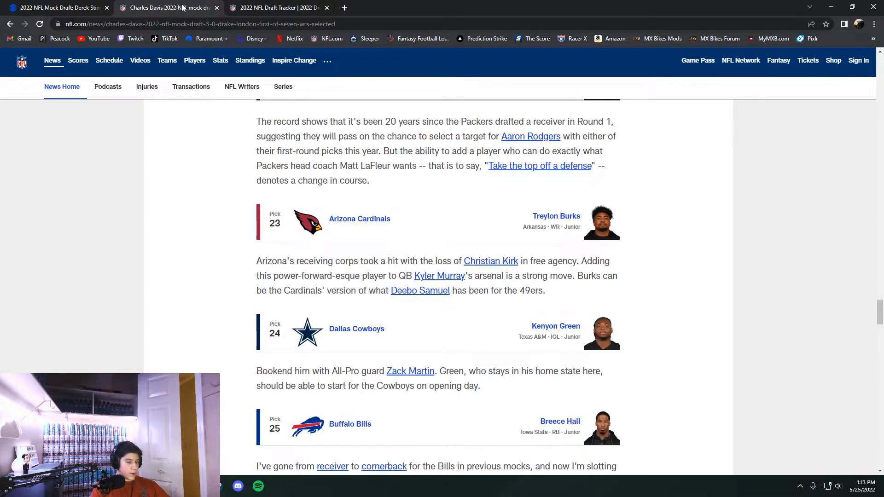
{"action": "scroll", "scroll_direction": "down", "scroll_amount": 3}
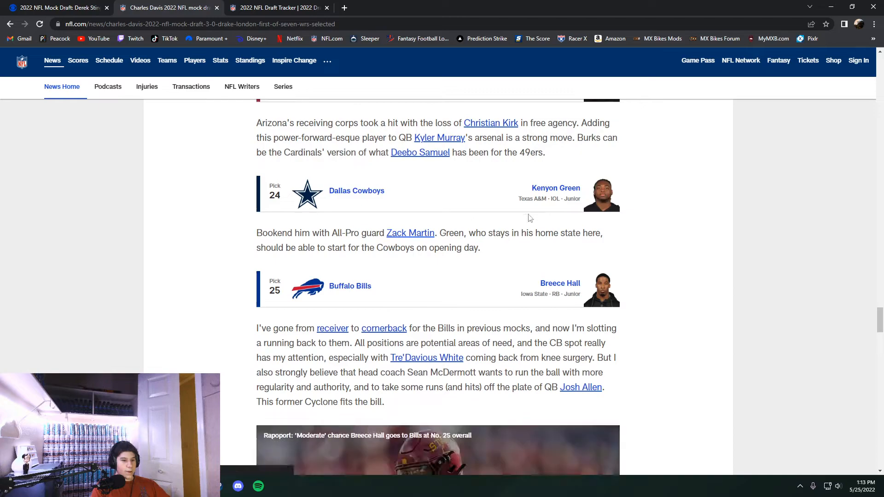
{"action": "left_click", "coordinate": [276, 8]}
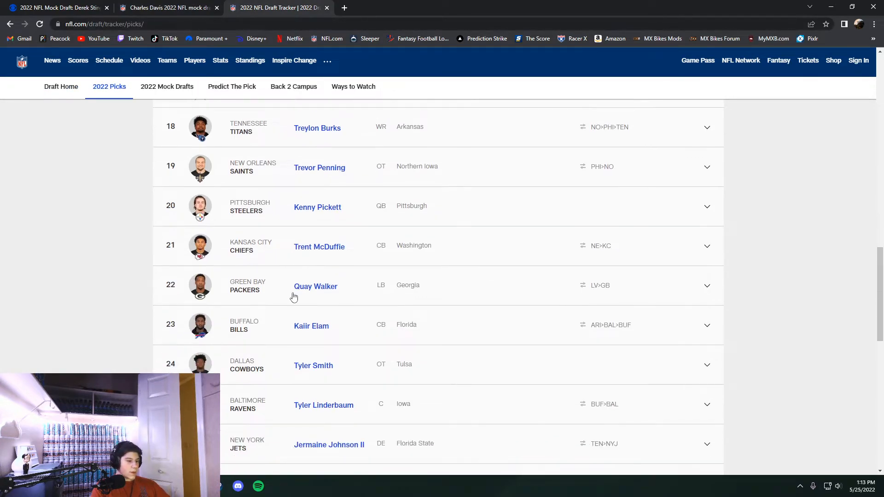
{"action": "left_click", "coordinate": [166, 7]}
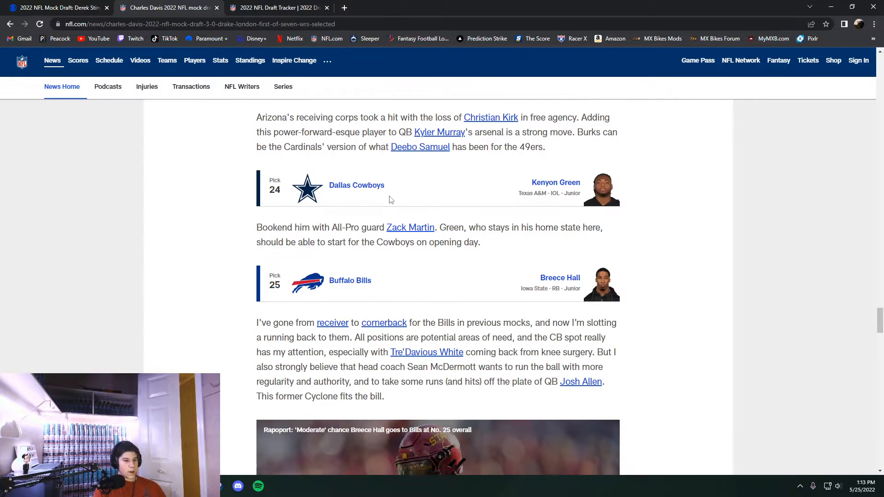
{"action": "left_click", "coordinate": [276, 7]}
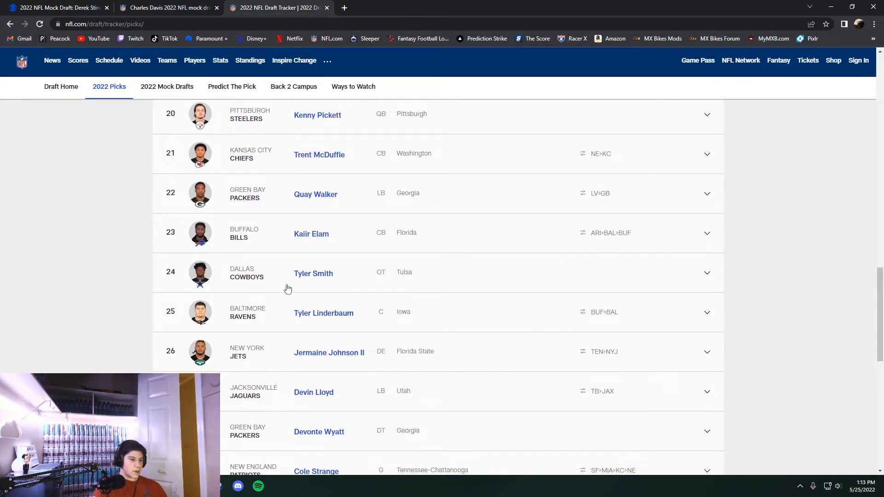
{"action": "left_click", "coordinate": [166, 7]}
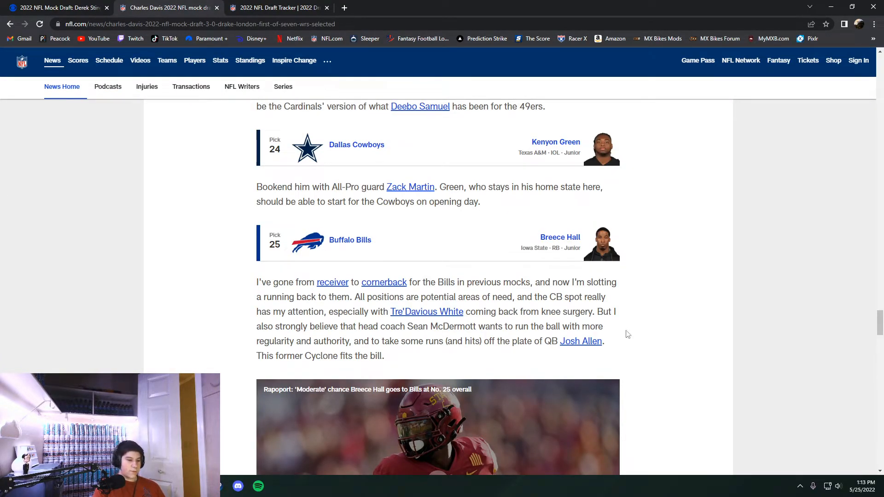
{"action": "scroll", "scroll_direction": "down", "scroll_amount": 3}
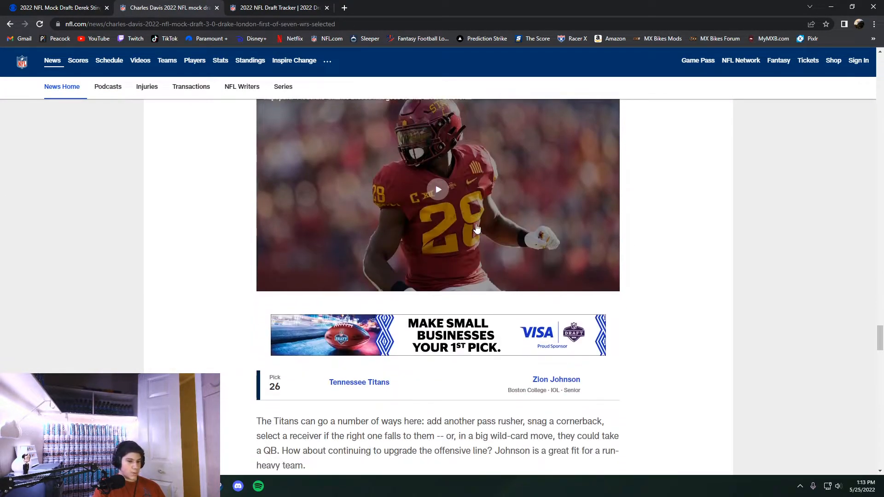
Step: Read Davis's mock through pick 31, Kyler Gordon to Cincinnati, checking tracker picks 24–32
{"action": "scroll", "scroll_direction": "down", "scroll_amount": 3}
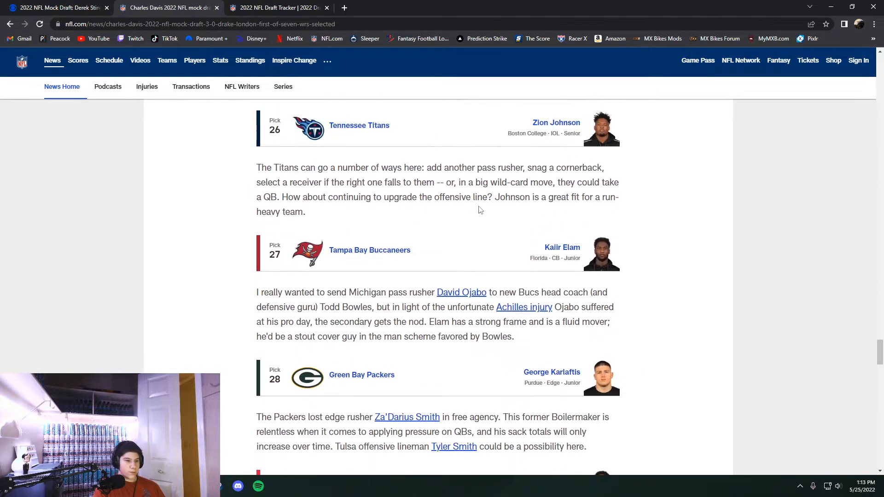
{"action": "left_click", "coordinate": [276, 7]}
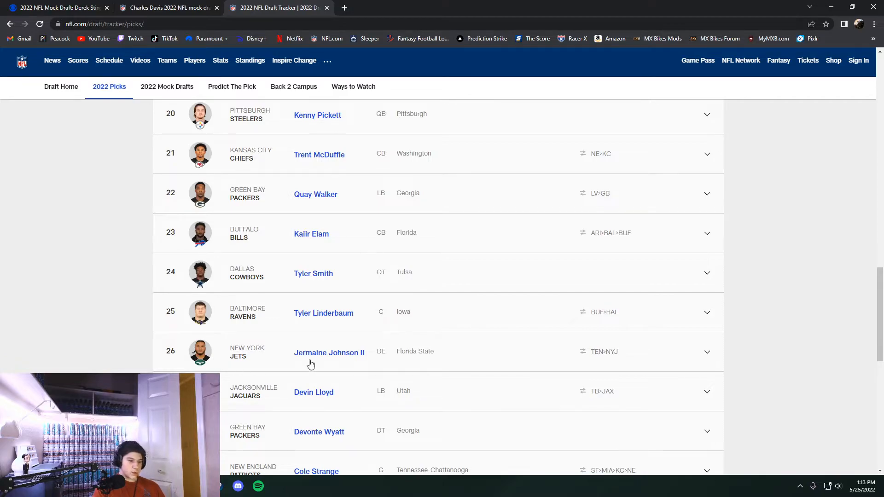
{"action": "left_click", "coordinate": [166, 8]}
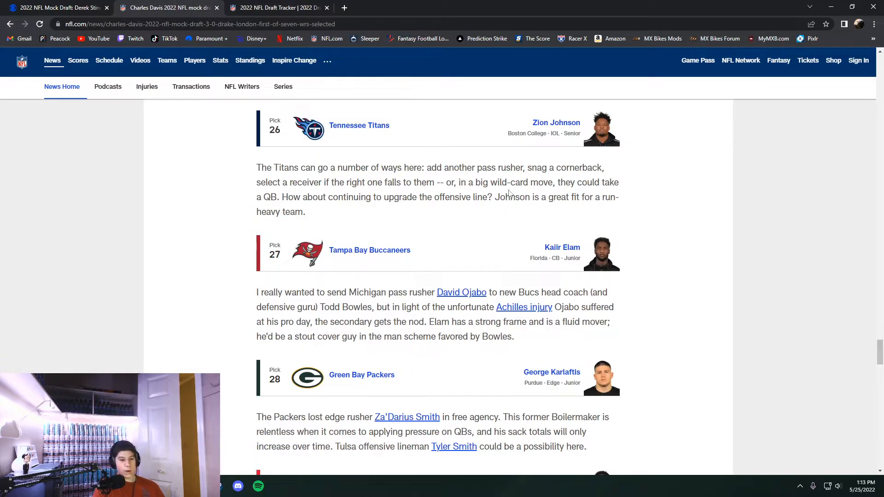
{"action": "scroll", "scroll_direction": "down", "scroll_amount": 3}
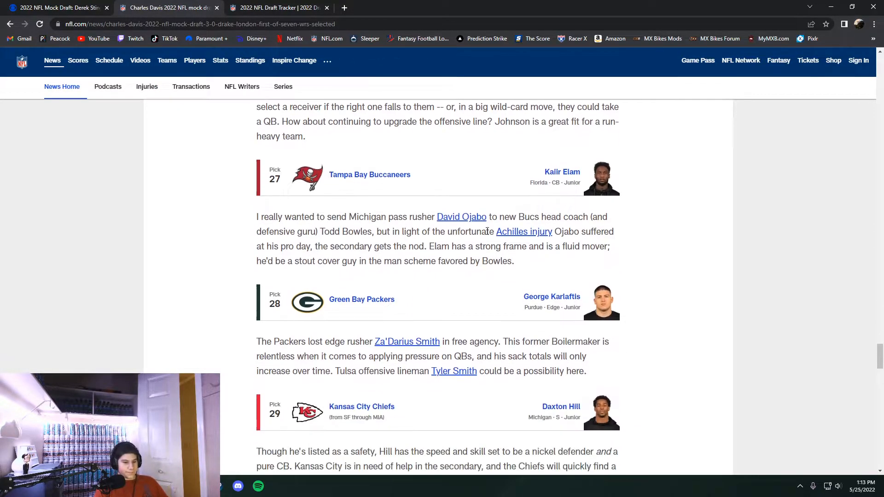
{"action": "scroll", "scroll_direction": "down", "scroll_amount": 3}
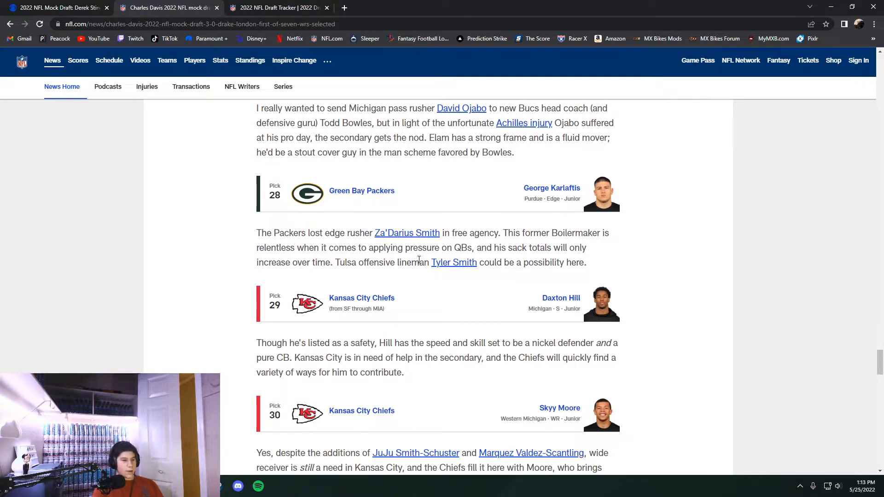
{"action": "mouse_move", "coordinate": [579, 192]}
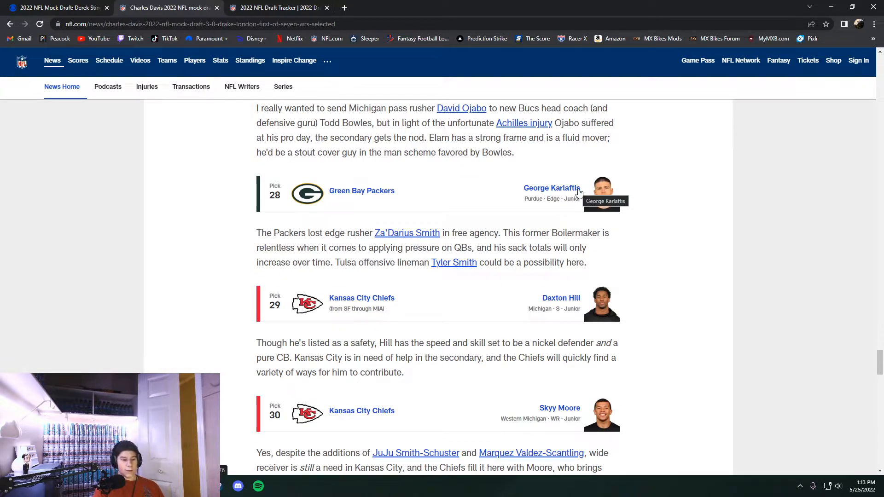
{"action": "left_click", "coordinate": [276, 7]}
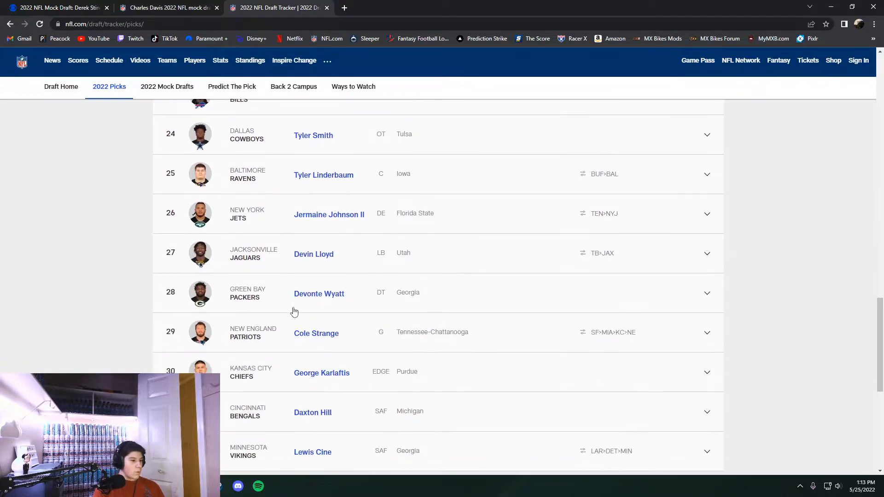
{"action": "left_click", "coordinate": [166, 8]}
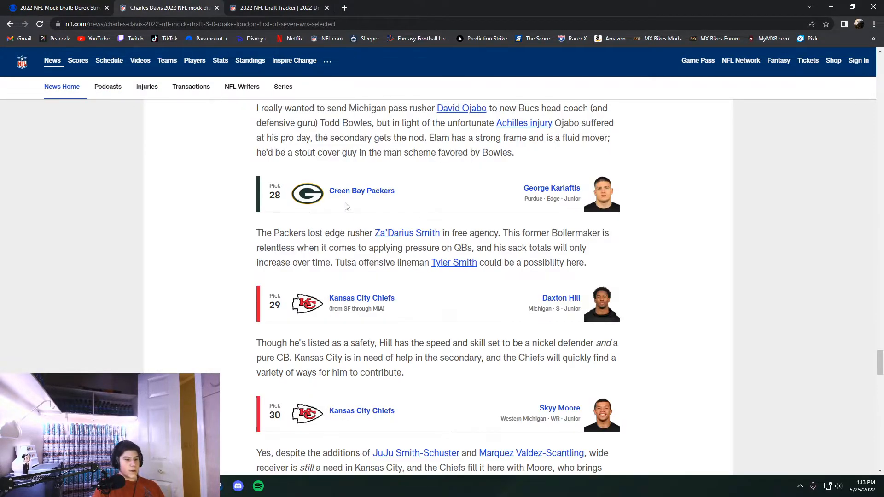
{"action": "mouse_move", "coordinate": [637, 249]}
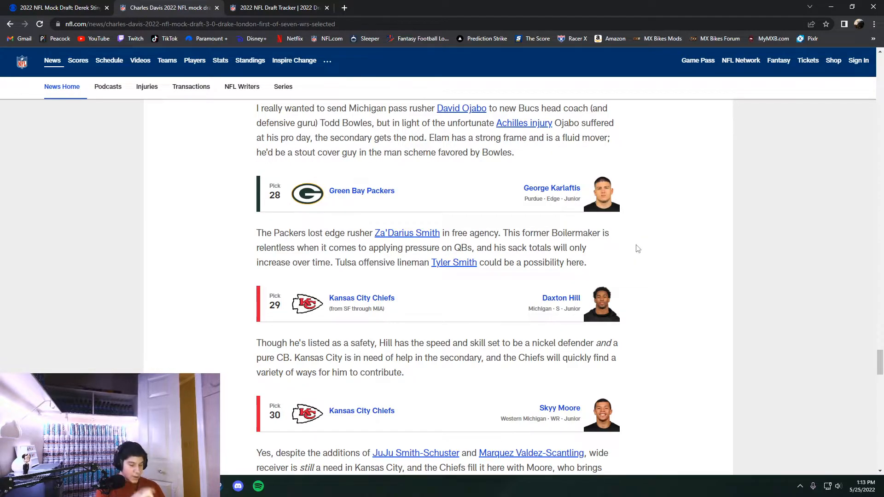
{"action": "mouse_move", "coordinate": [643, 231]}
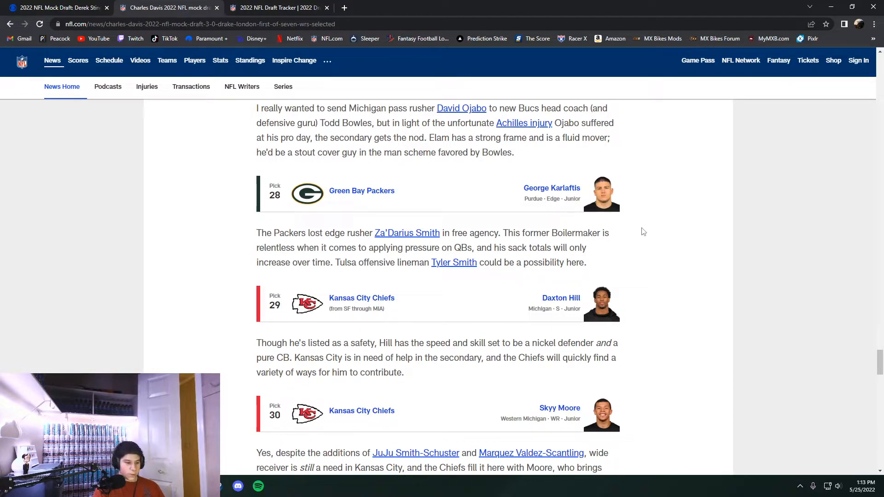
{"action": "scroll", "scroll_direction": "down", "scroll_amount": 3}
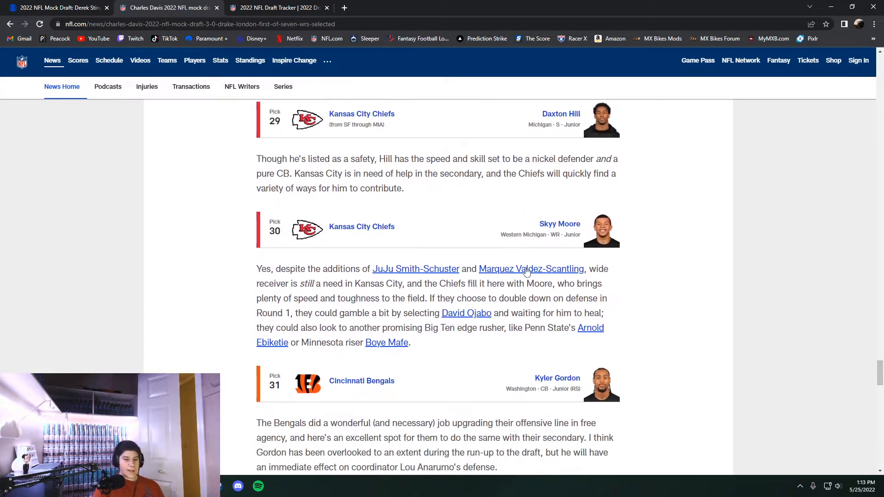
{"action": "mouse_move", "coordinate": [535, 219]}
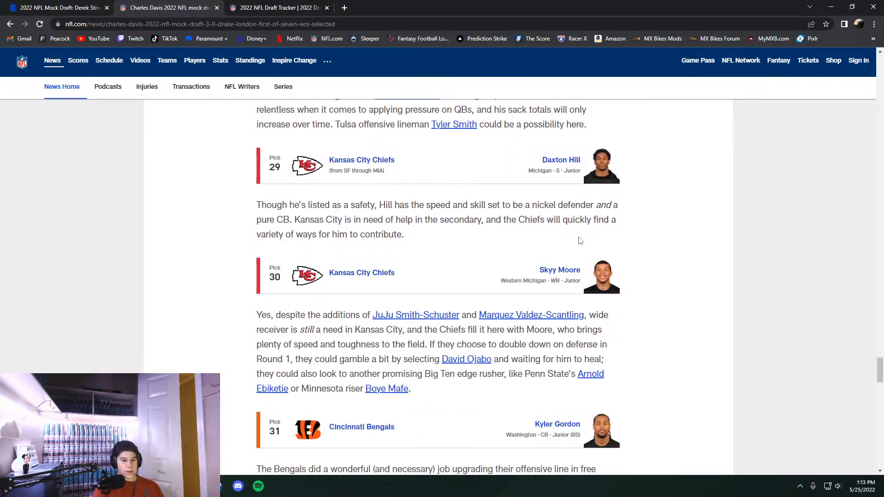
{"action": "left_click", "coordinate": [276, 7]}
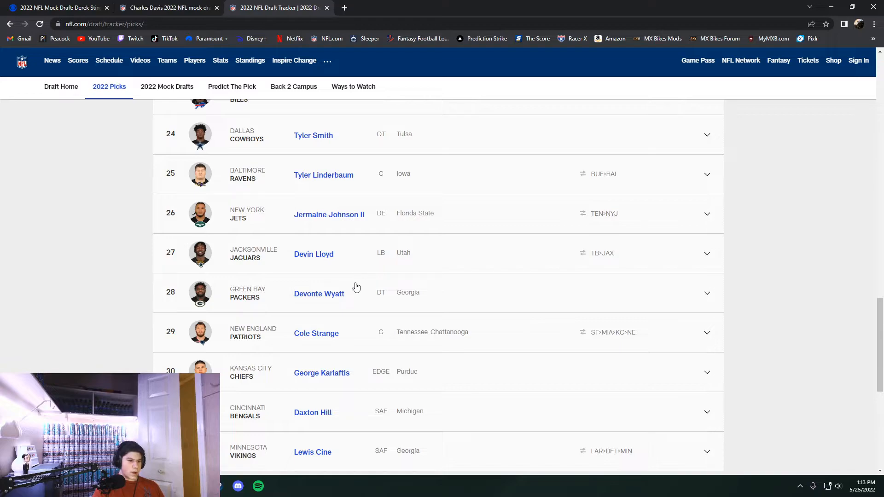
Step: Check Davis's final picks 30–32, ending with Pickett to Detroit, against the tracker
{"action": "left_click", "coordinate": [166, 8]}
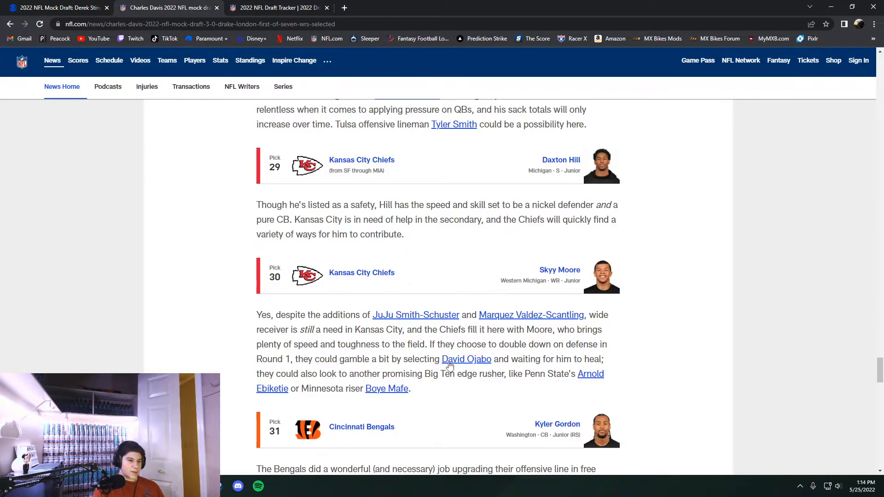
{"action": "scroll", "scroll_direction": "down", "scroll_amount": 3}
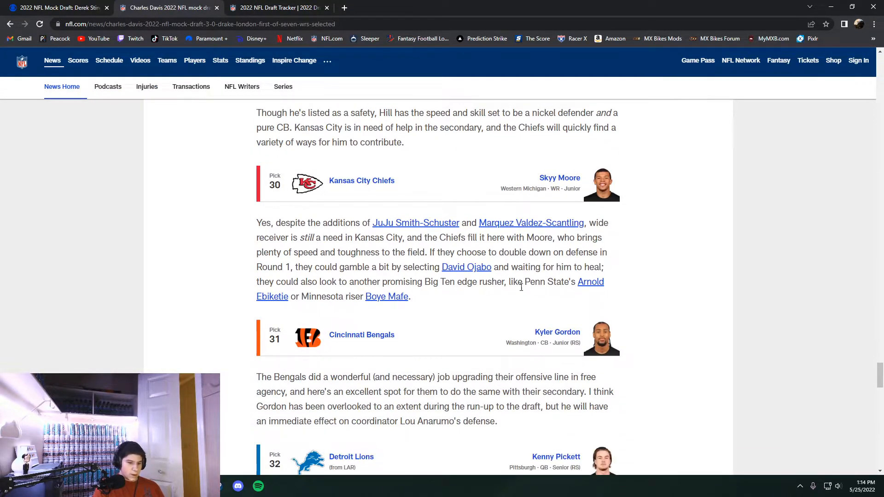
{"action": "scroll", "scroll_direction": "down", "scroll_amount": 3}
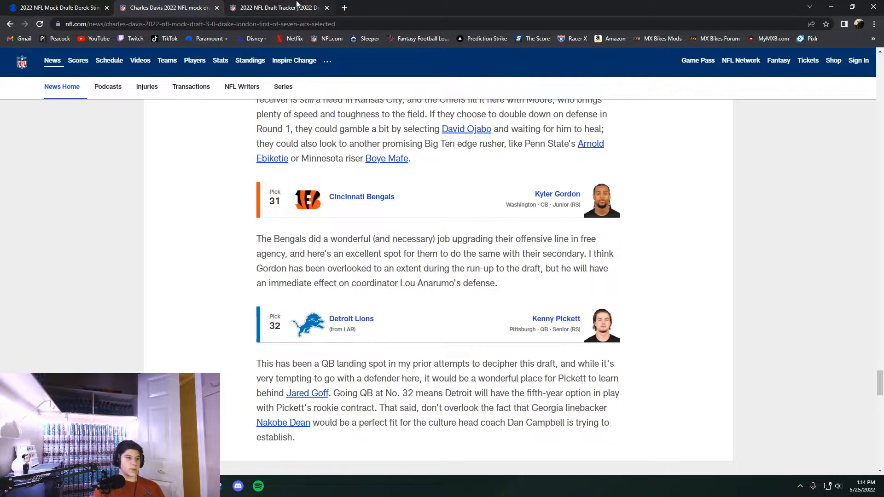
{"action": "left_click", "coordinate": [276, 7]}
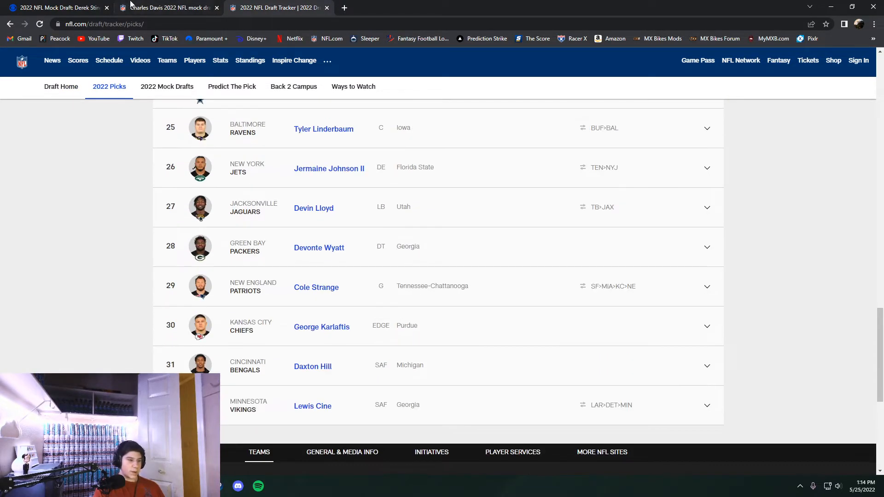
{"action": "left_click", "coordinate": [166, 7]}
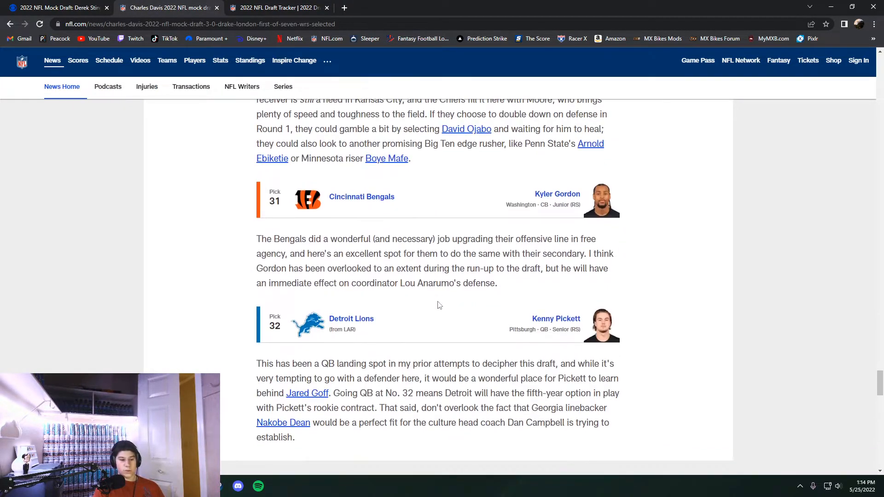
{"action": "scroll", "scroll_direction": "up", "scroll_amount": 3}
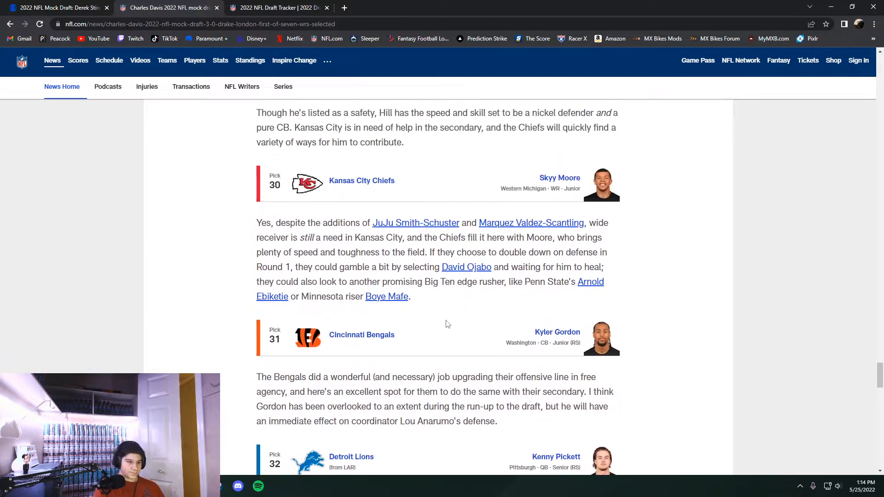
{"action": "scroll", "scroll_direction": "down", "scroll_amount": 3}
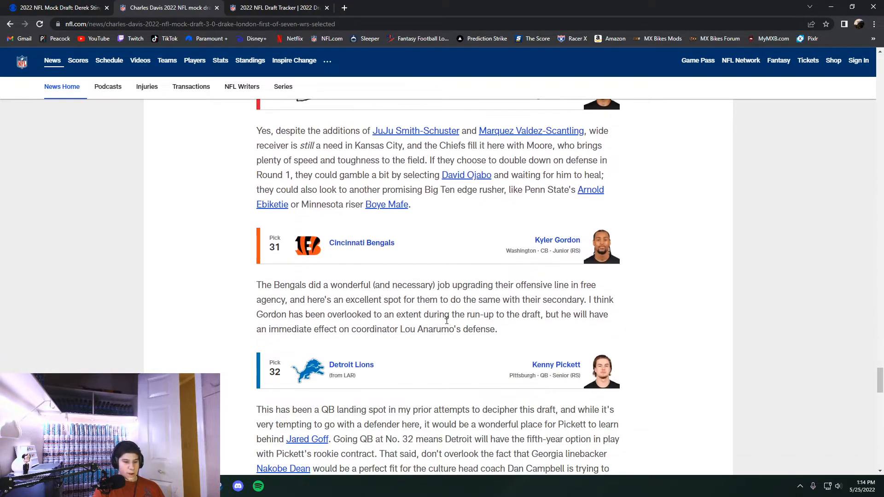
{"action": "scroll", "scroll_direction": "up", "scroll_amount": 3}
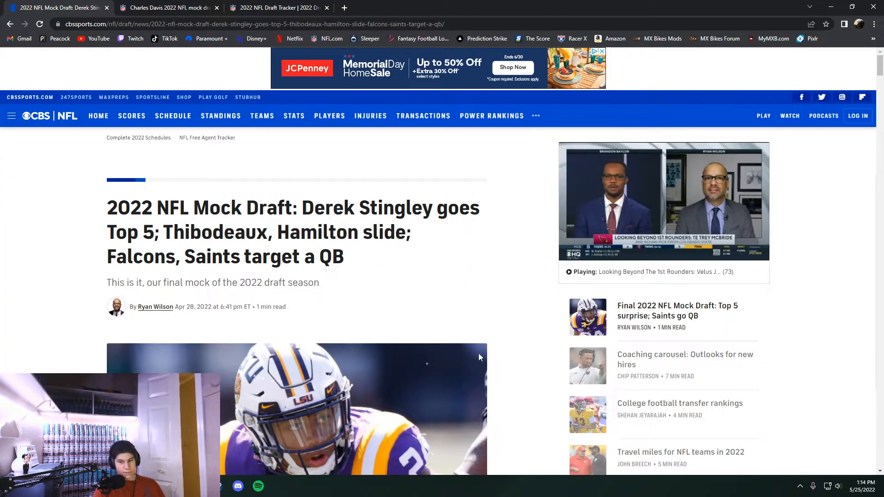
Step: Read the CBS mock's first picks, comparing them with Davis's NFL.com mock
{"action": "scroll", "scroll_direction": "down", "scroll_amount": 3}
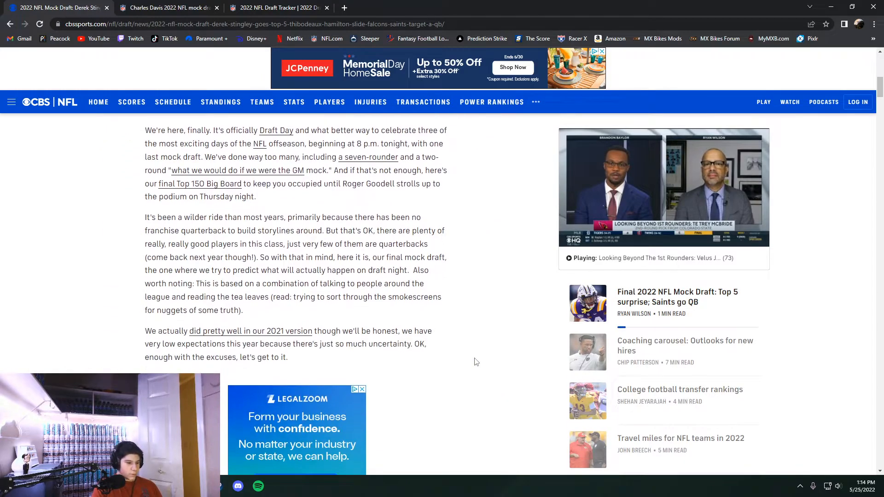
{"action": "scroll", "scroll_direction": "down", "scroll_amount": 3}
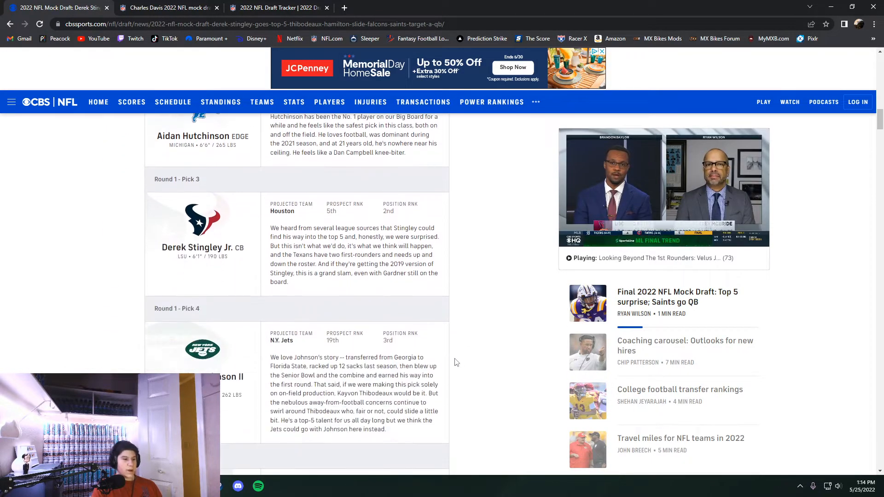
{"action": "scroll", "scroll_direction": "down", "scroll_amount": 3}
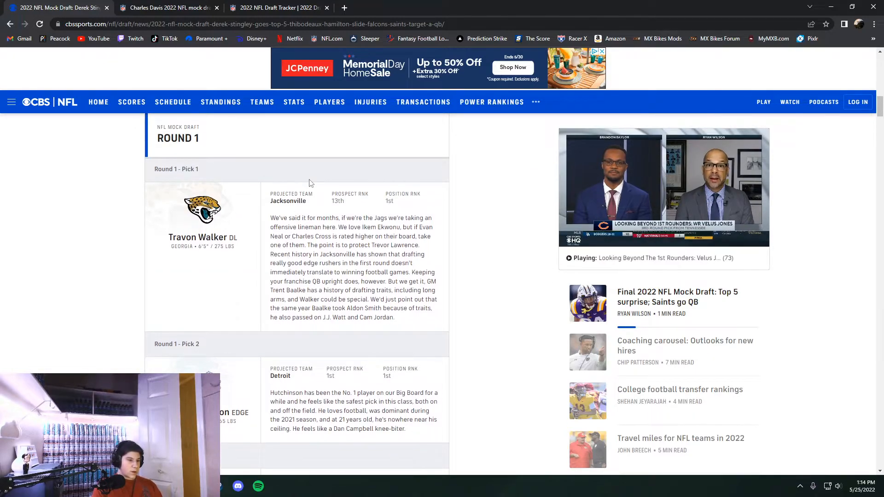
{"action": "mouse_move", "coordinate": [196, 237]}
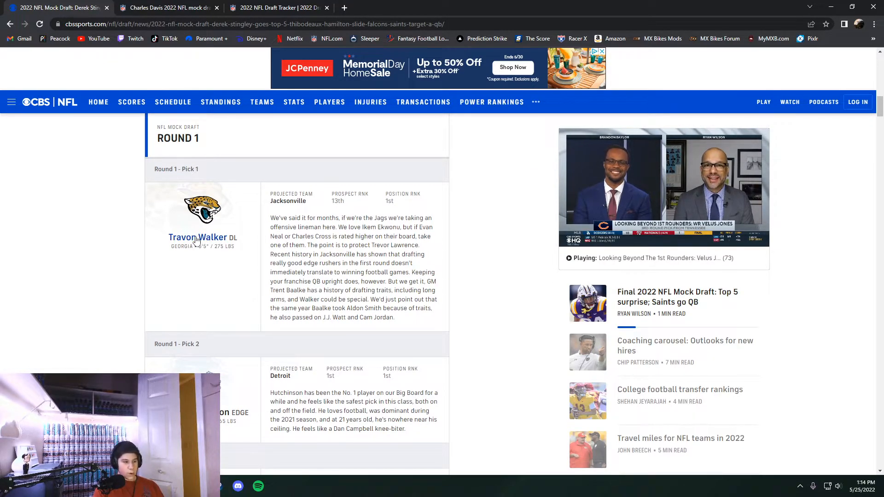
{"action": "scroll", "scroll_direction": "down", "scroll_amount": 3}
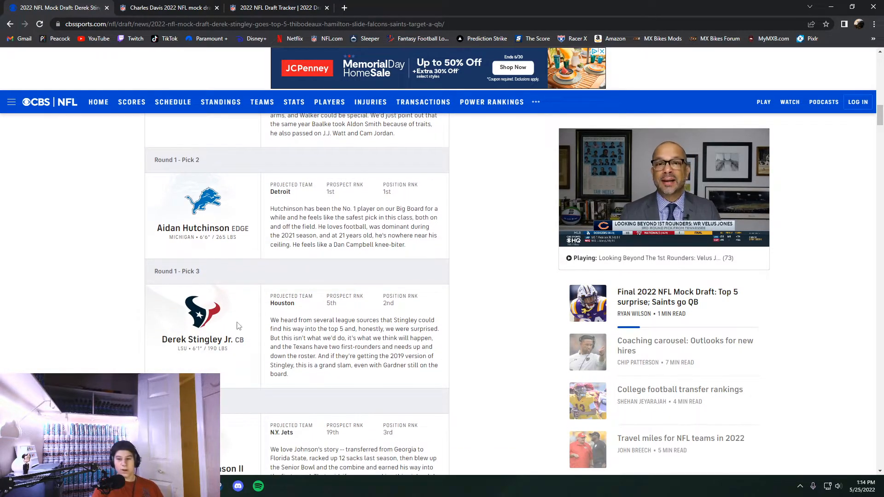
{"action": "left_click", "coordinate": [167, 8]}
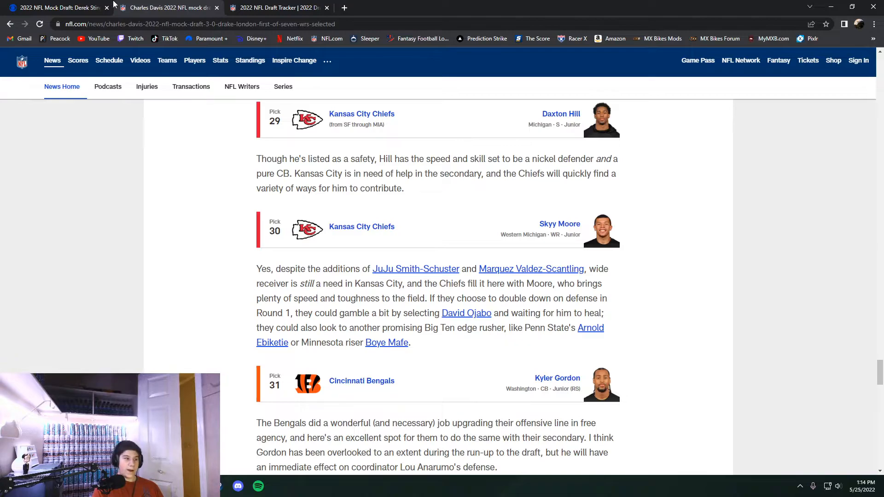
{"action": "left_click", "coordinate": [56, 7]}
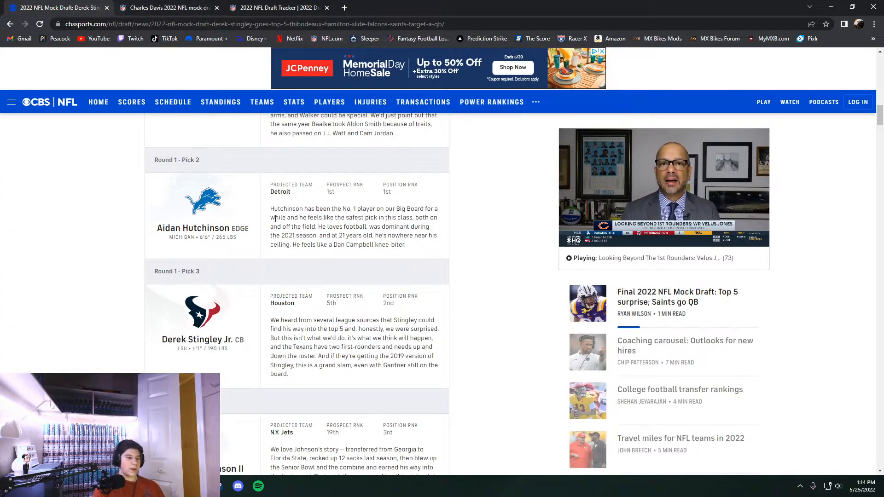
Step: Finish reviewing Davis's mock, graded B-, and close its NFL.com tab
{"action": "scroll", "scroll_direction": "down", "scroll_amount": 3}
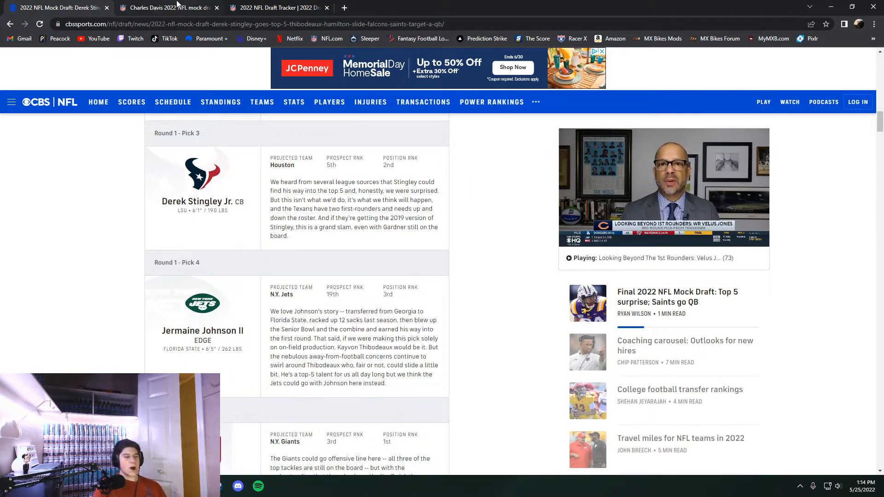
{"action": "left_click", "coordinate": [166, 7]}
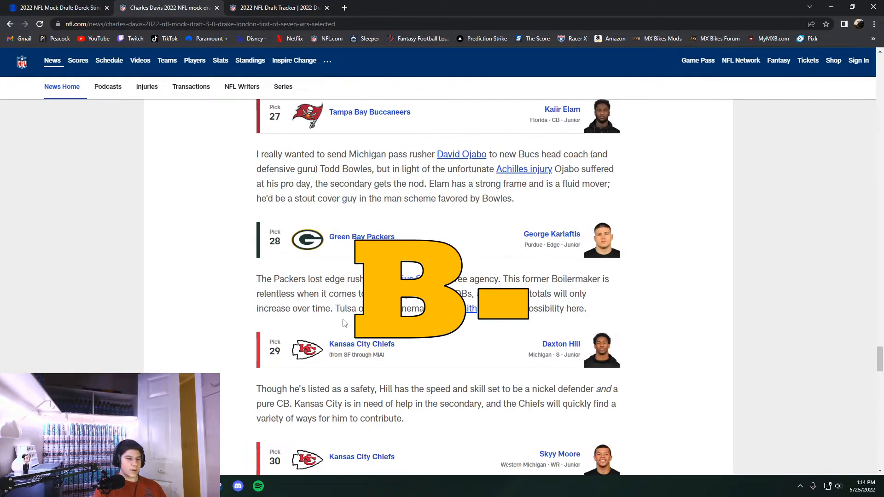
{"action": "scroll", "scroll_direction": "down", "scroll_amount": 3}
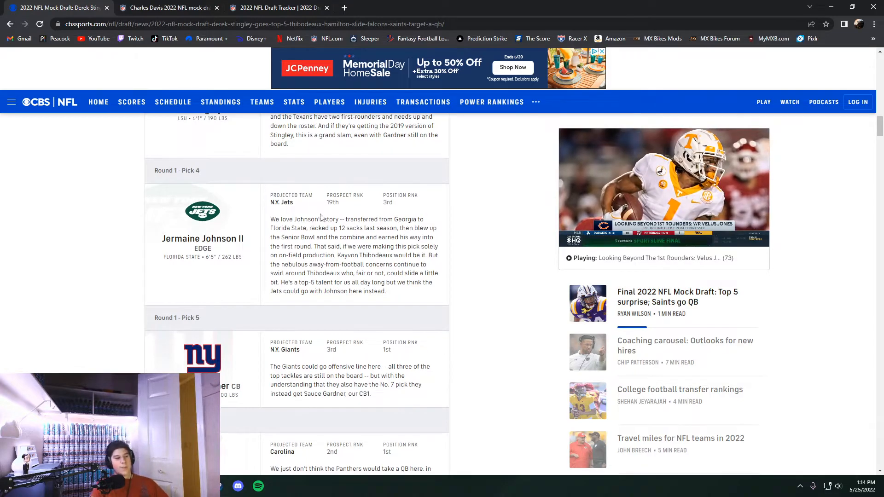
{"action": "scroll", "scroll_direction": "down", "scroll_amount": 3}
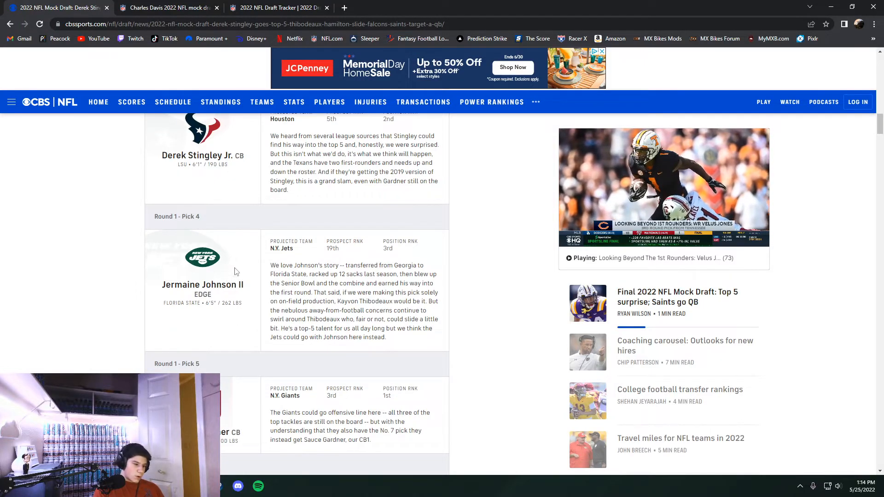
{"action": "scroll", "scroll_direction": "down", "scroll_amount": 3}
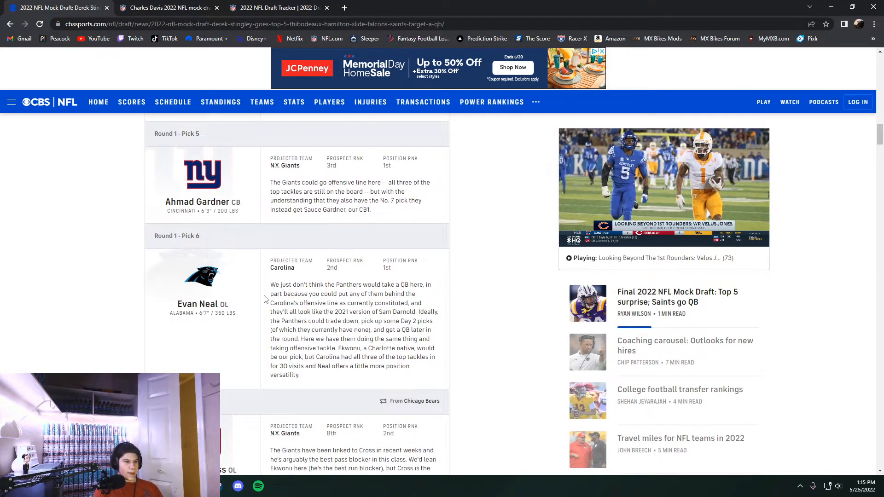
{"action": "left_click", "coordinate": [276, 7]}
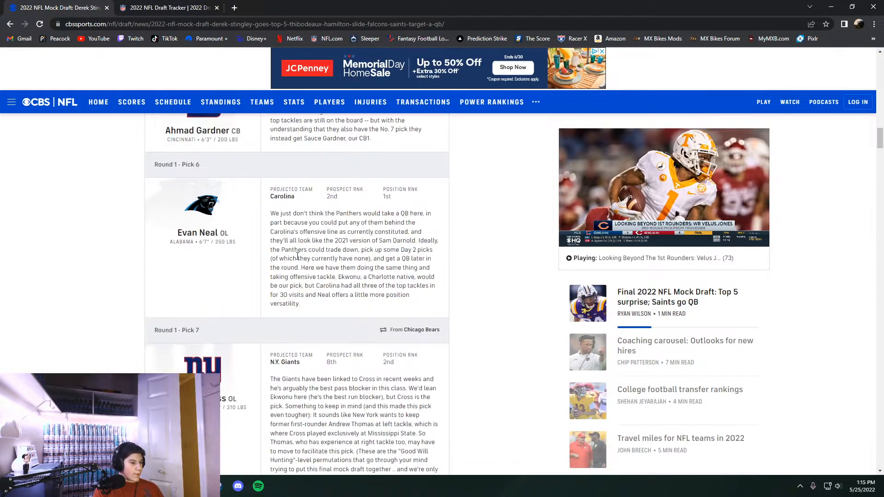
Step: Read the CBS Sports mock from pick 7 to pick 14, Kayvon Thibodeaux to Baltimore
{"action": "scroll", "scroll_direction": "down", "scroll_amount": 3}
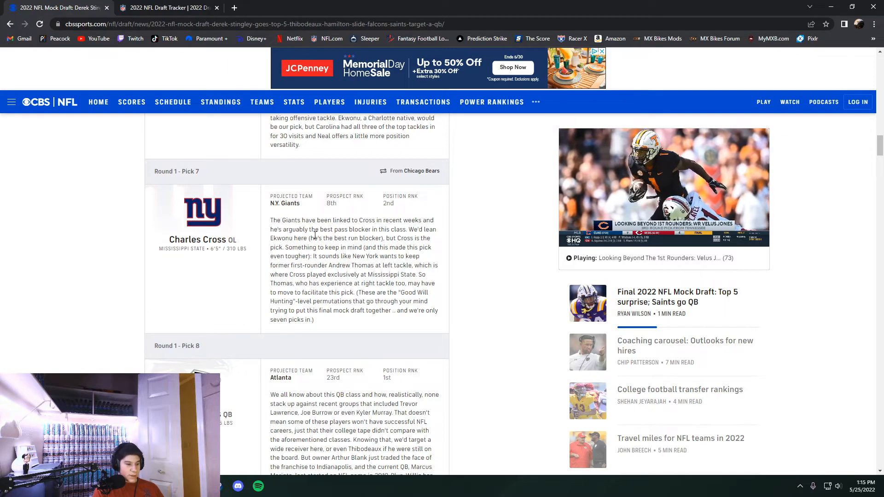
{"action": "scroll", "scroll_direction": "down", "scroll_amount": 3}
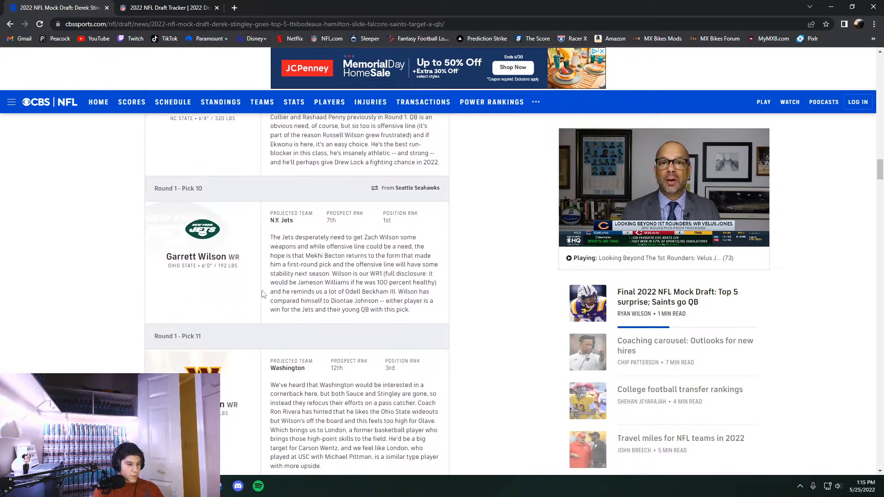
{"action": "scroll", "scroll_direction": "down", "scroll_amount": 3}
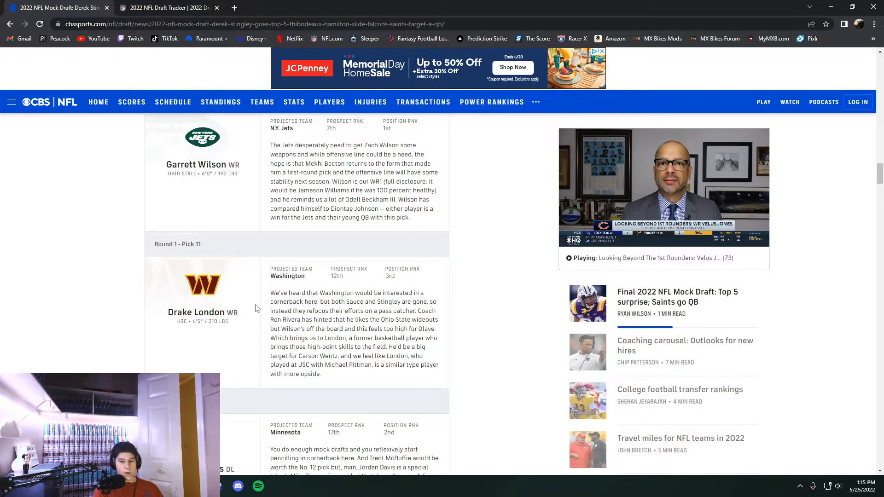
{"action": "scroll", "scroll_direction": "down", "scroll_amount": 3}
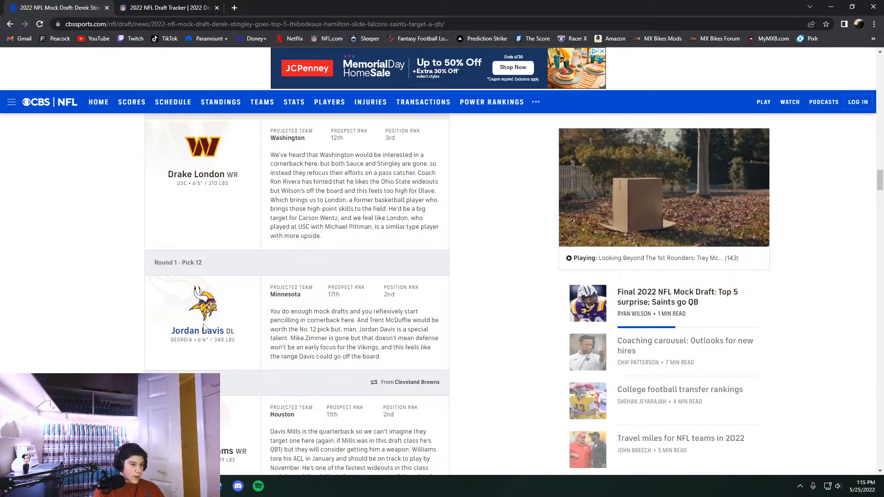
{"action": "left_click", "coordinate": [166, 8]}
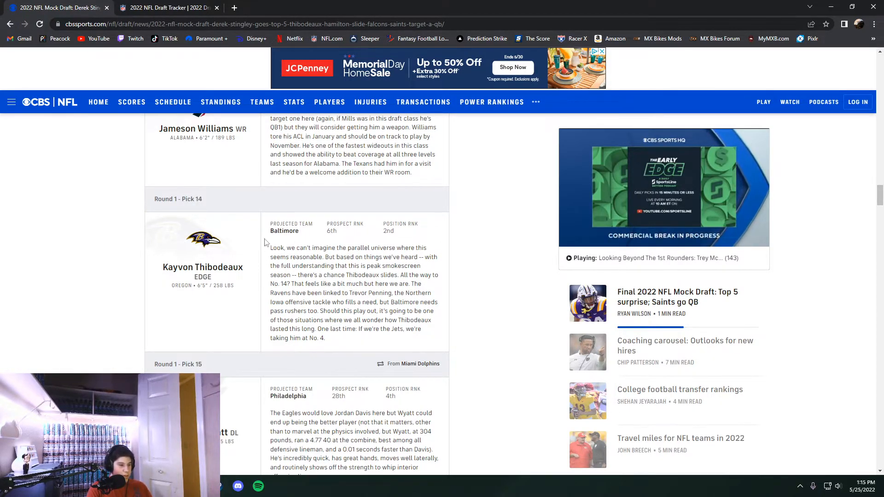
Step: Read the CBS mock through picks 17–18, Trent McDuffie and Kyle Hamilton to Philadelphia
{"action": "scroll", "scroll_direction": "down", "scroll_amount": 3}
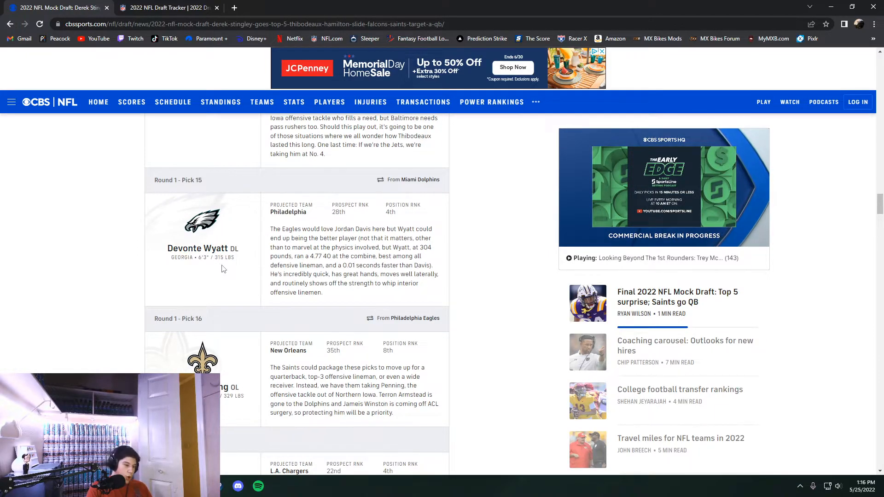
{"action": "scroll", "scroll_direction": "up", "scroll_amount": 3}
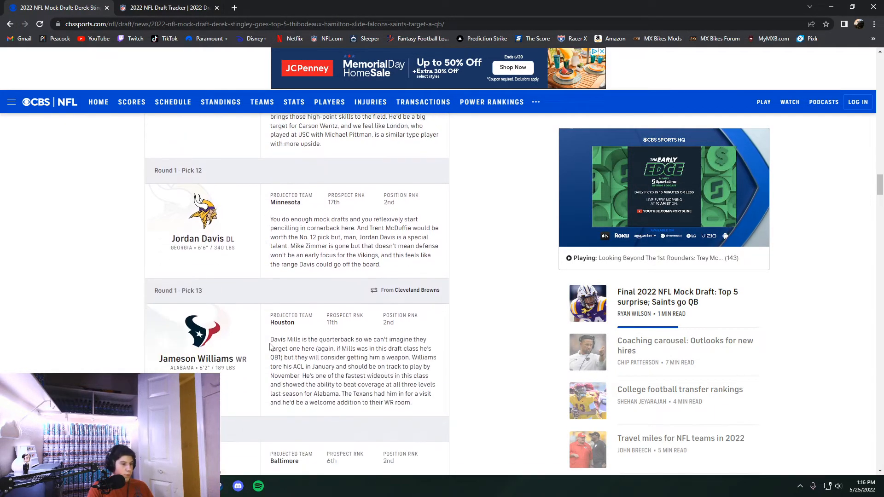
{"action": "scroll", "scroll_direction": "down", "scroll_amount": 3}
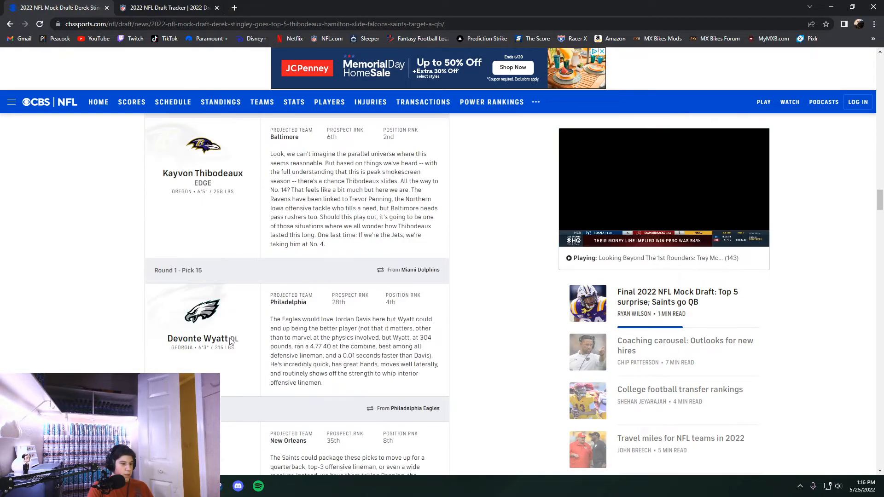
{"action": "scroll", "scroll_direction": "down", "scroll_amount": 3}
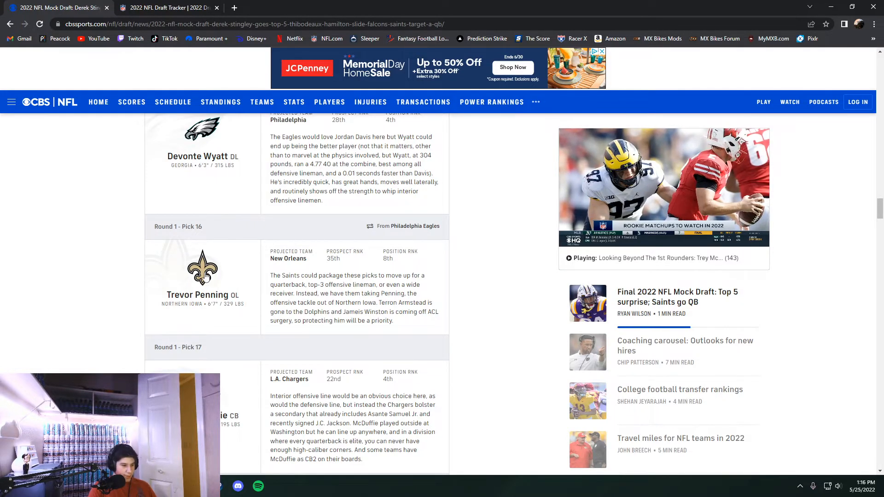
{"action": "scroll", "scroll_direction": "down", "scroll_amount": 3}
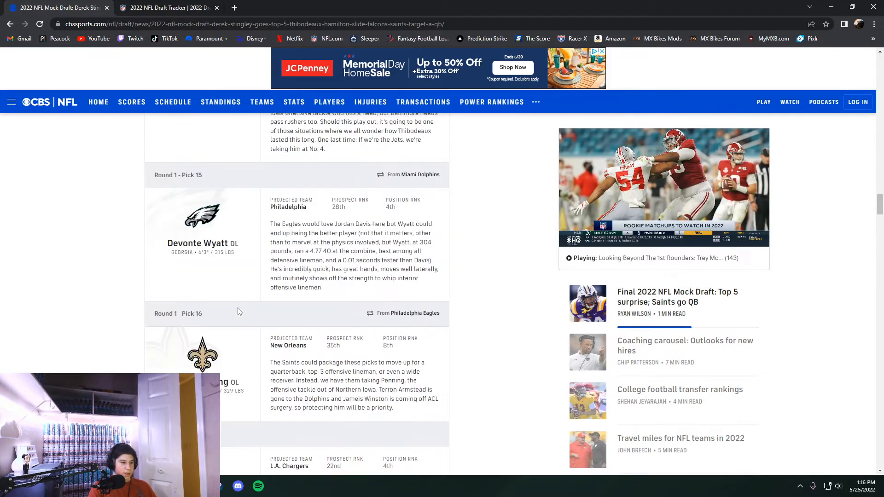
{"action": "scroll", "scroll_direction": "down", "scroll_amount": 3}
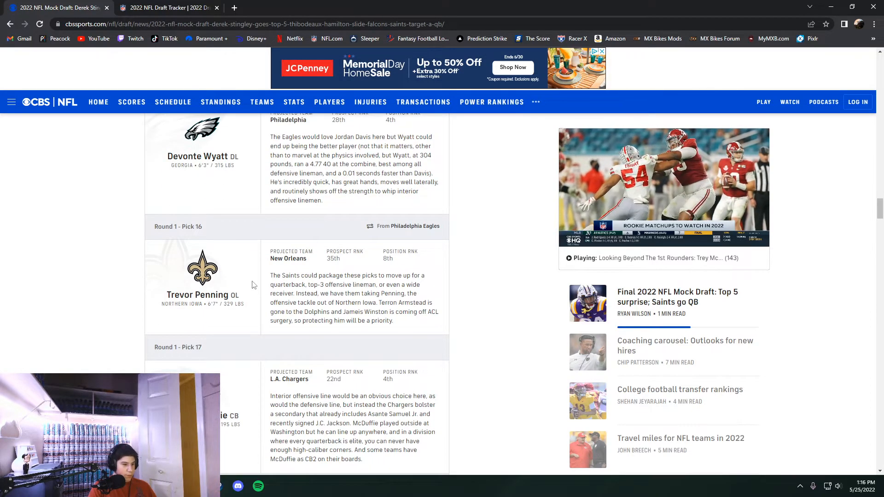
{"action": "left_click", "coordinate": [166, 7]}
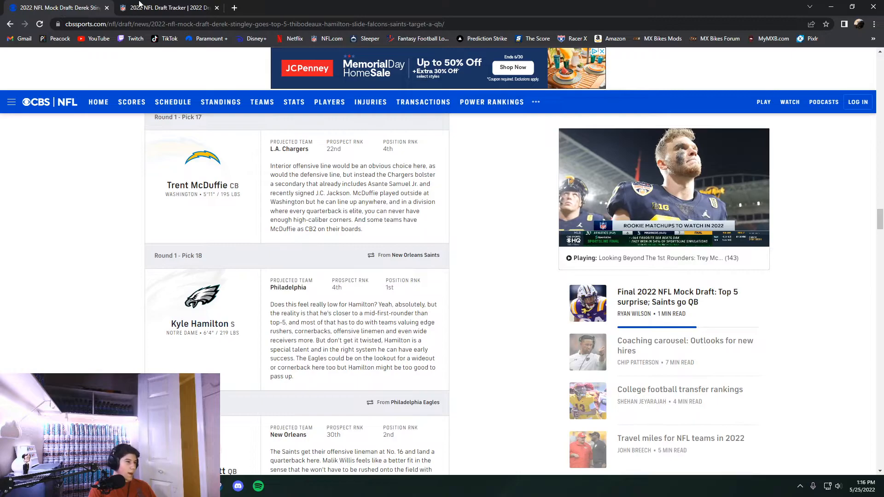
Step: Follow the CBS mock from Kenny Pickett at 19 to Zion Johnson to Dallas at 24
{"action": "left_click", "coordinate": [166, 7]}
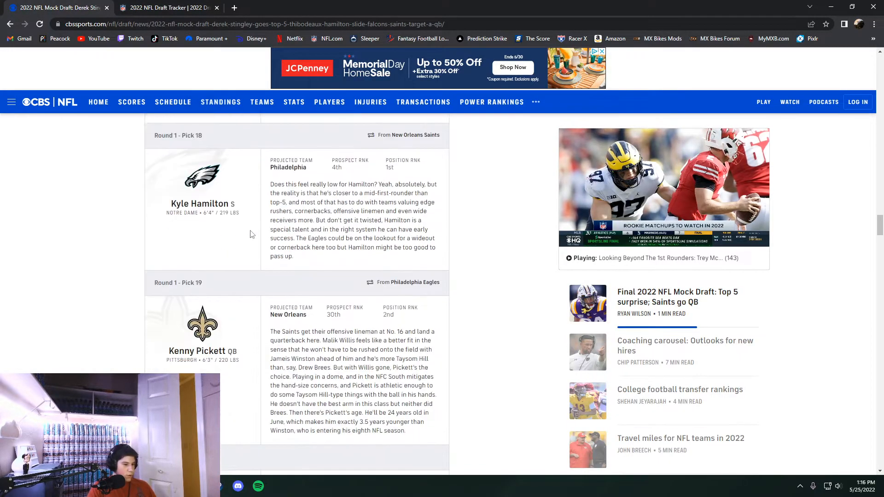
{"action": "scroll", "scroll_direction": "down", "scroll_amount": 3}
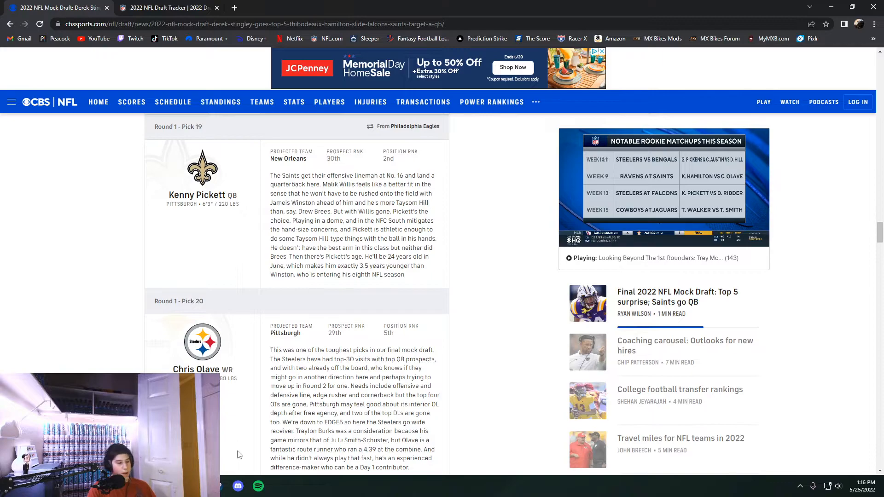
{"action": "scroll", "scroll_direction": "down", "scroll_amount": 3}
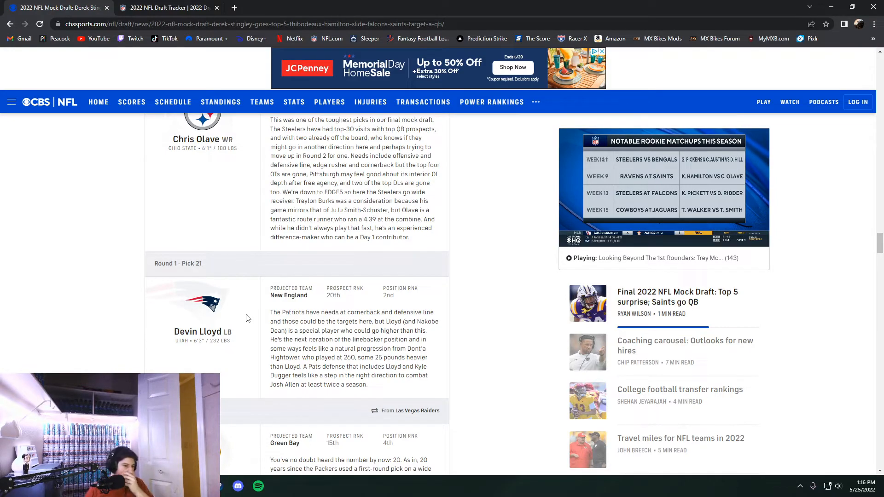
{"action": "scroll", "scroll_direction": "down", "scroll_amount": 3}
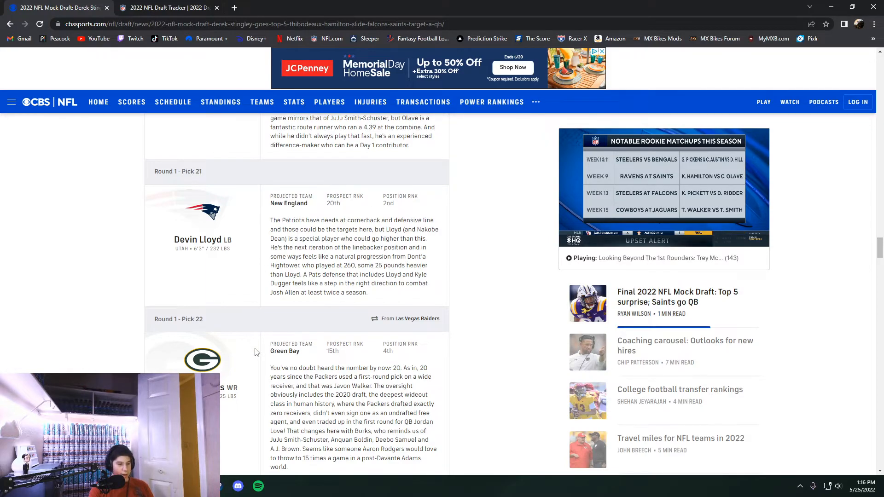
{"action": "scroll", "scroll_direction": "down", "scroll_amount": 3}
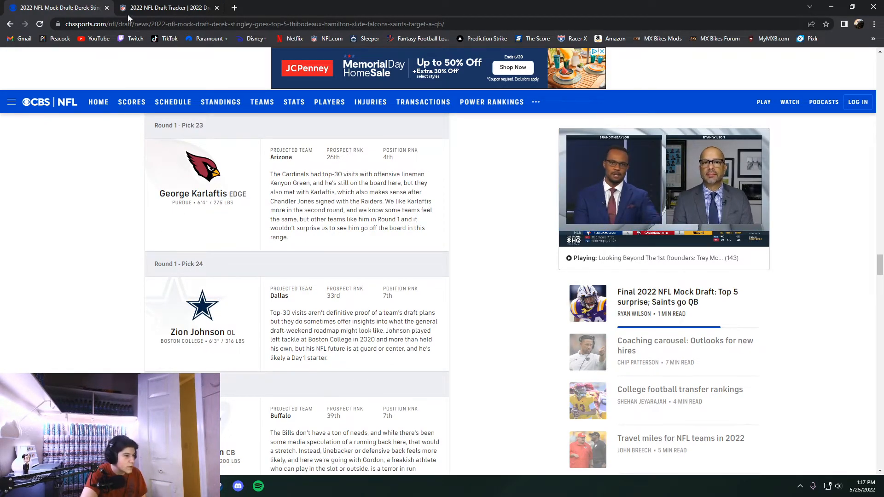
Step: Check CBS mock picks 19–27 against NFL.com's tracker, ending at Logan Hall to Tampa Bay
{"action": "left_click", "coordinate": [169, 7]}
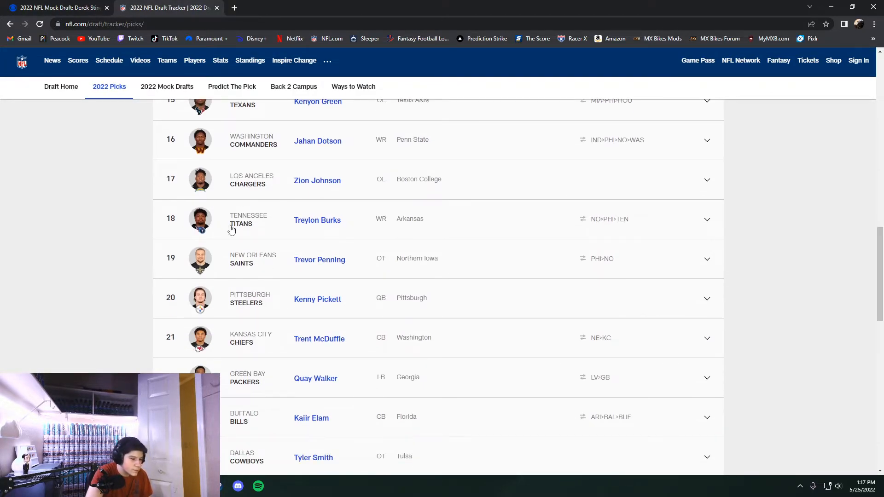
{"action": "left_click", "coordinate": [56, 8]}
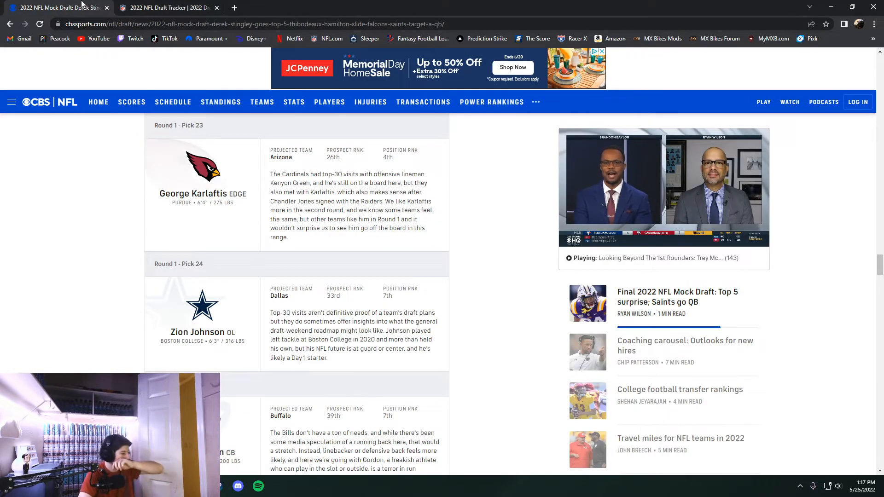
{"action": "scroll", "scroll_direction": "down", "scroll_amount": 3}
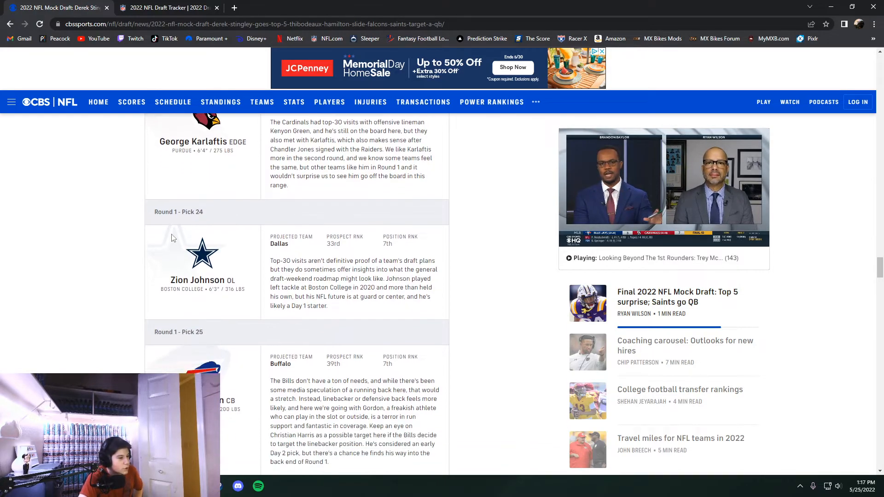
{"action": "scroll", "scroll_direction": "down", "scroll_amount": 3}
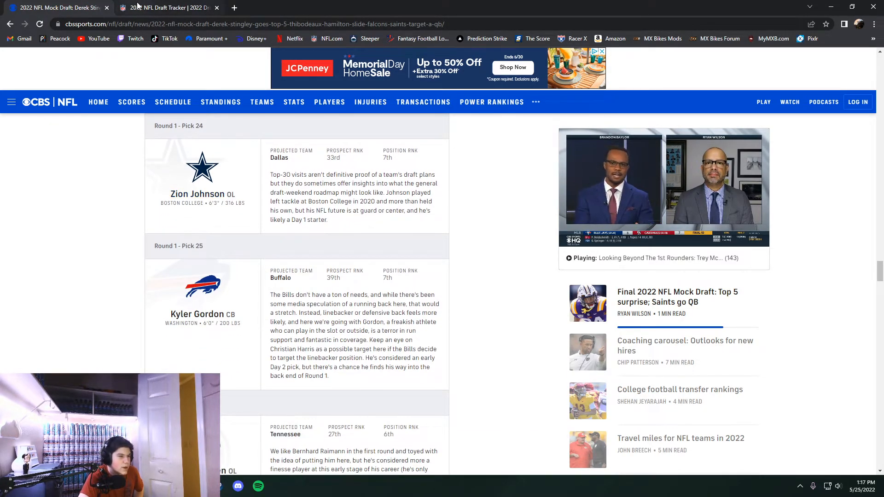
{"action": "left_click", "coordinate": [166, 7]}
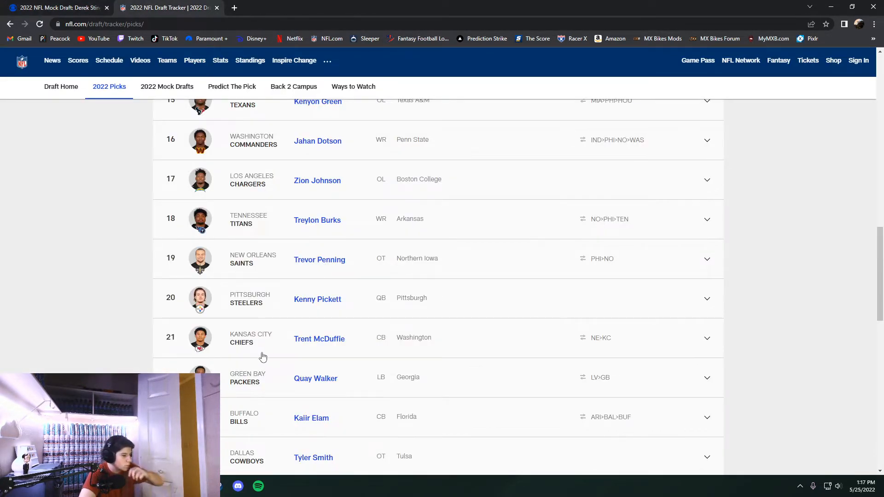
{"action": "scroll", "scroll_direction": "down", "scroll_amount": 3}
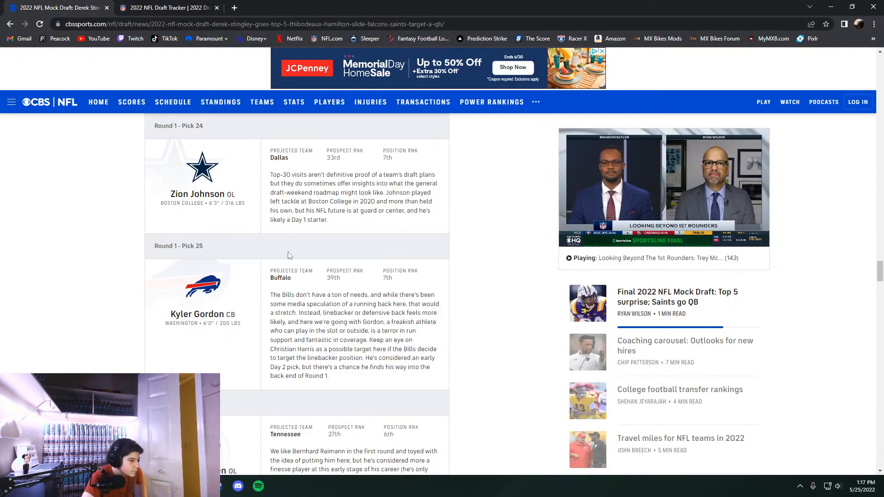
{"action": "scroll", "scroll_direction": "down", "scroll_amount": 3}
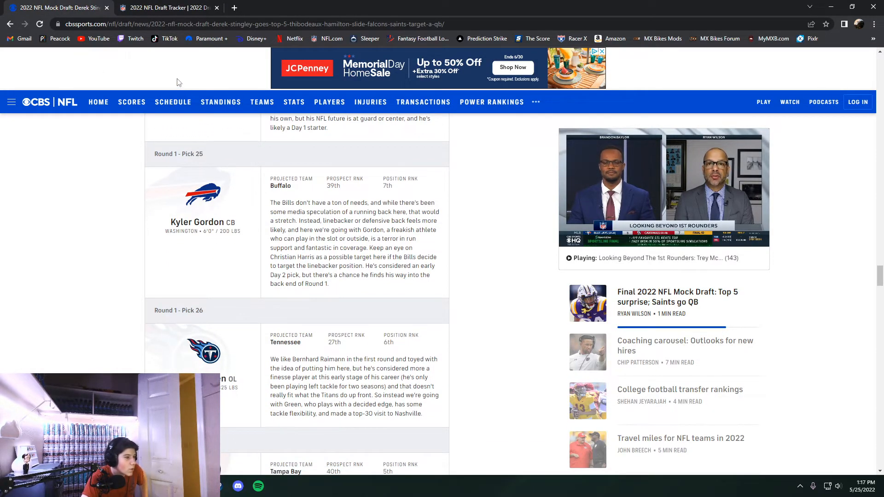
{"action": "left_click", "coordinate": [166, 7]}
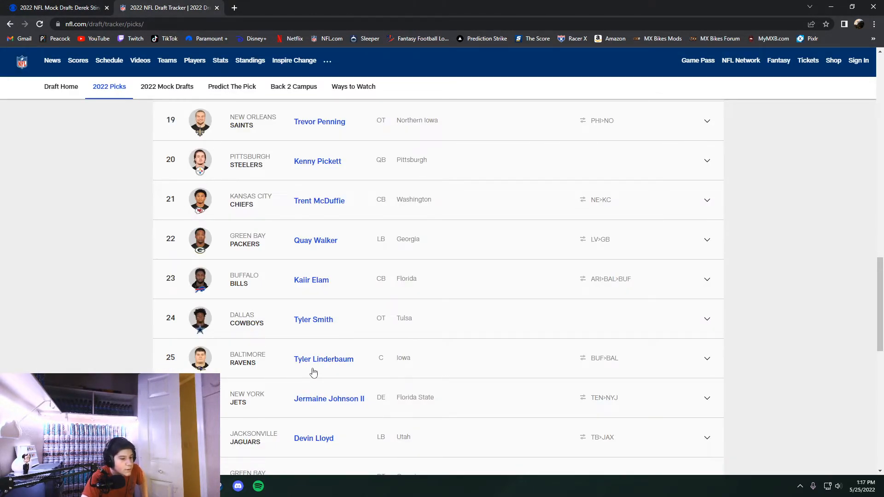
{"action": "left_click", "coordinate": [56, 7]}
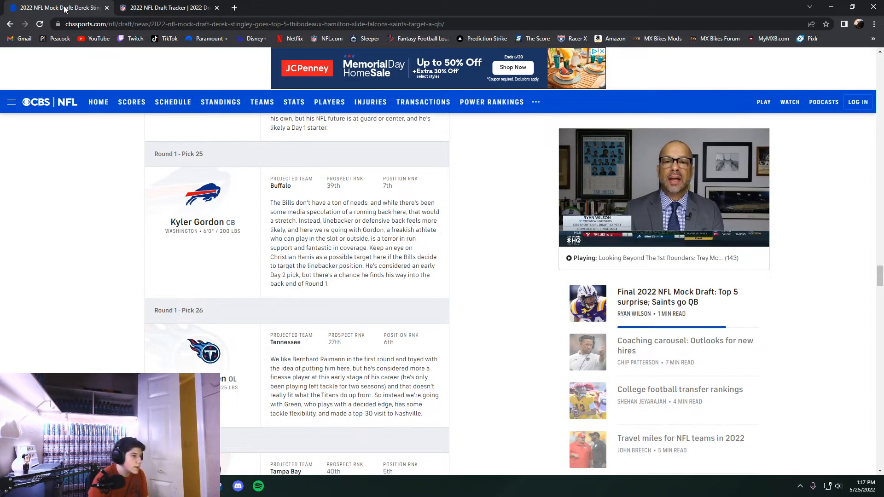
{"action": "left_click", "coordinate": [166, 7]}
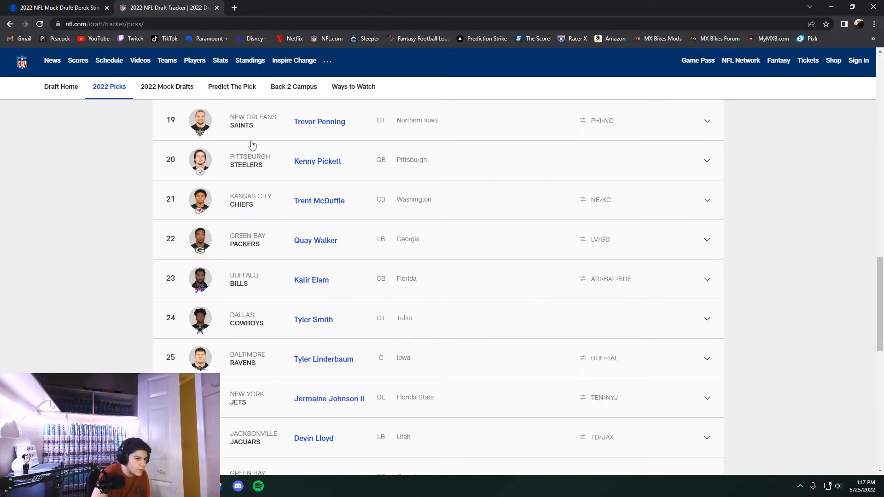
{"action": "mouse_move", "coordinate": [609, 365]}
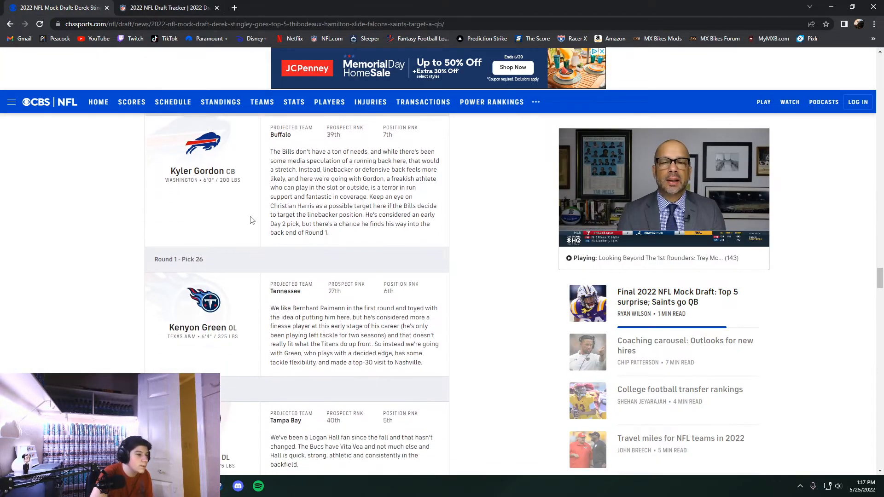
{"action": "scroll", "scroll_direction": "down", "scroll_amount": 3}
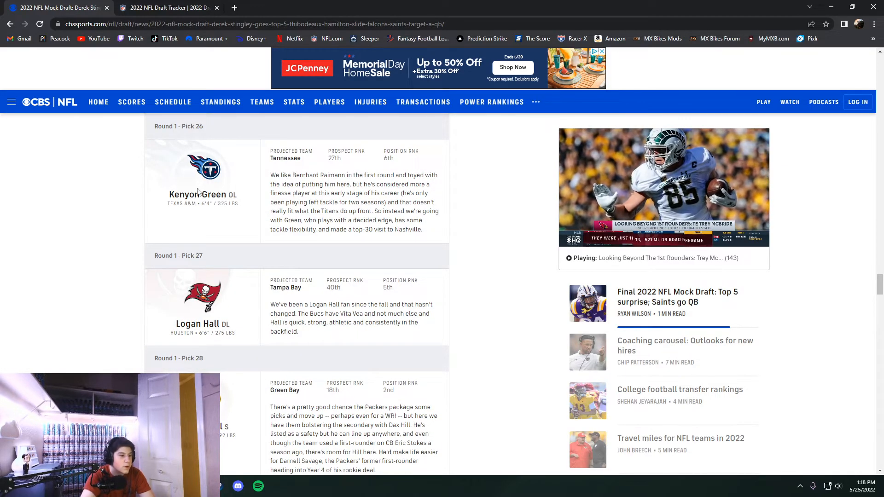
Step: Scroll the CBS mock draft past picks 27–28 to Boye Mafe and Jahan Dotson at 29–30
{"action": "scroll", "scroll_direction": "down", "scroll_amount": 3}
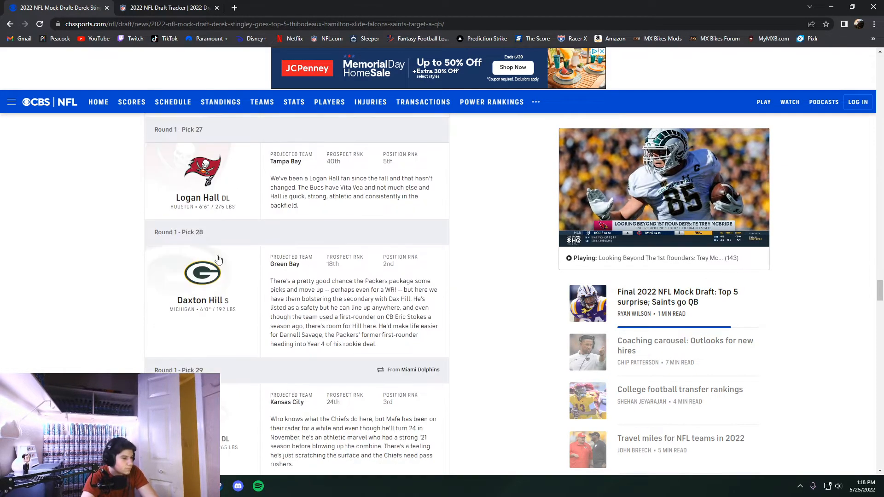
{"action": "scroll", "scroll_direction": "down", "scroll_amount": 3}
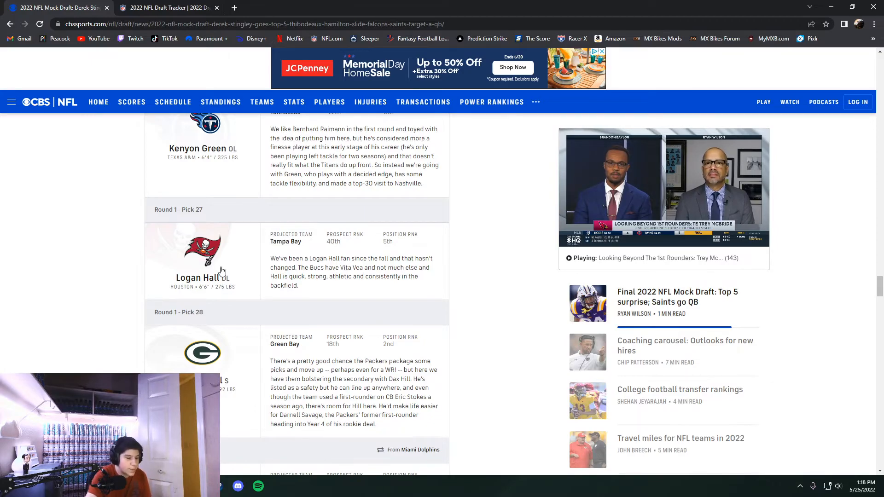
{"action": "scroll", "scroll_direction": "down", "scroll_amount": 3}
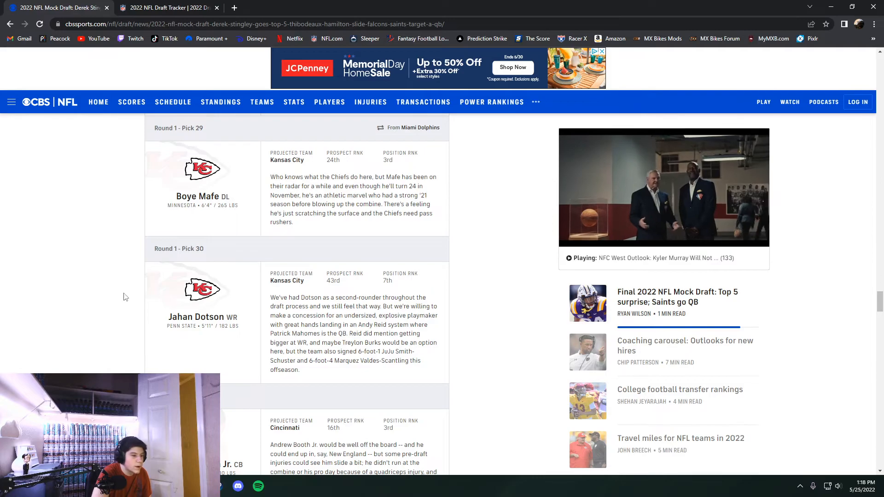
Step: Advance the CBS mock draft to its final picks: Andrew Booth Jr. at 31, Sam Howell at 32
{"action": "left_click", "coordinate": [166, 7]}
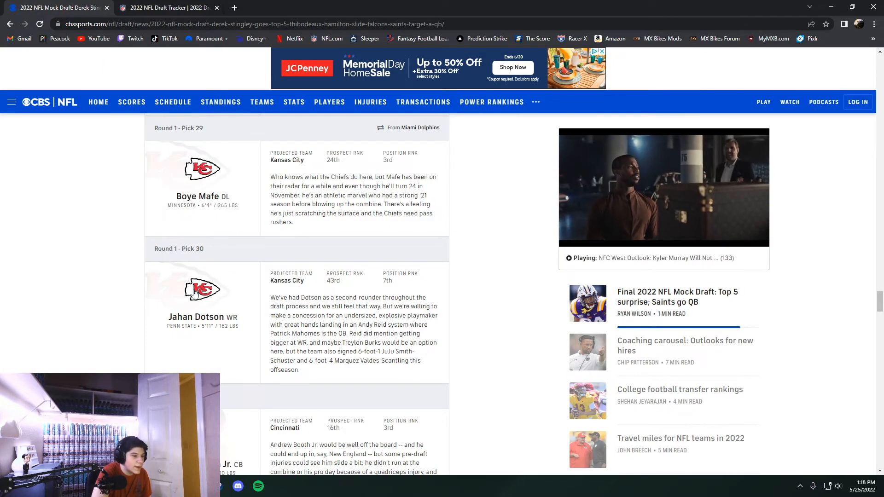
{"action": "left_click", "coordinate": [166, 7]}
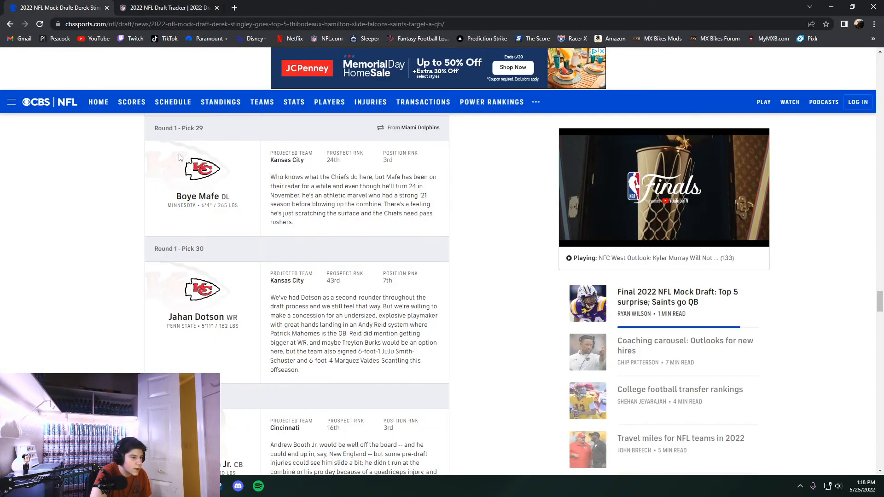
{"action": "scroll", "scroll_direction": "down", "scroll_amount": 3}
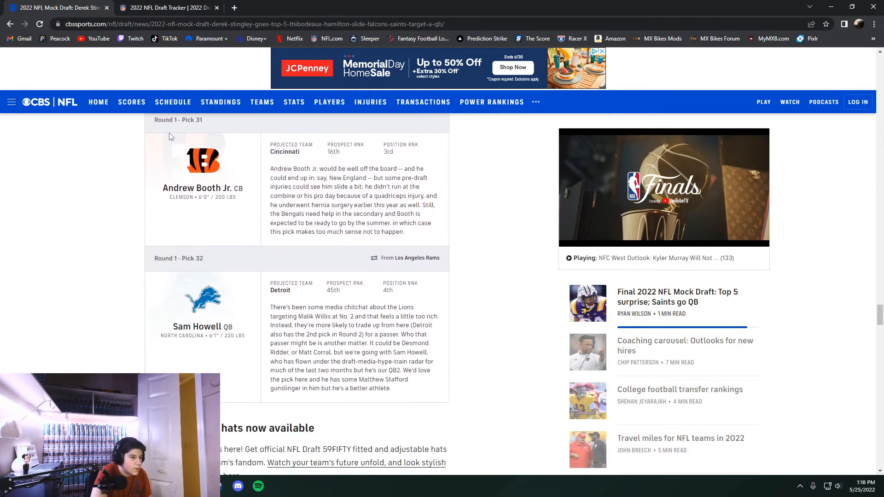